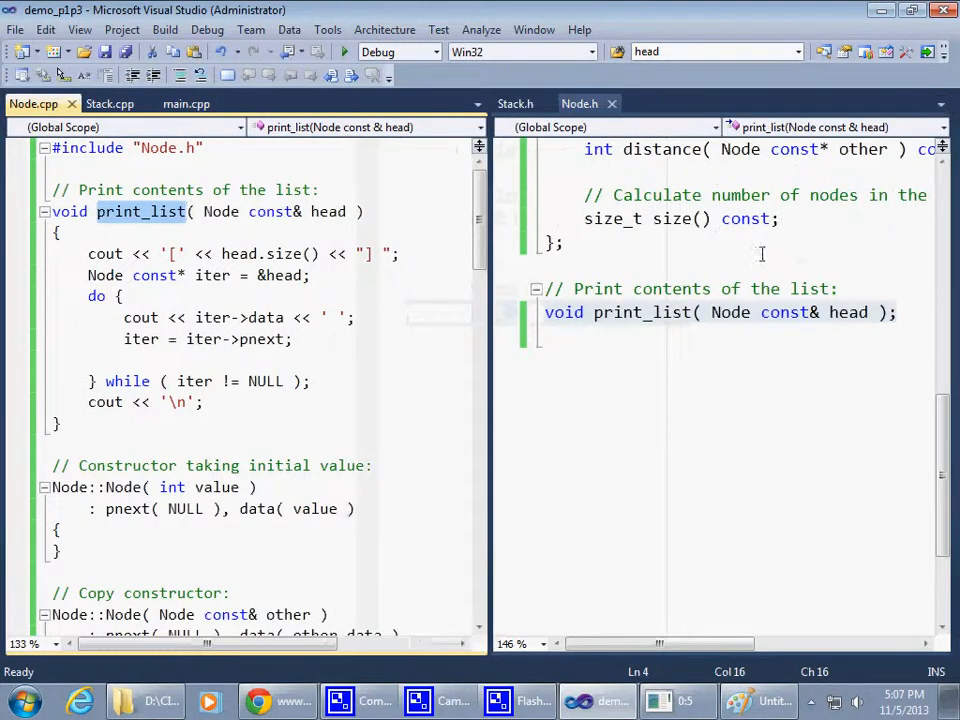
Bring Stack.h into the right pane and place the caret inside the Stack class declaration.
left_click(356, 316)
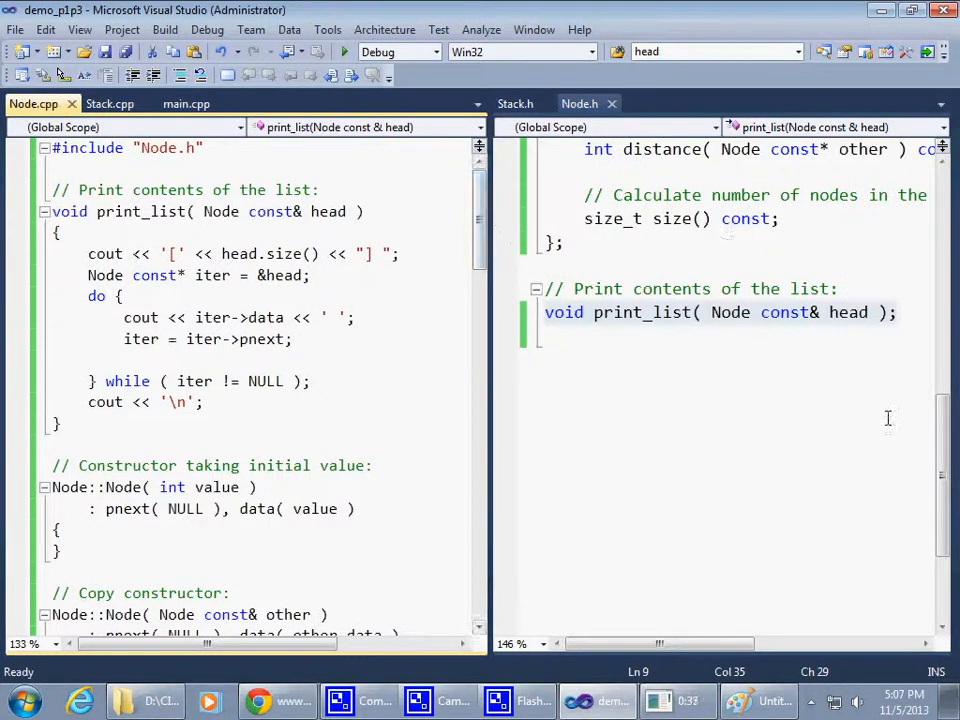
scroll("up", 3)
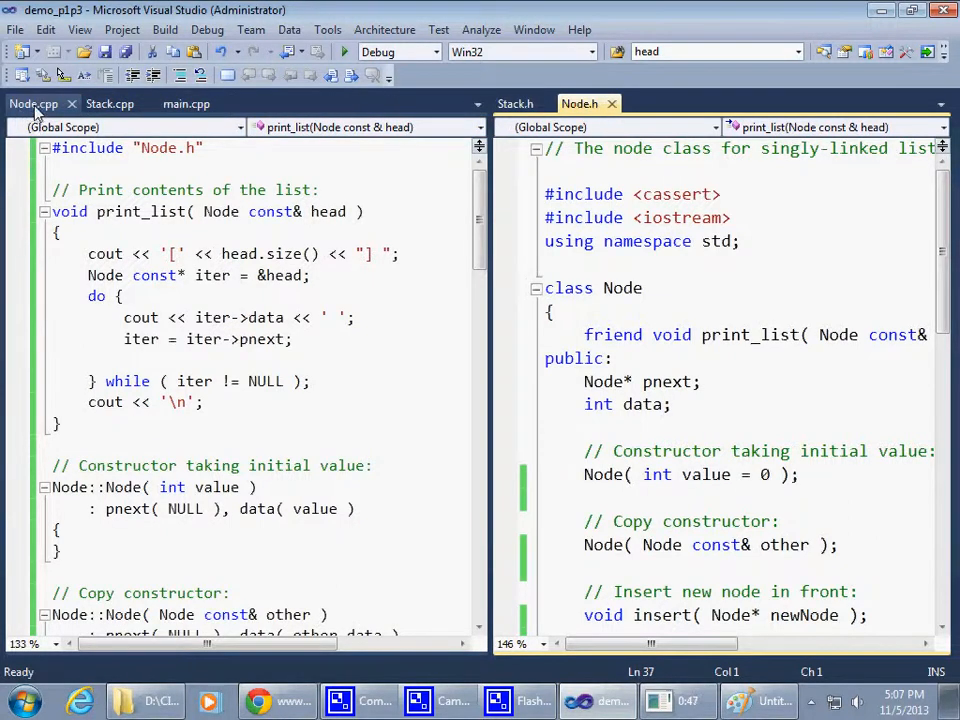
mouse_move(32, 104)
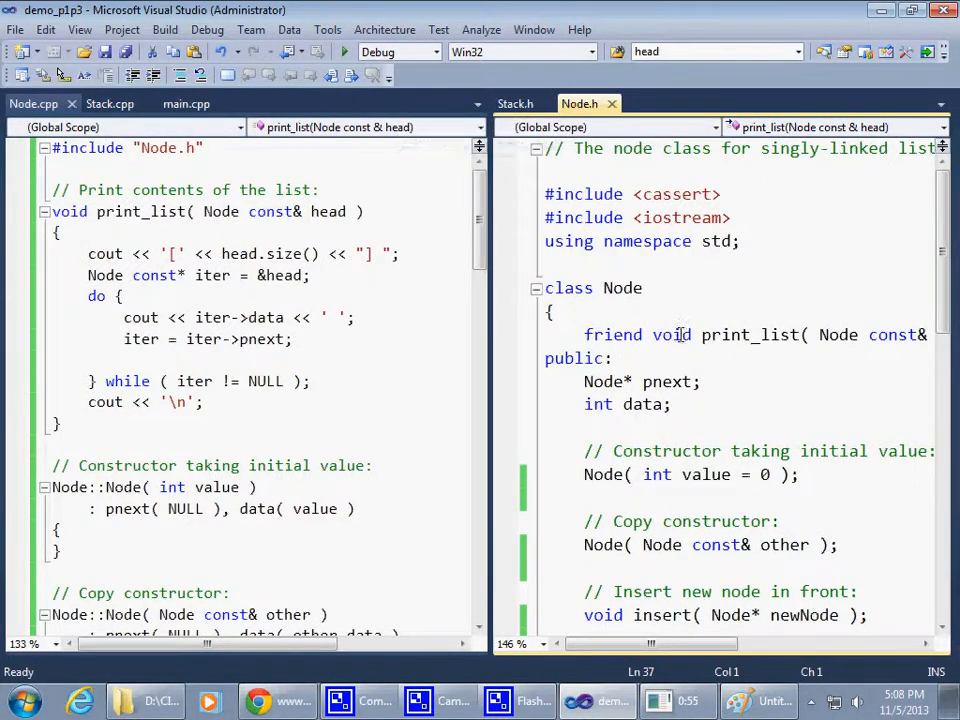
scroll("down", 3)
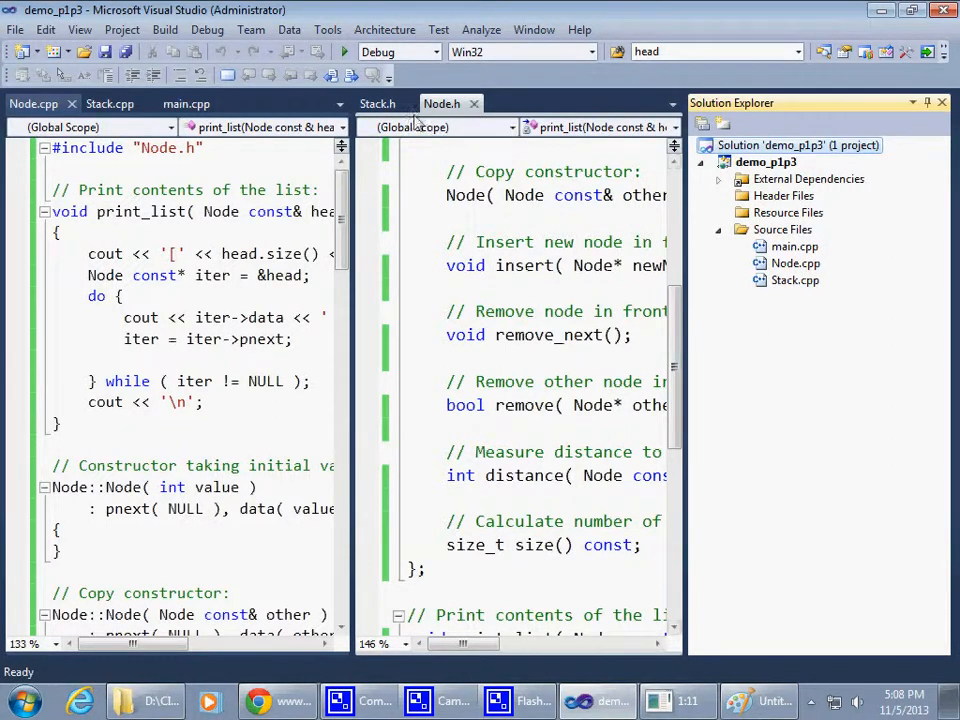
left_click(376, 104)
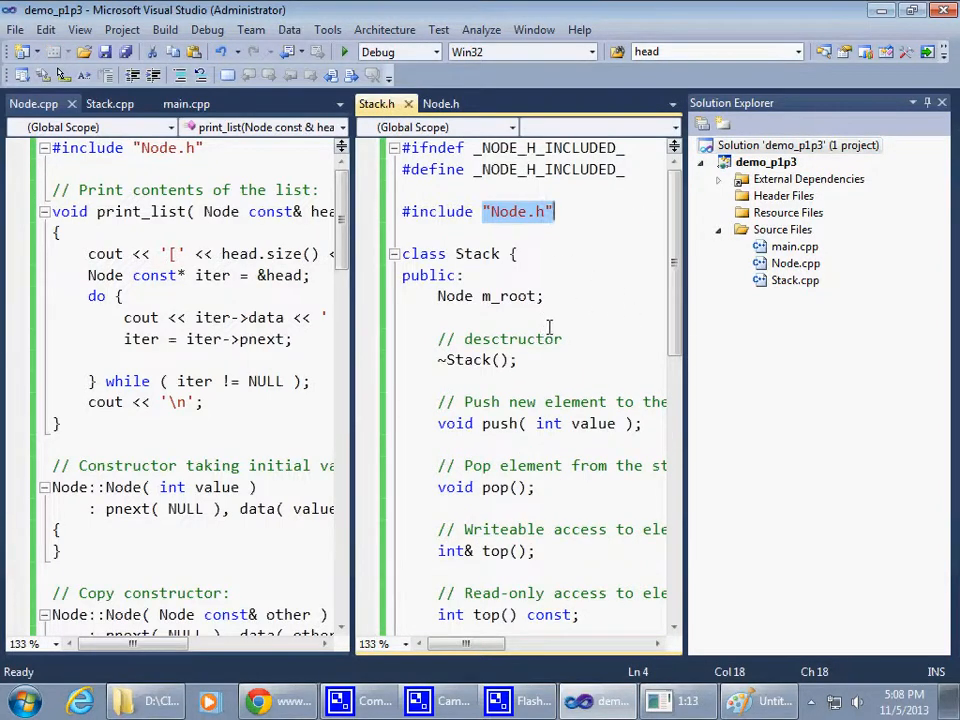
left_click(478, 252)
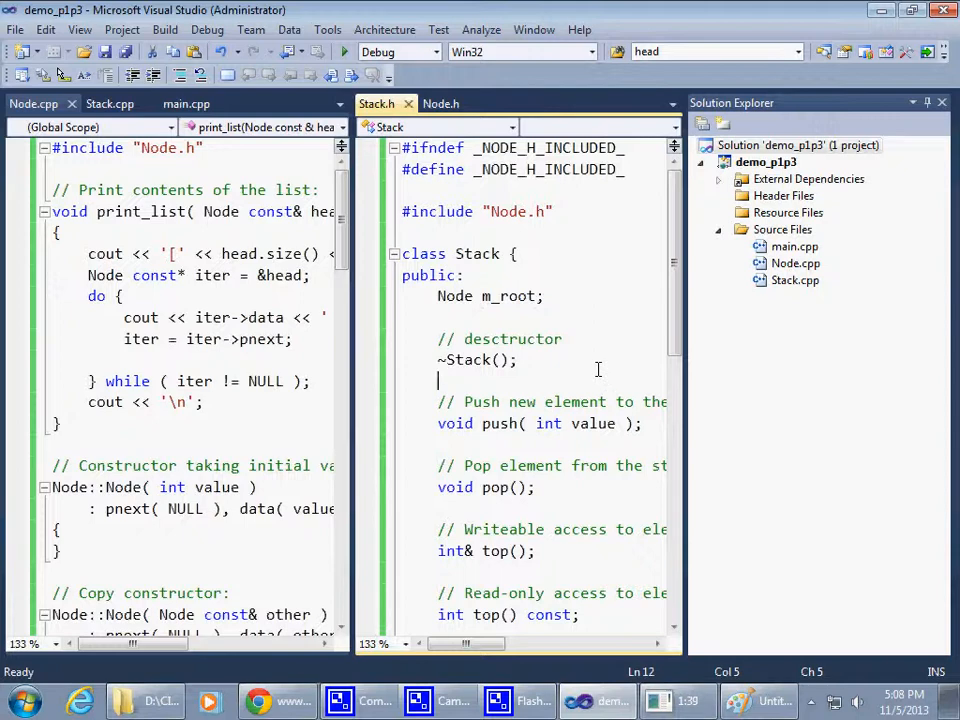
mouse_move(608, 392)
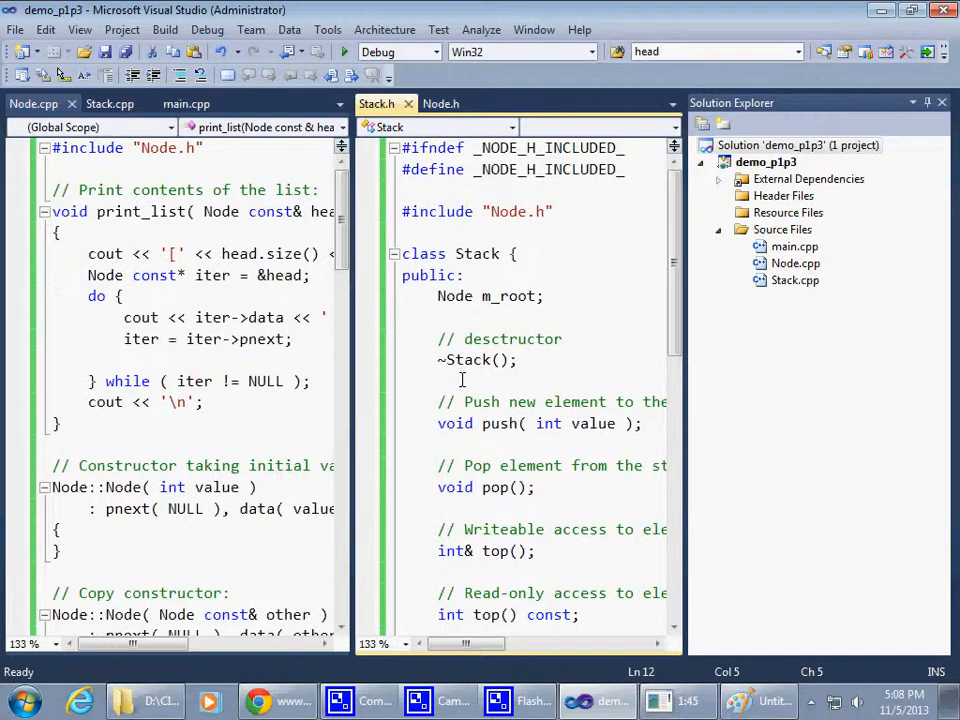
mouse_move(562, 432)
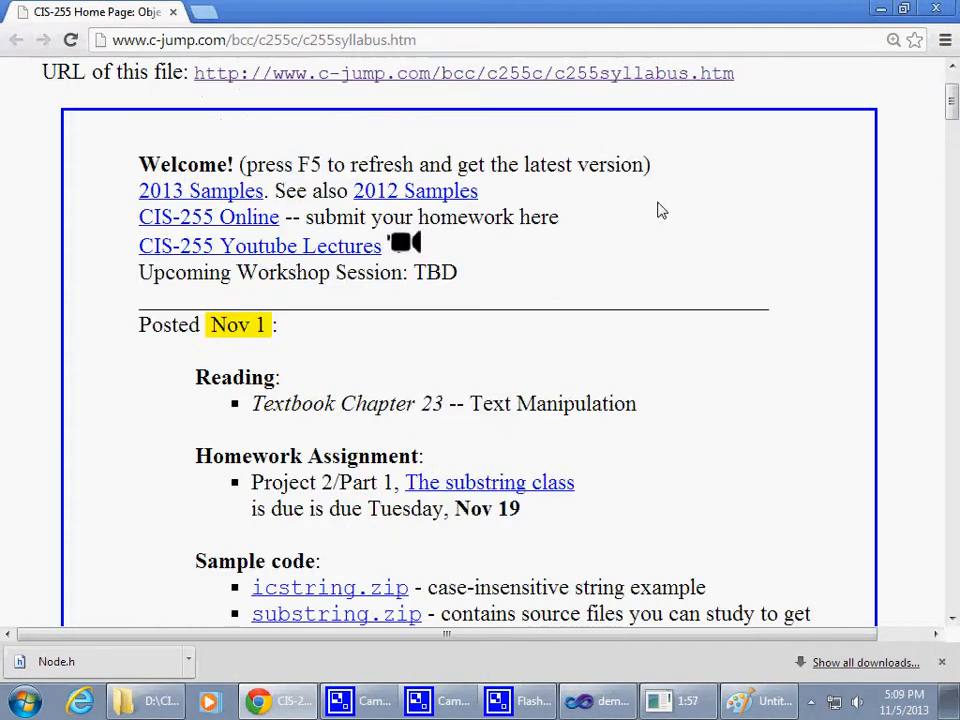
Select the Project 2/Part 1 text and scroll the syllabus to the std::string lecture entry.
scroll("down", 3)
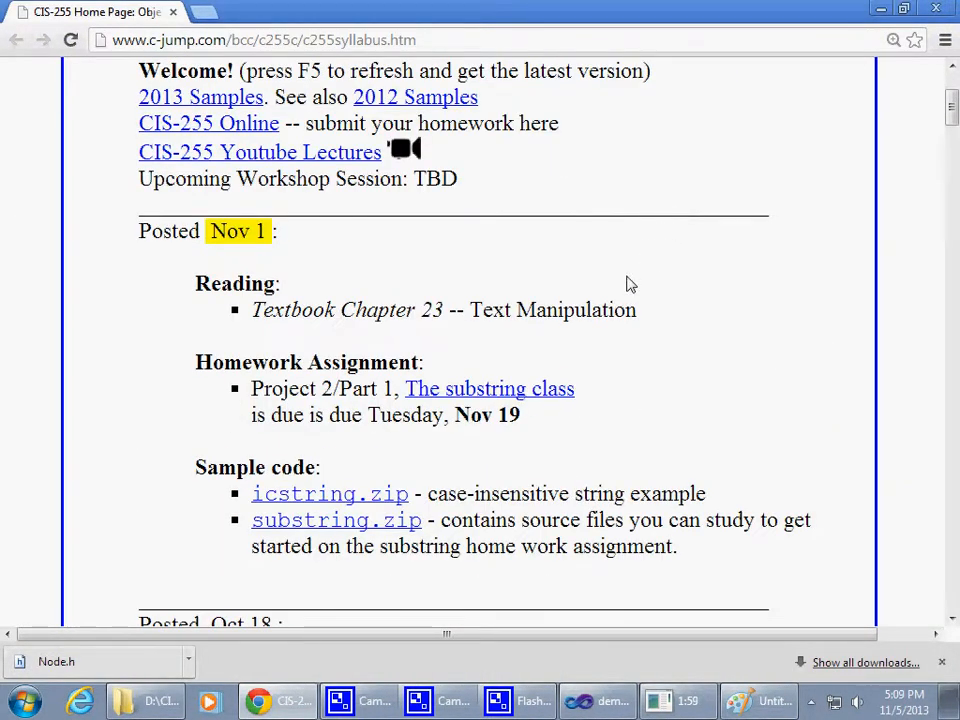
mouse_move(672, 274)
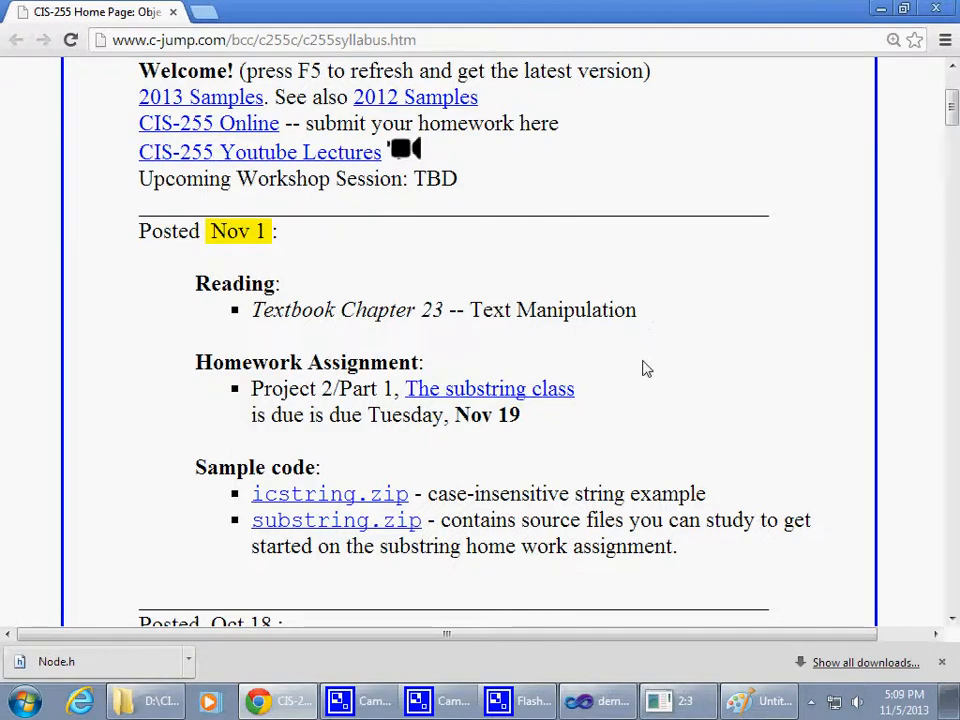
double_click(300, 388)
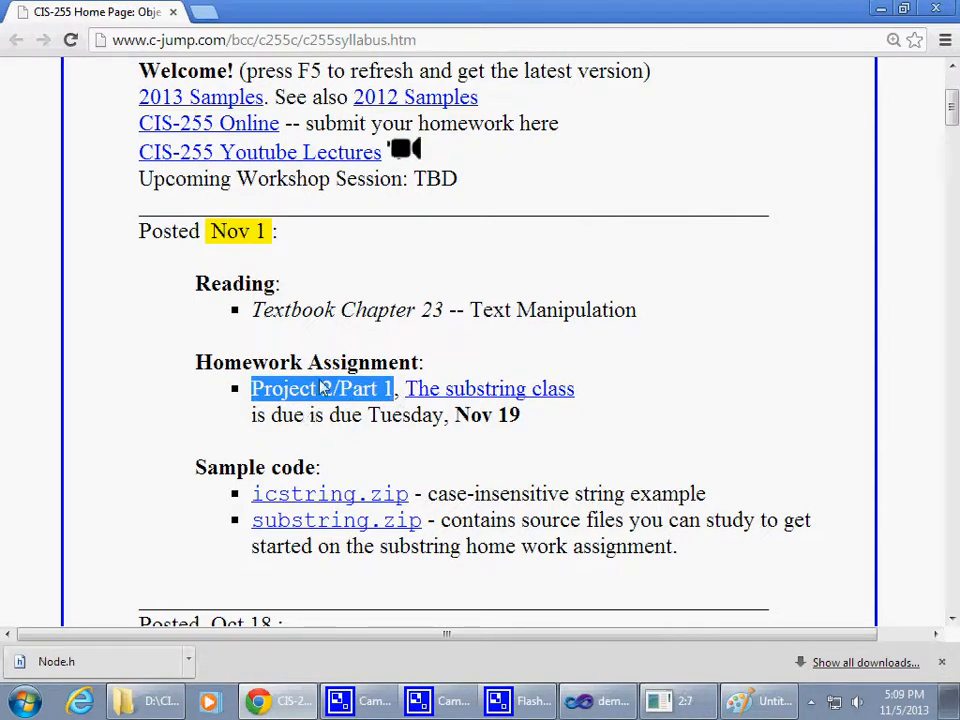
mouse_move(322, 348)
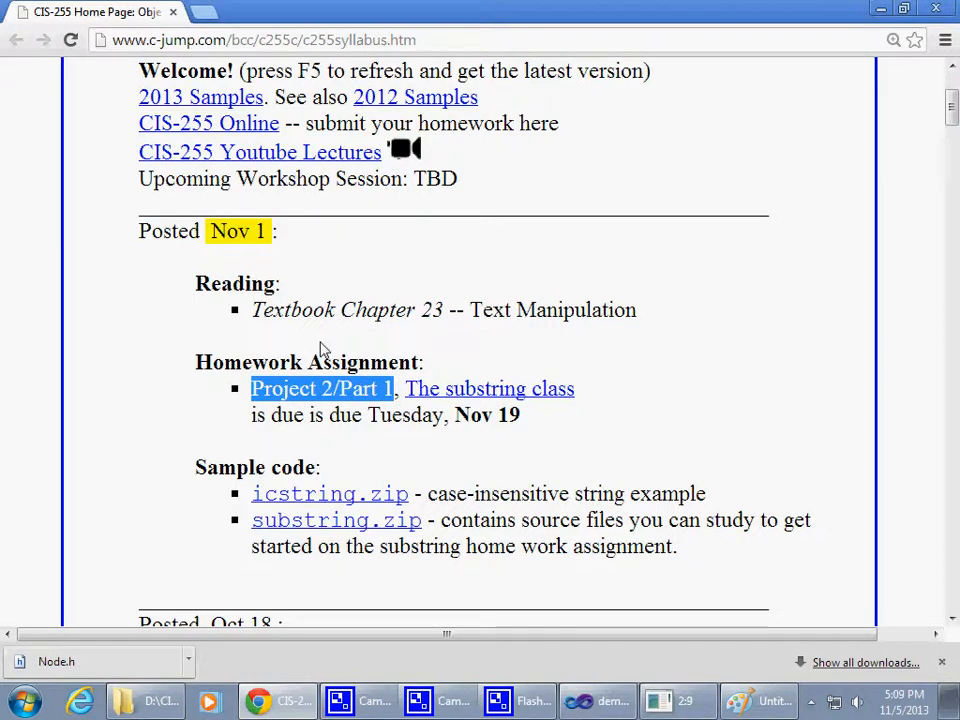
mouse_move(308, 350)
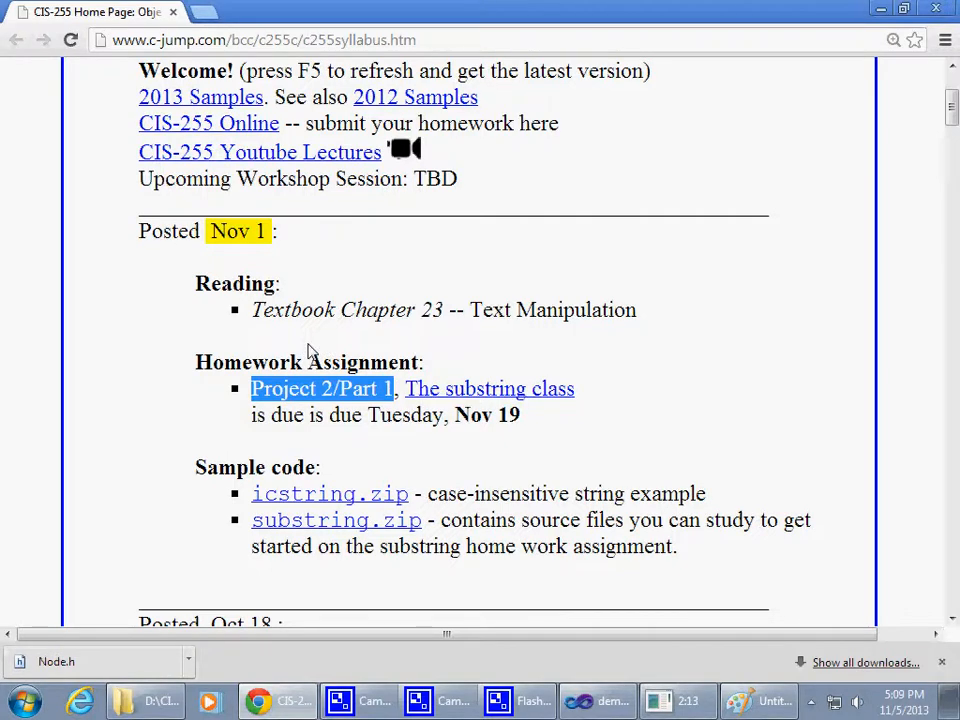
mouse_move(452, 414)
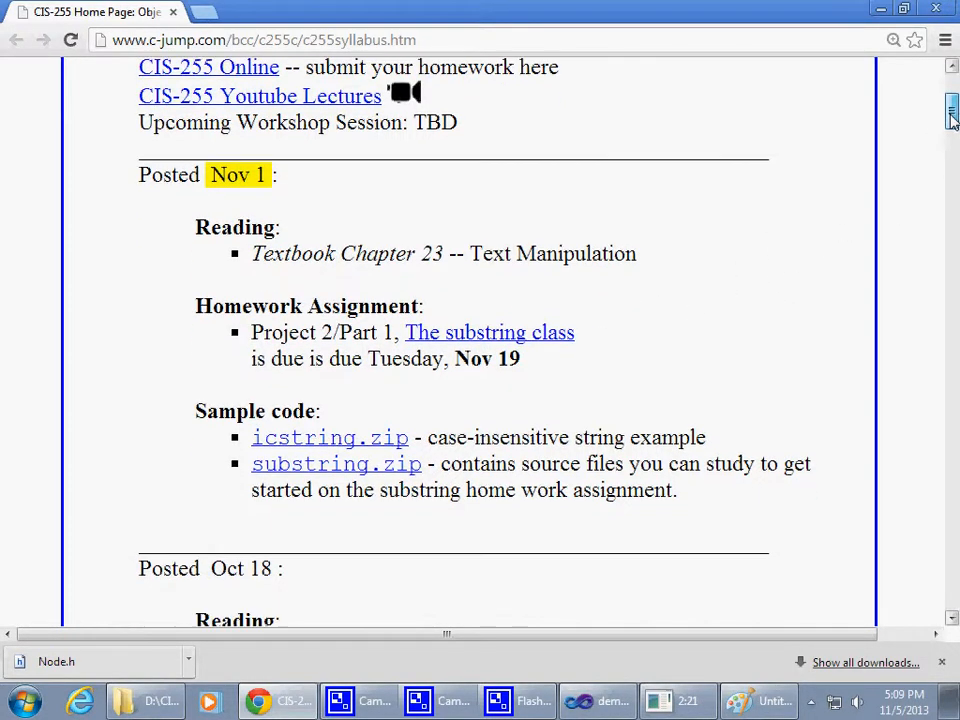
scroll("down", 3)
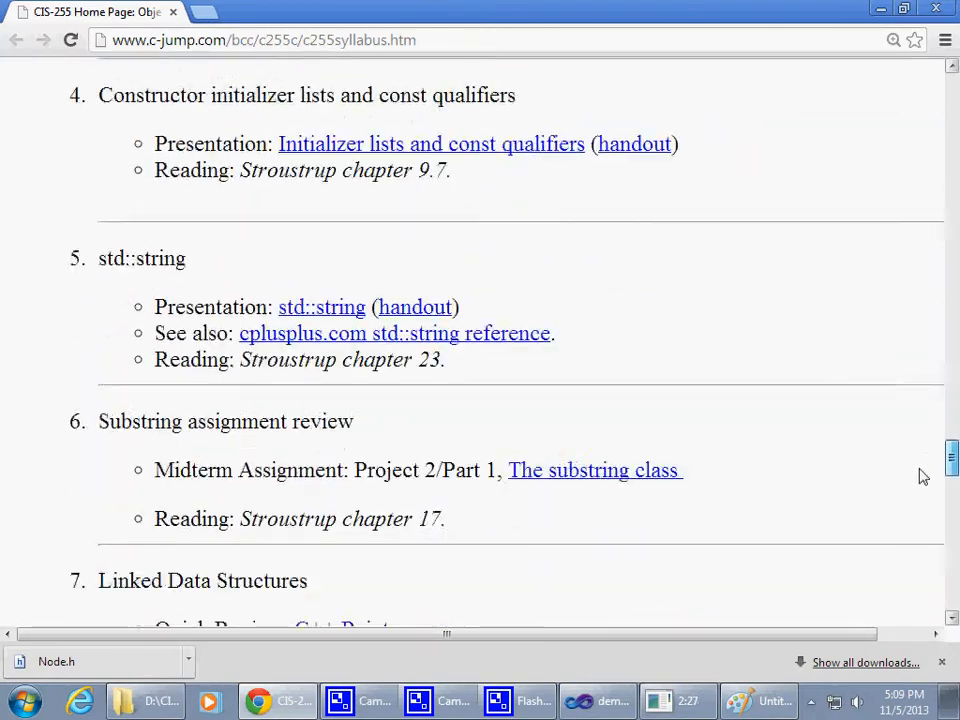
scroll("down", 3)
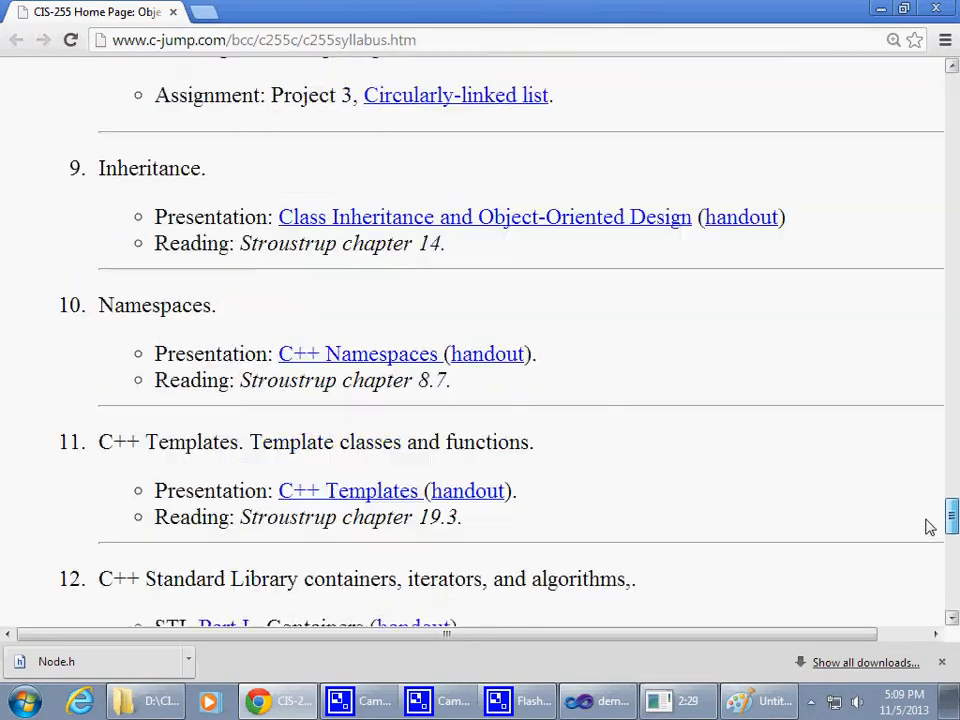
scroll("up", 3)
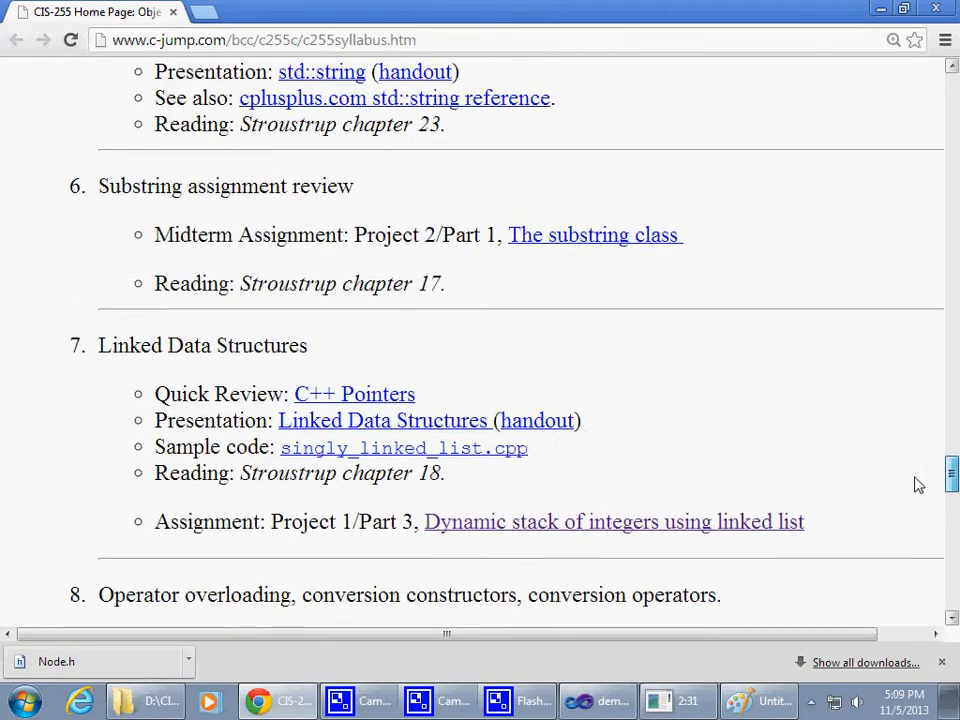
scroll("up", 3)
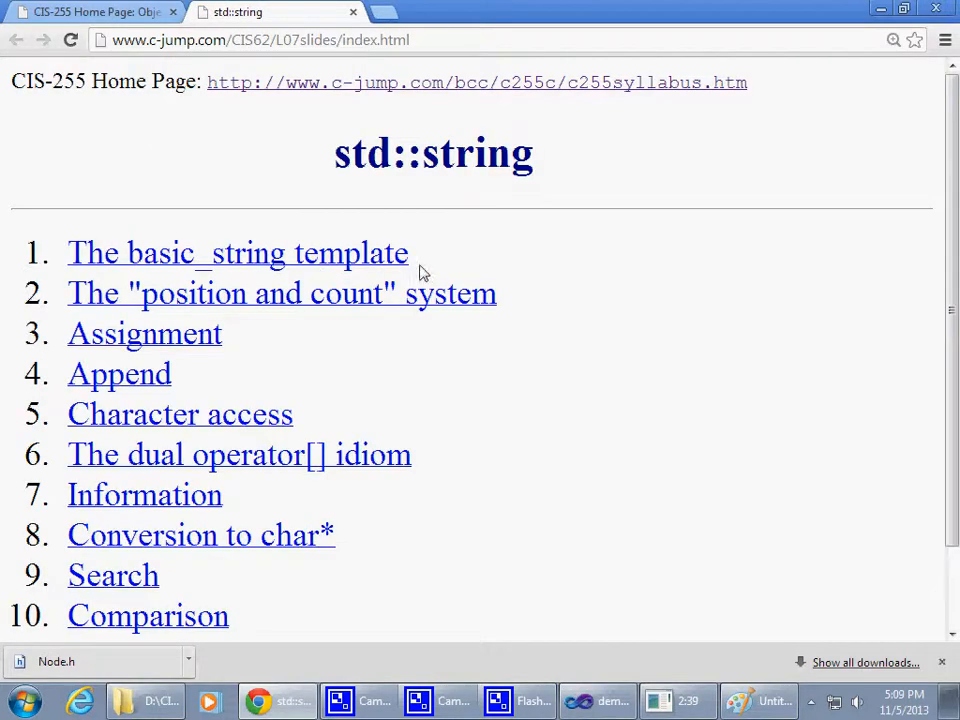
Follow the 'The basic_string template' link in the std::string slides index.
left_click(236, 252)
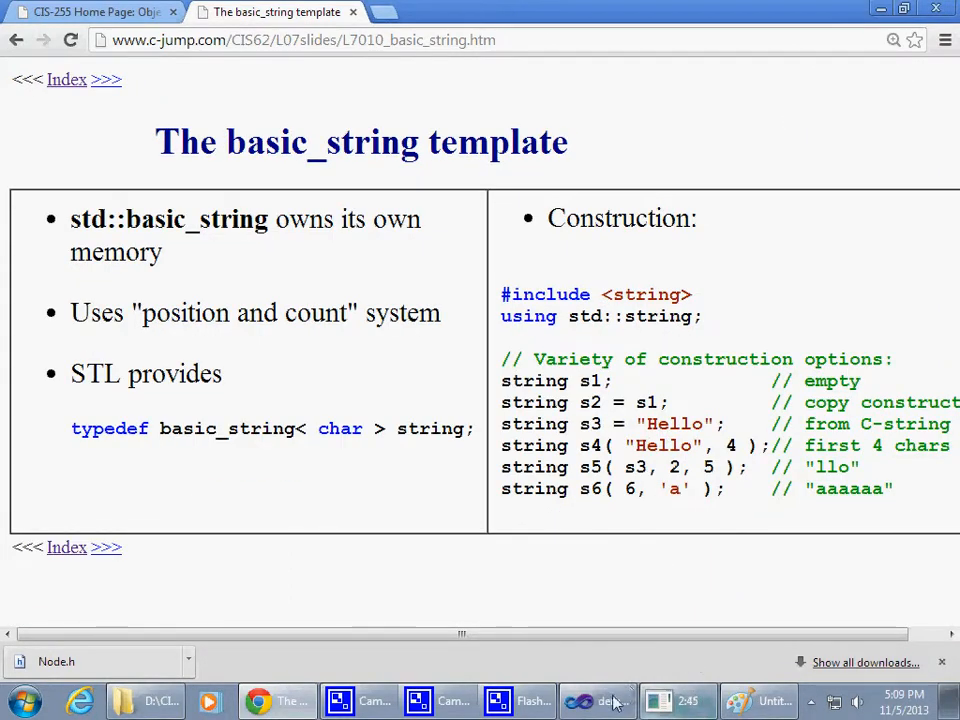
Return to Visual Studio, close the demo_p1p3 solution and bring up the New Project dialog.
left_click(610, 700)
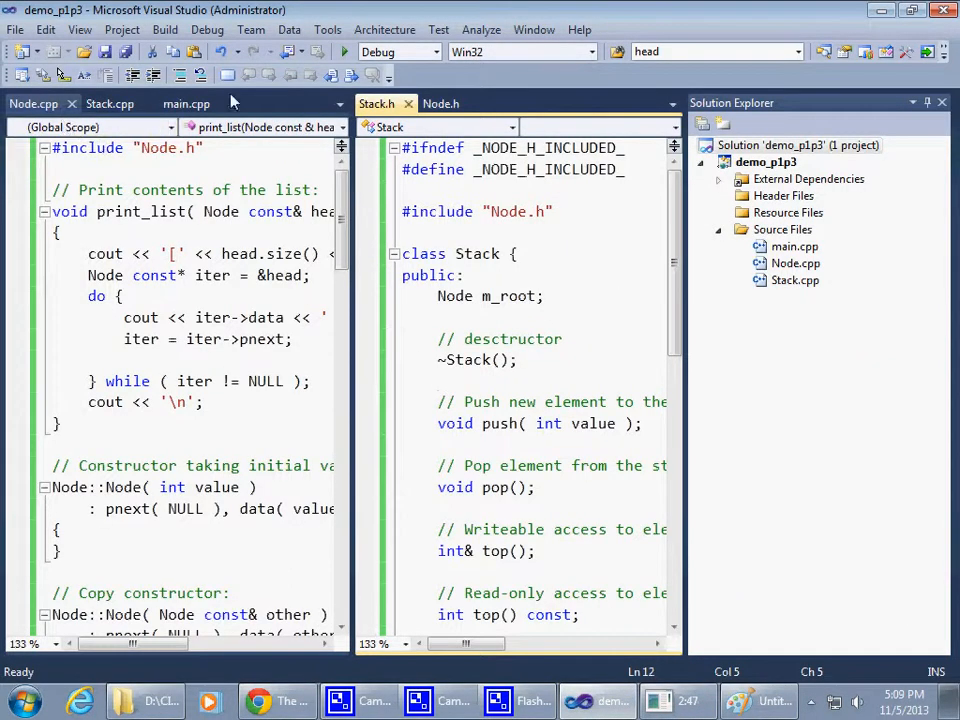
left_click(16, 30)
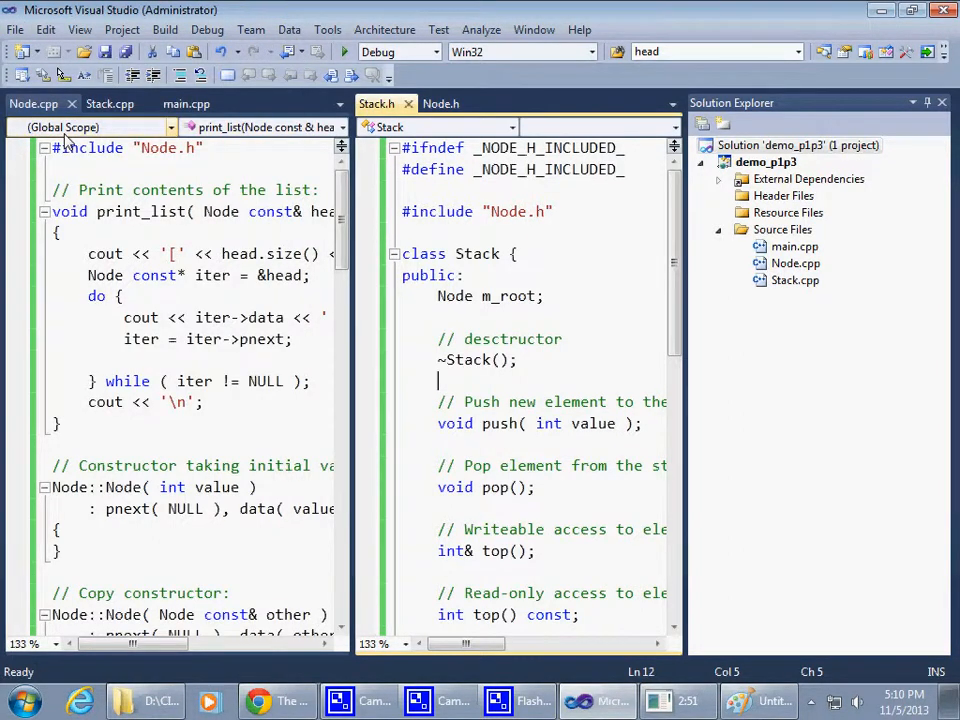
left_click(16, 30)
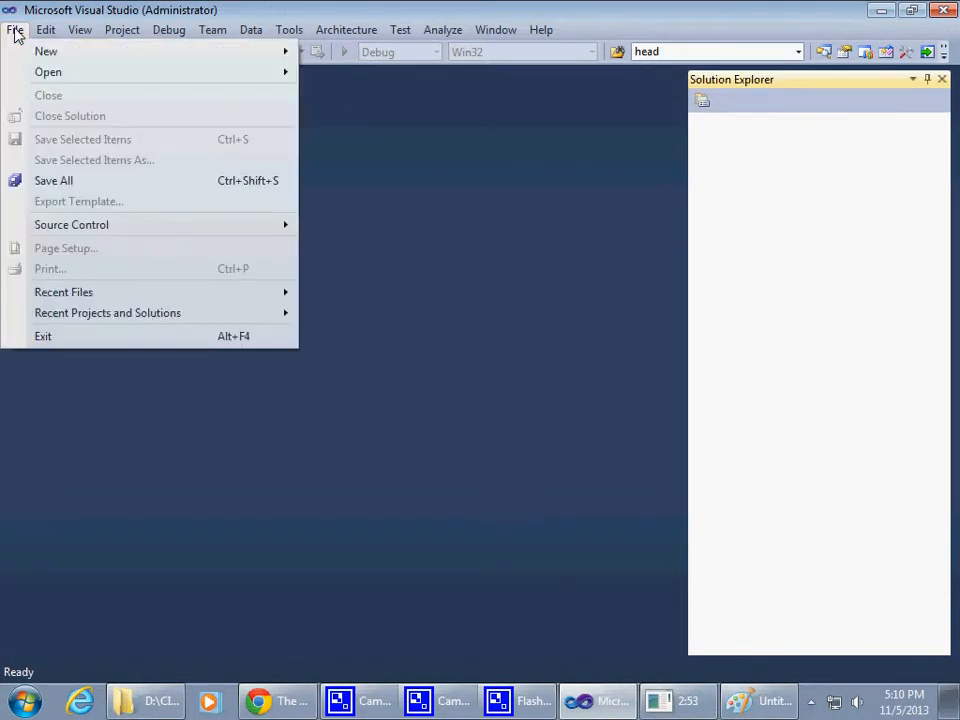
left_click(352, 52)
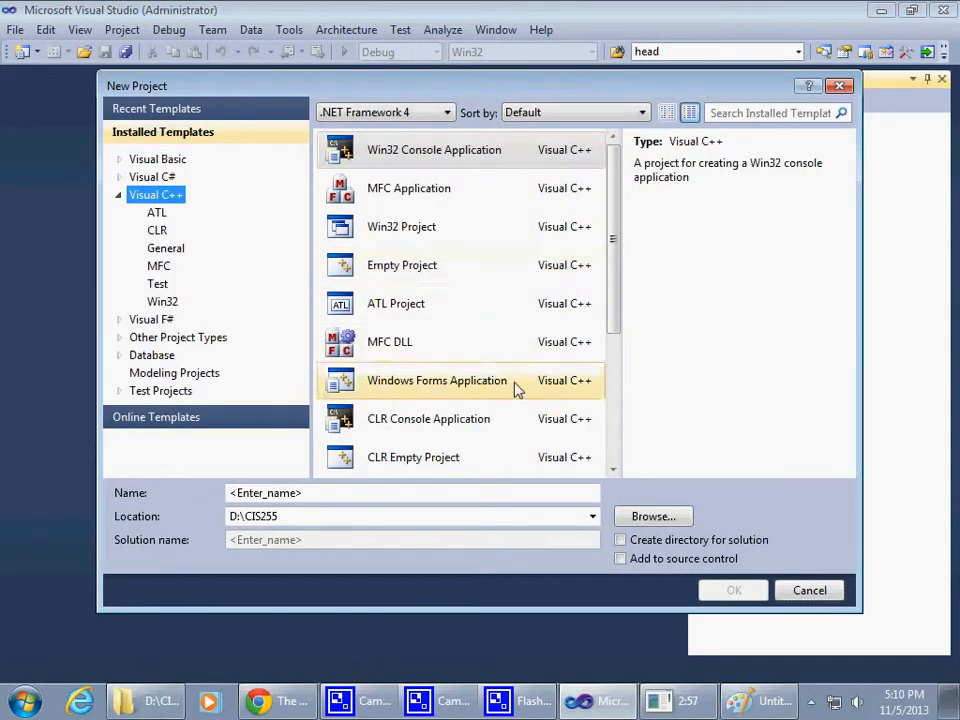
Name the new Win32 Console Application project strings_demo and confirm it.
left_click(434, 148)
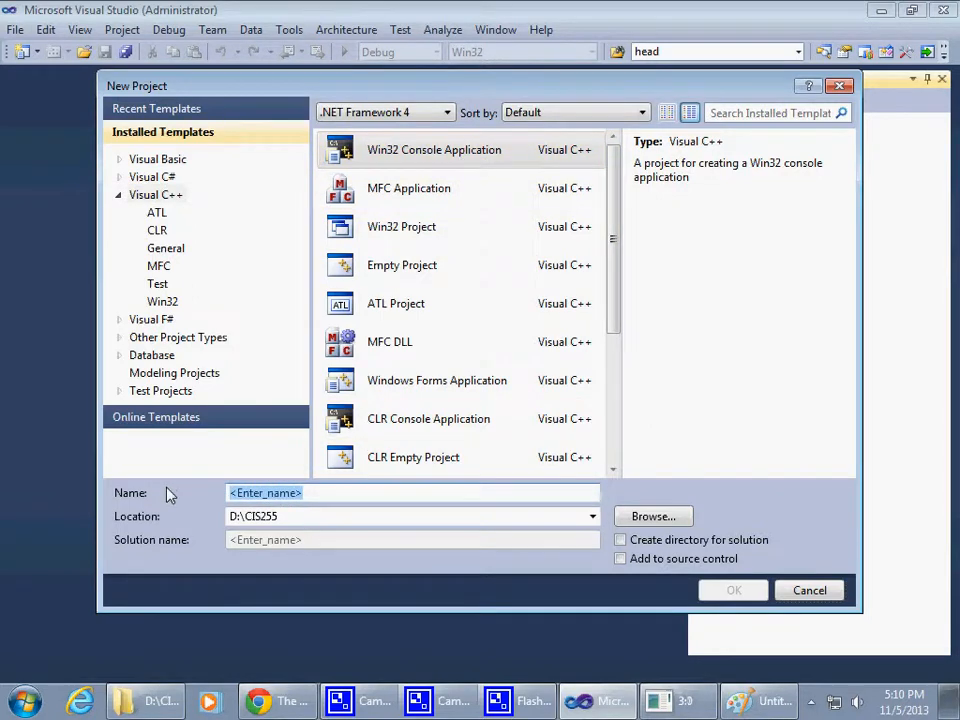
type("strin")
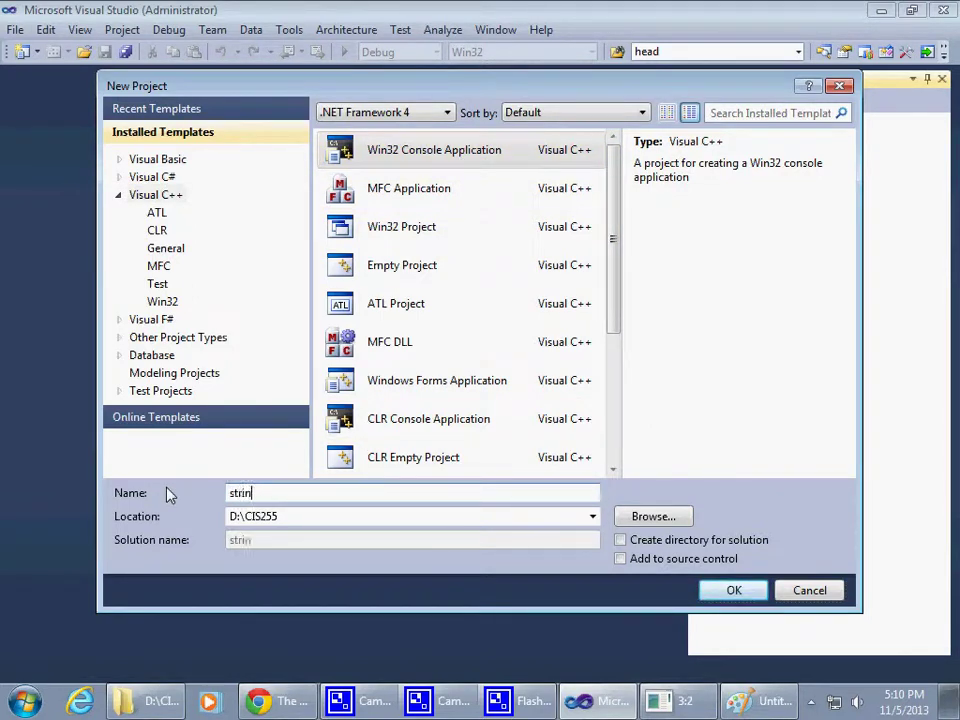
type("gs")
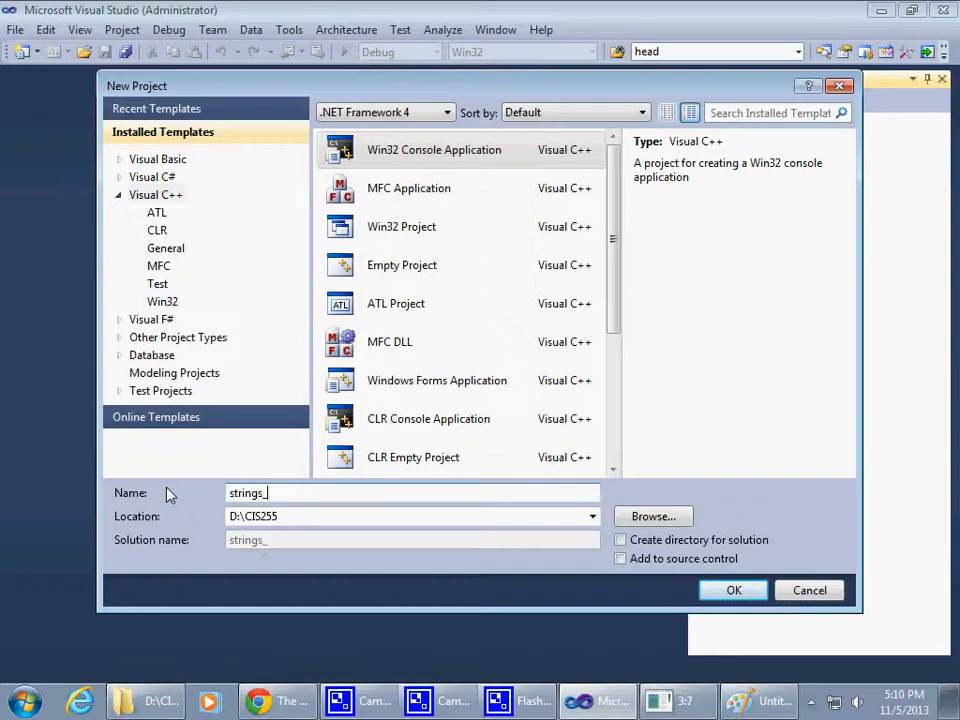
type("_demio")
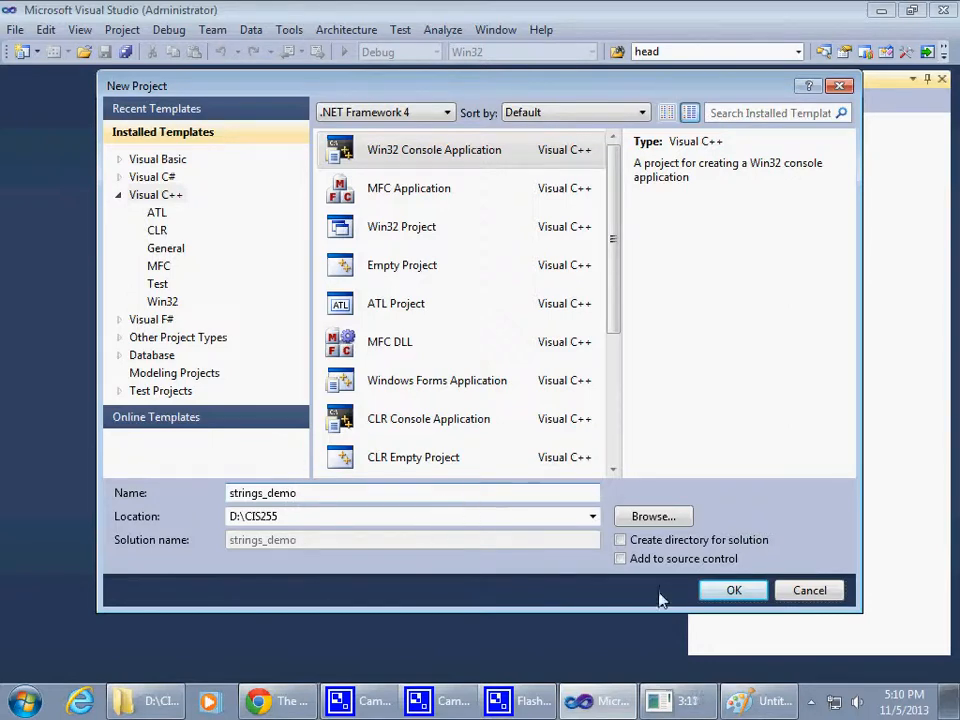
left_click(732, 590)
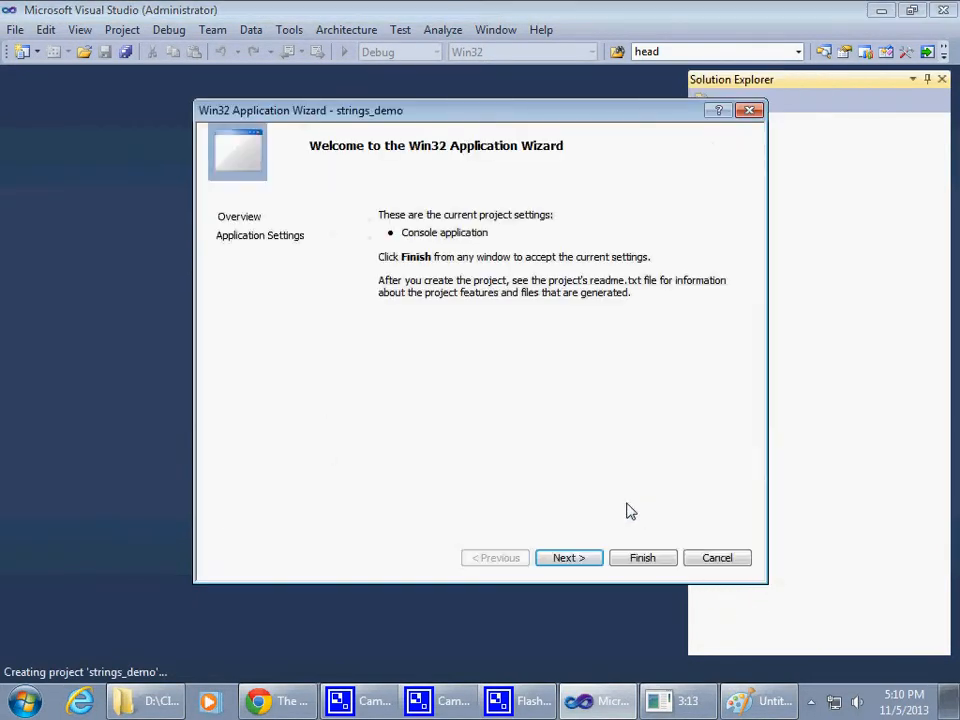
Finish the application wizard with Empty project checked and select the Source Files folder.
left_click(568, 556)
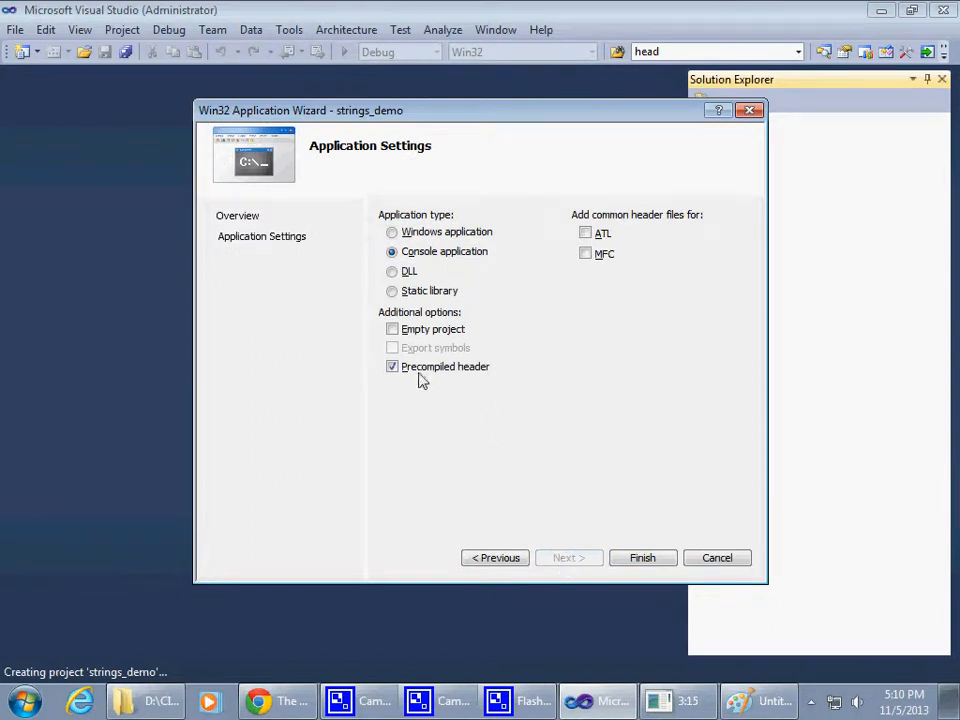
left_click(392, 328)
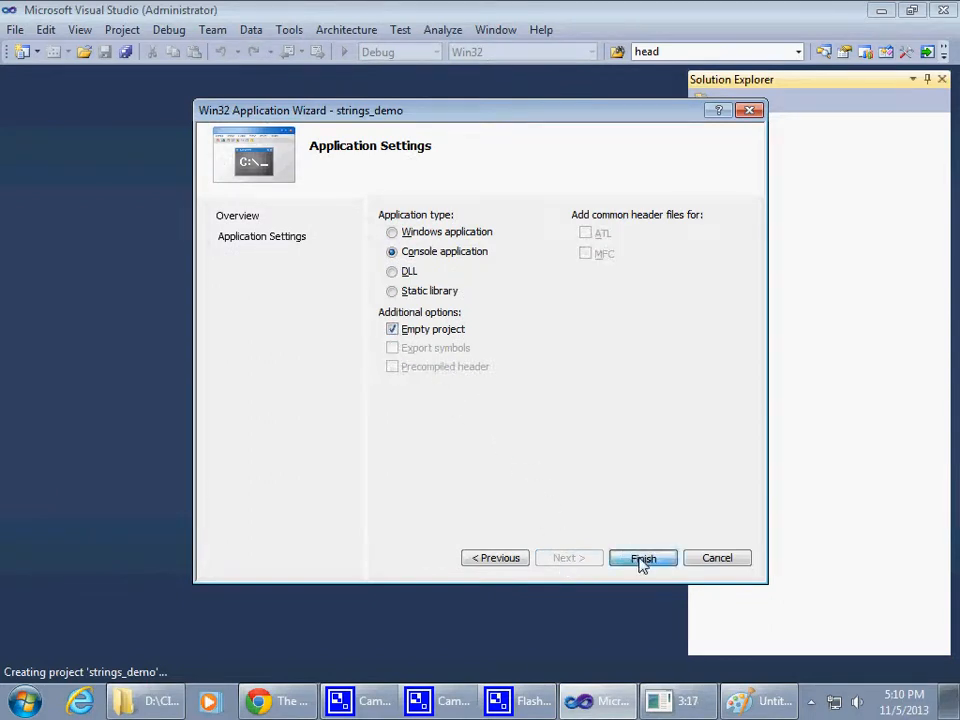
left_click(644, 558)
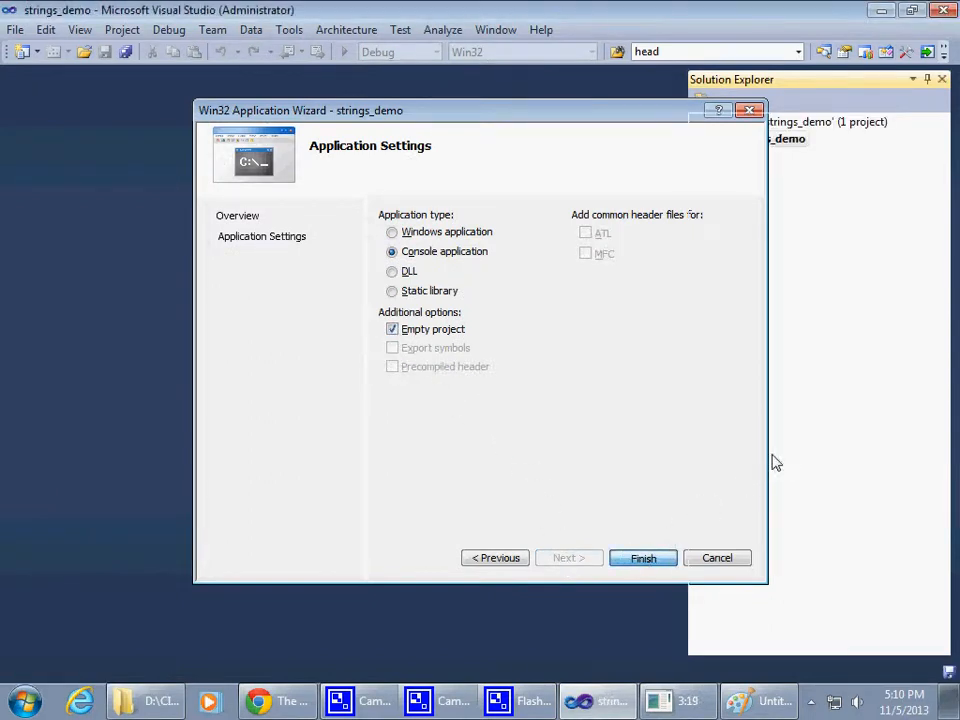
left_click(644, 558)
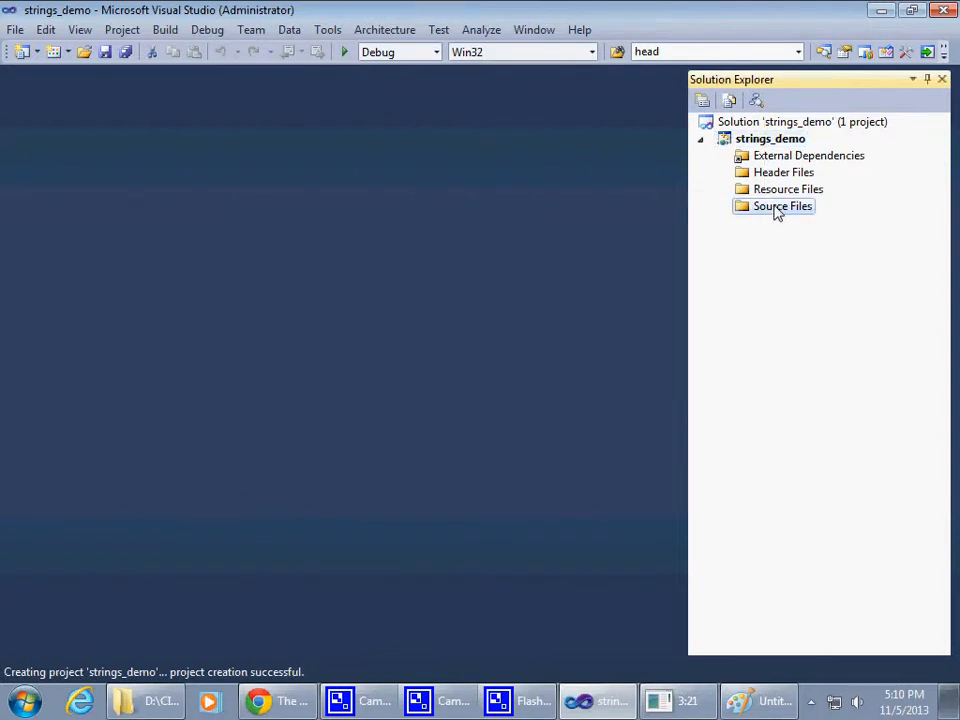
Add a new C++ File item named main.cpp to the Source Files folder.
right_click(784, 206)
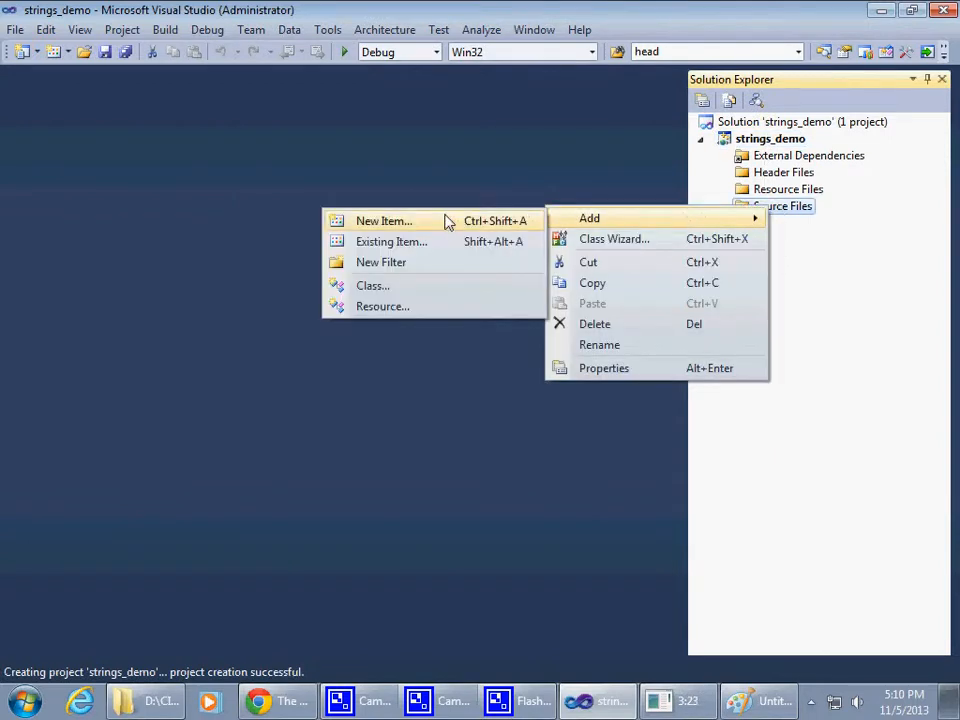
left_click(384, 220)
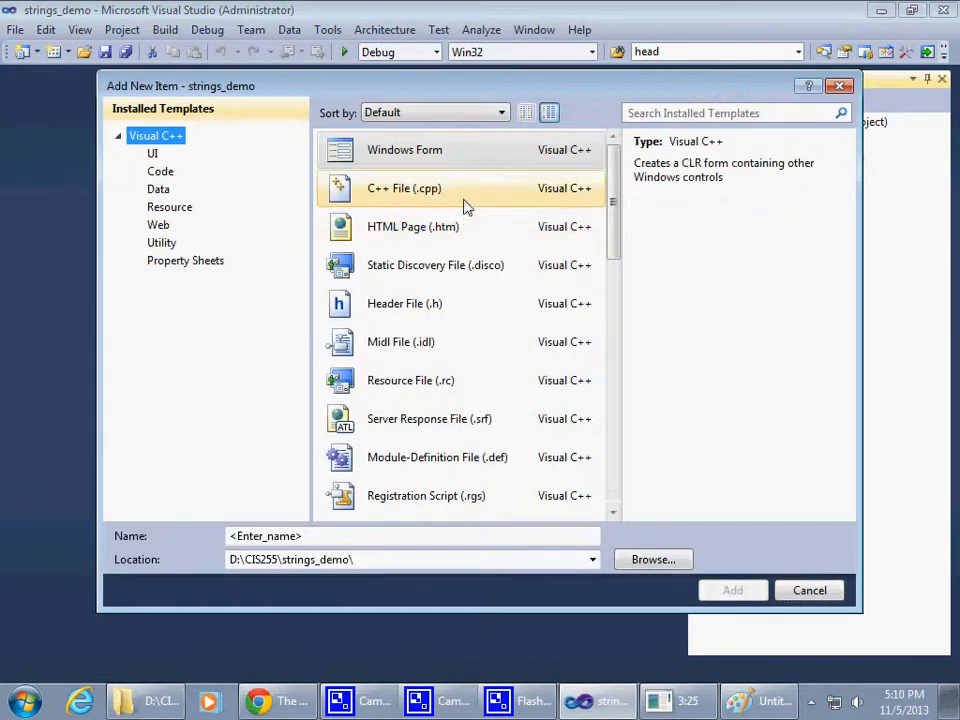
left_click(404, 188)
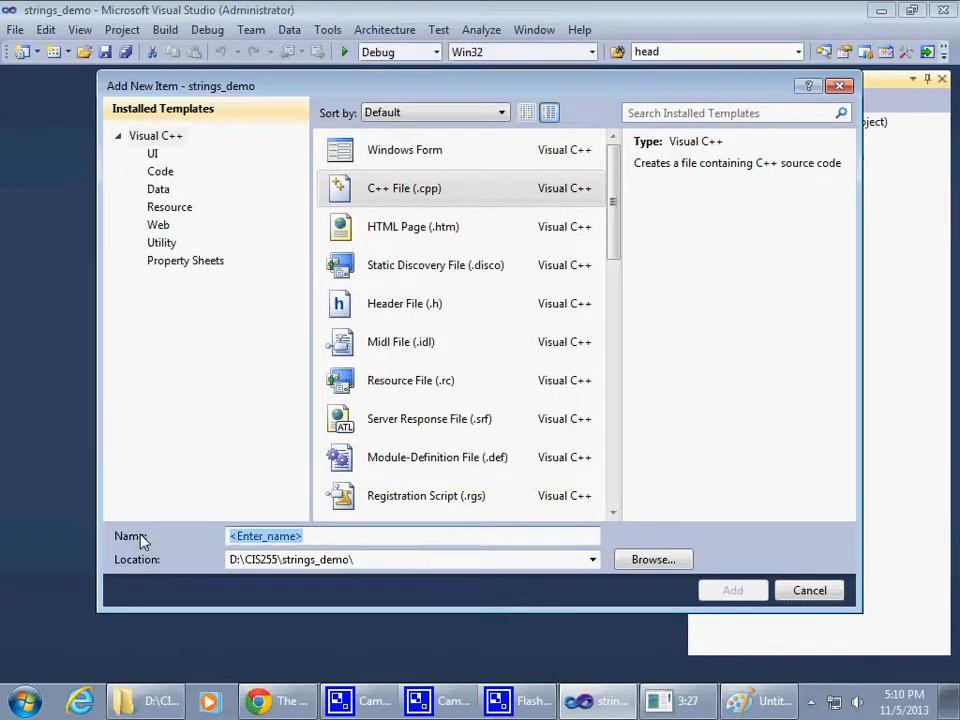
type("main.cp")
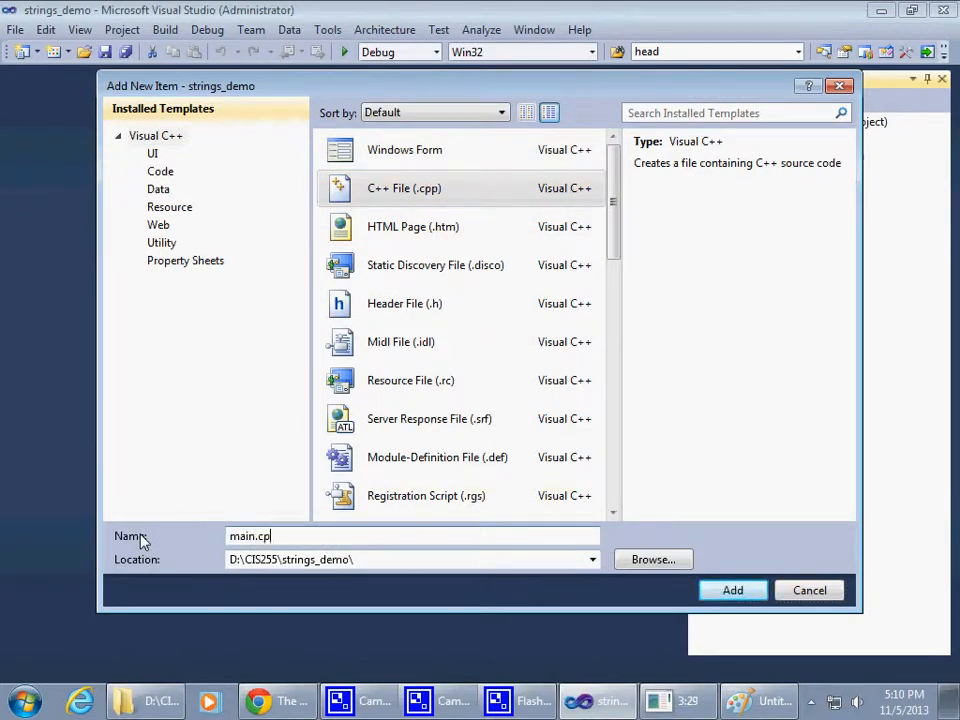
left_click(732, 590)
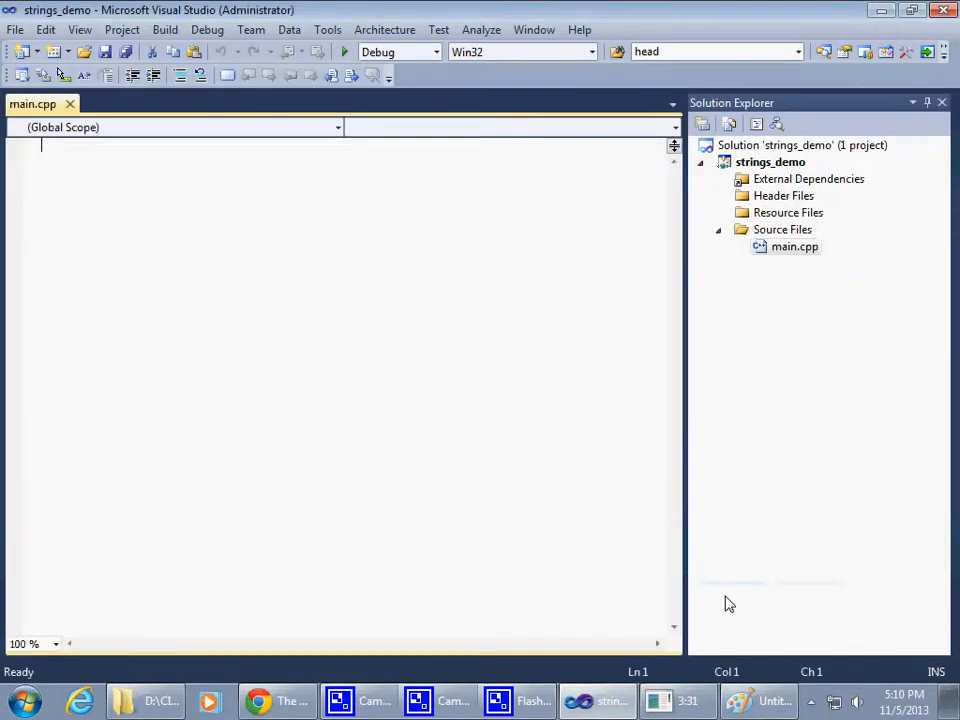
mouse_move(482, 556)
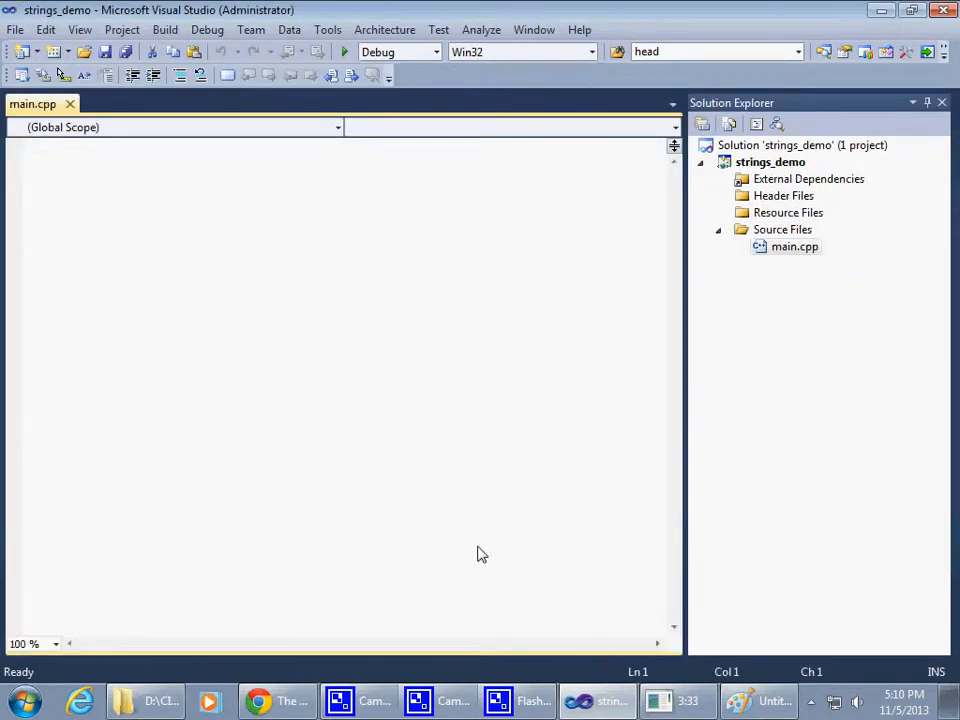
Write #include <string> and an int main() that returns 0, correcting the mistyped return.
type("#include")
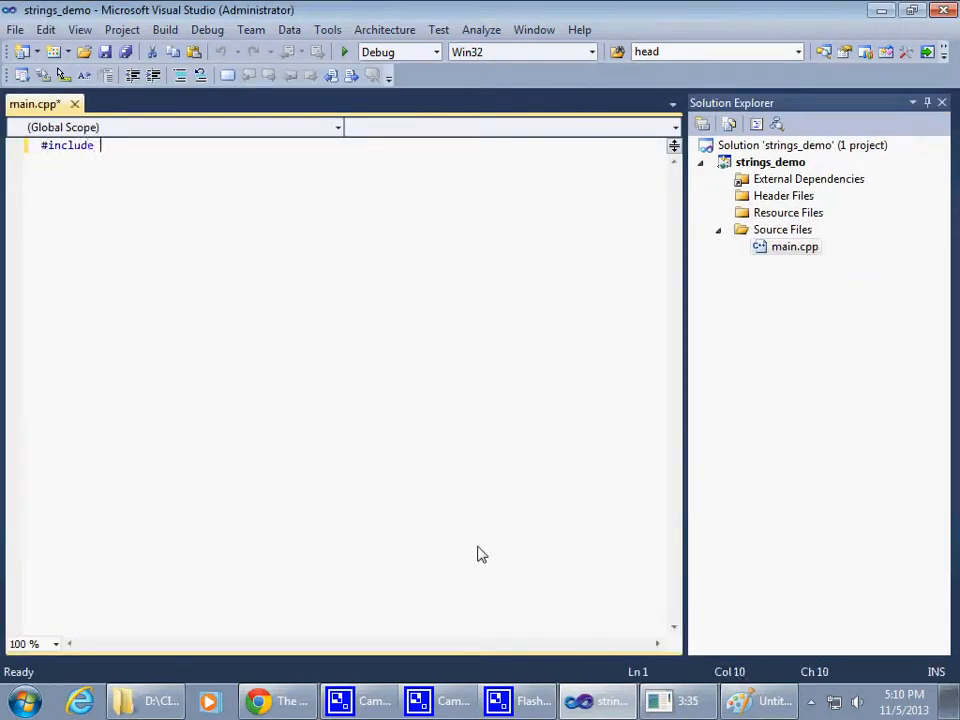
type("<s")
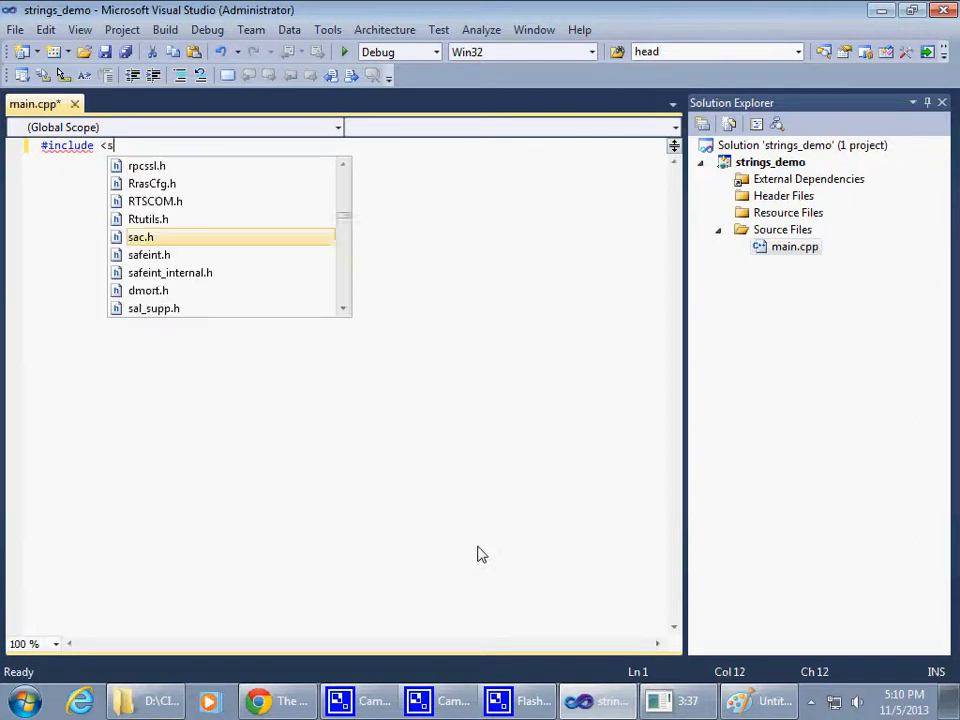
type("tring>")
type("int")
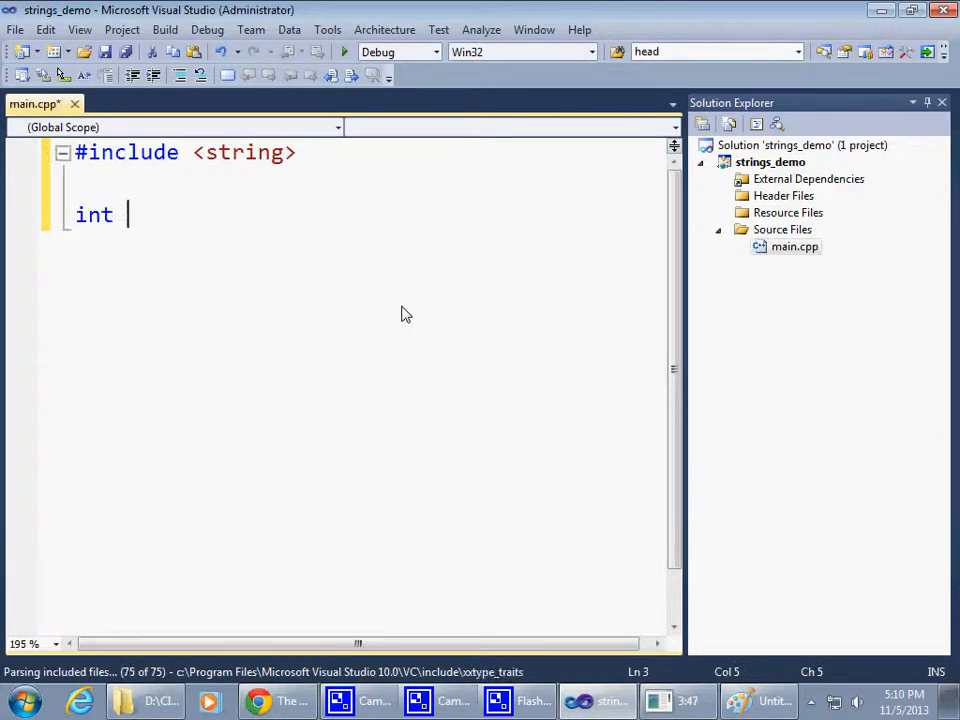
type("main()")
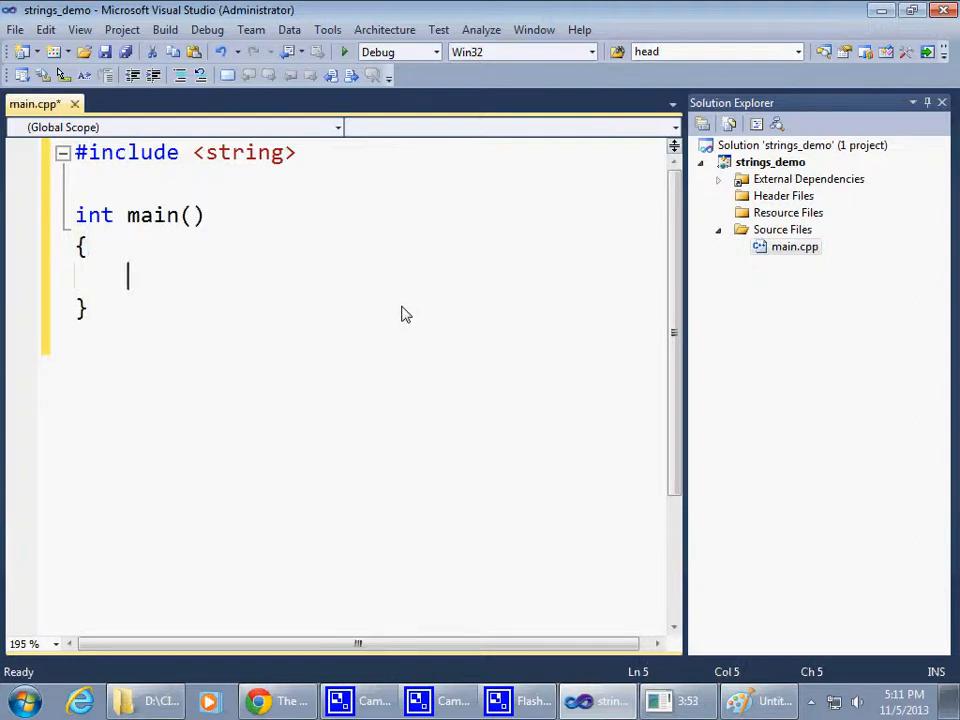
type("return")
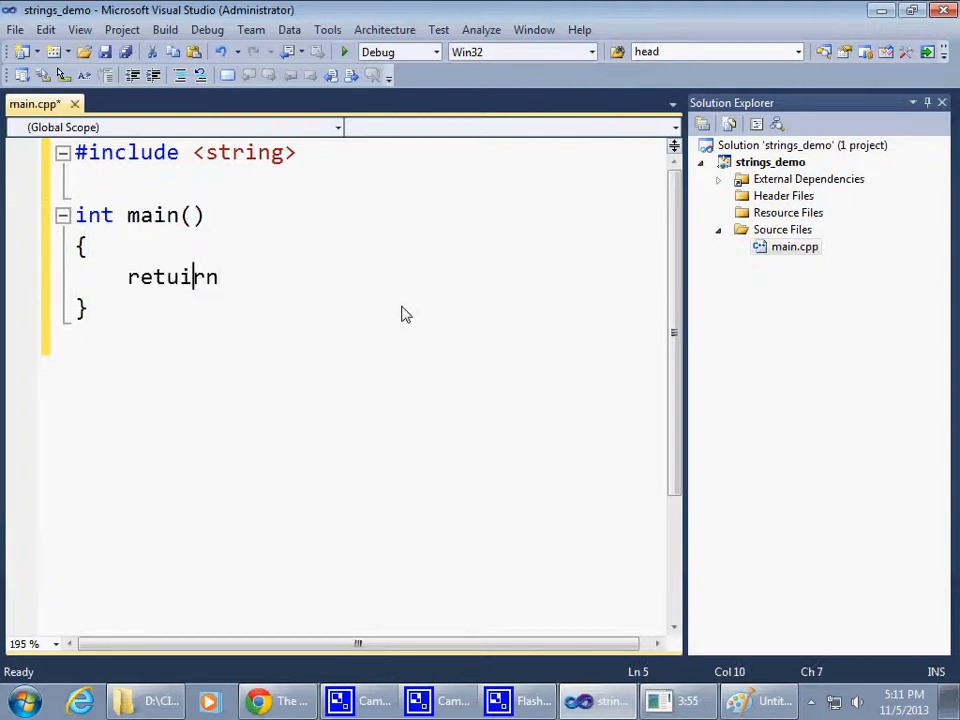
key("Backspace")
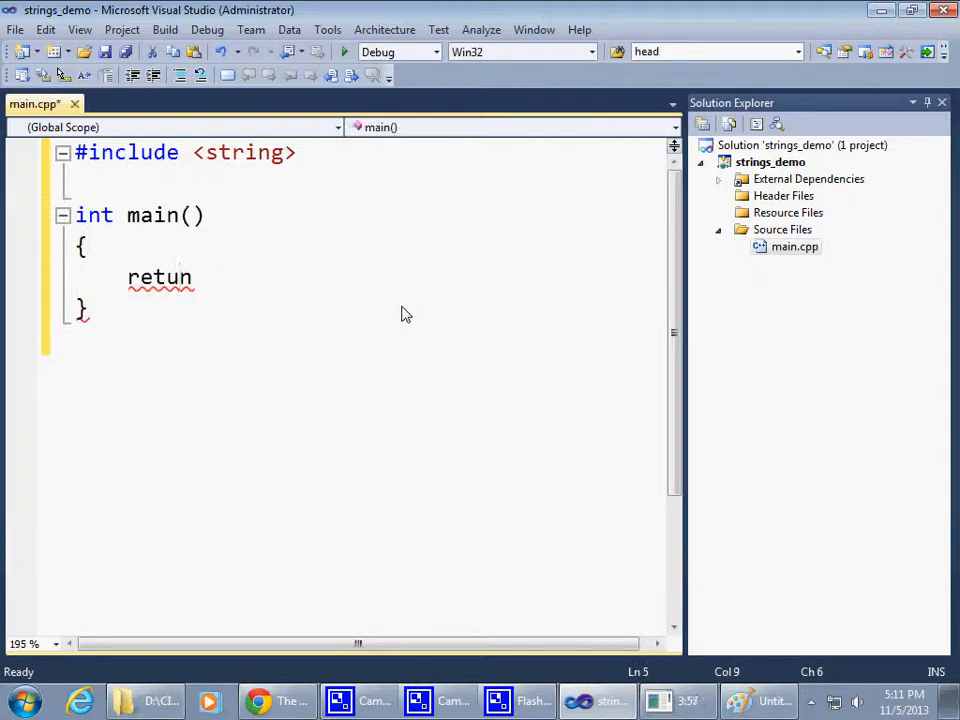
type("rn 0;")
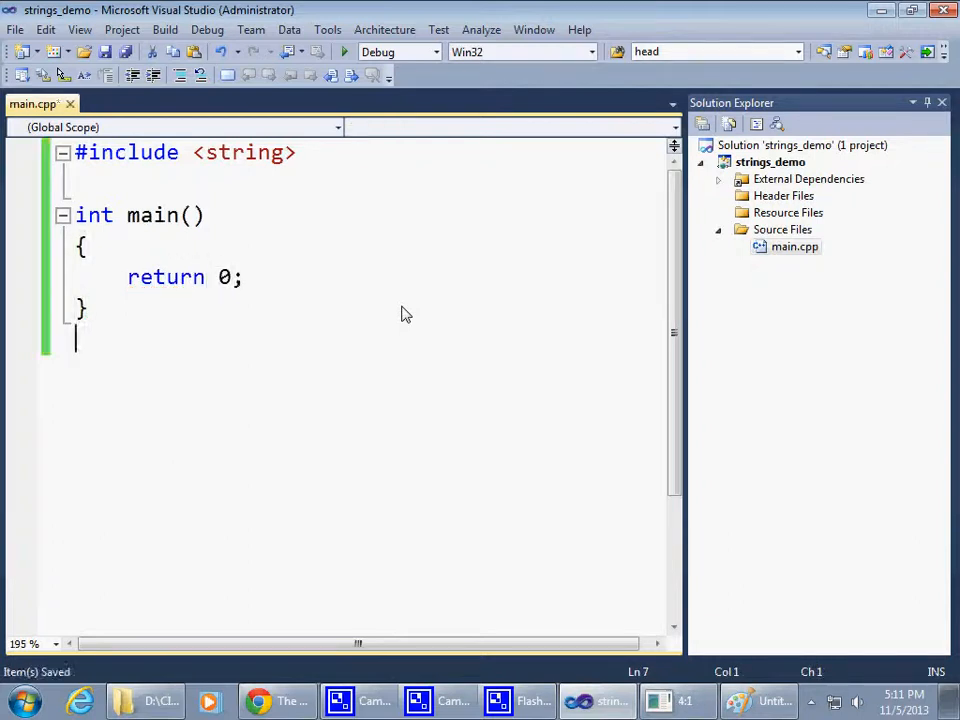
mouse_move(490, 332)
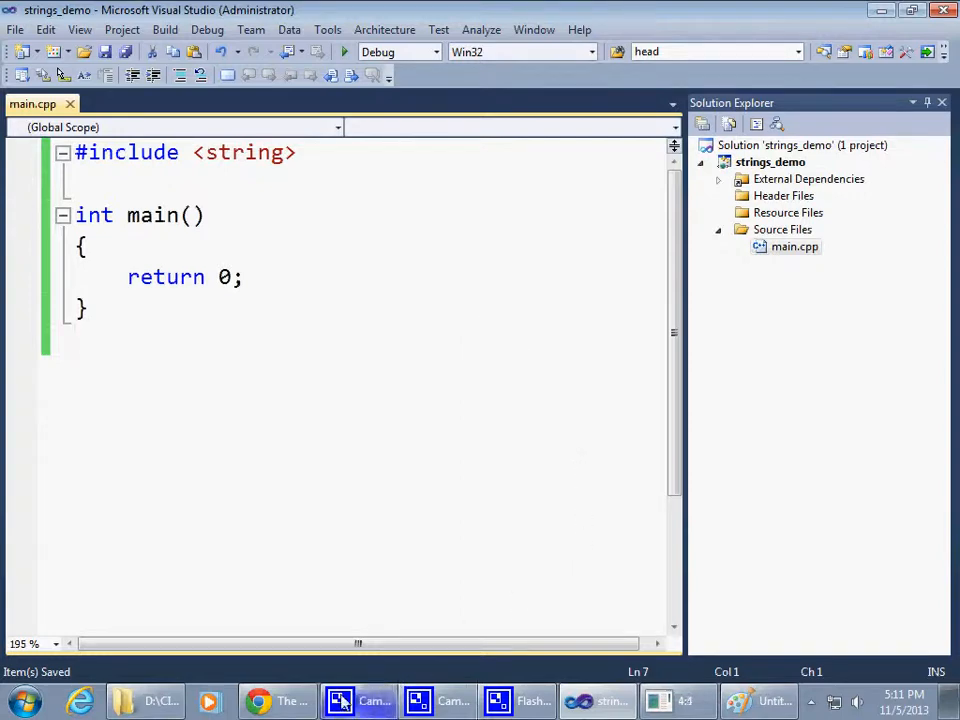
left_click(258, 700)
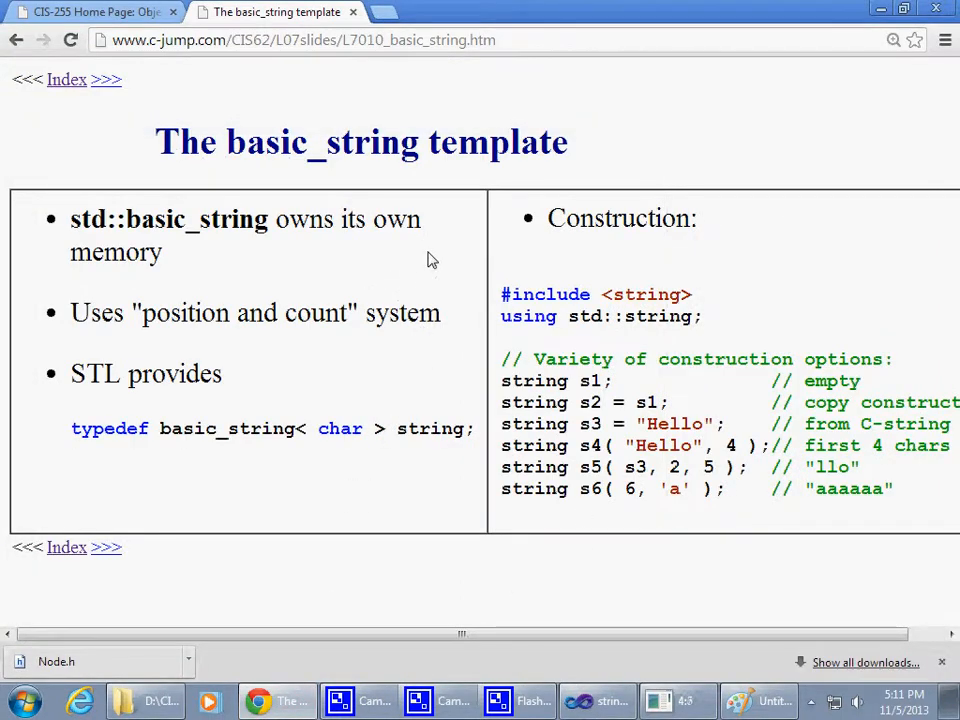
mouse_move(398, 328)
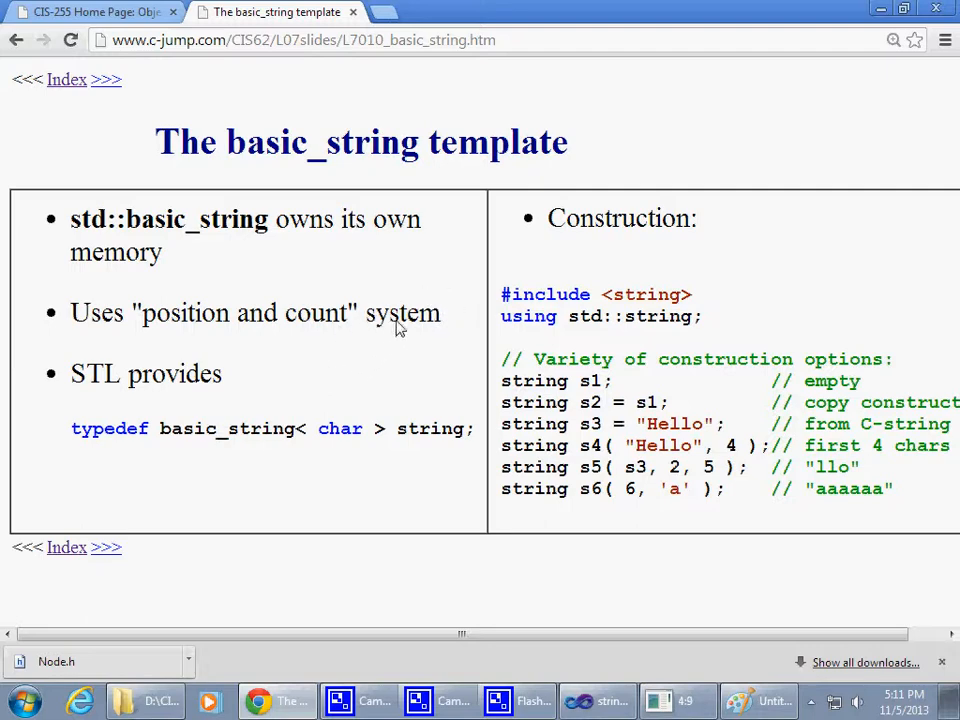
double_click(646, 294)
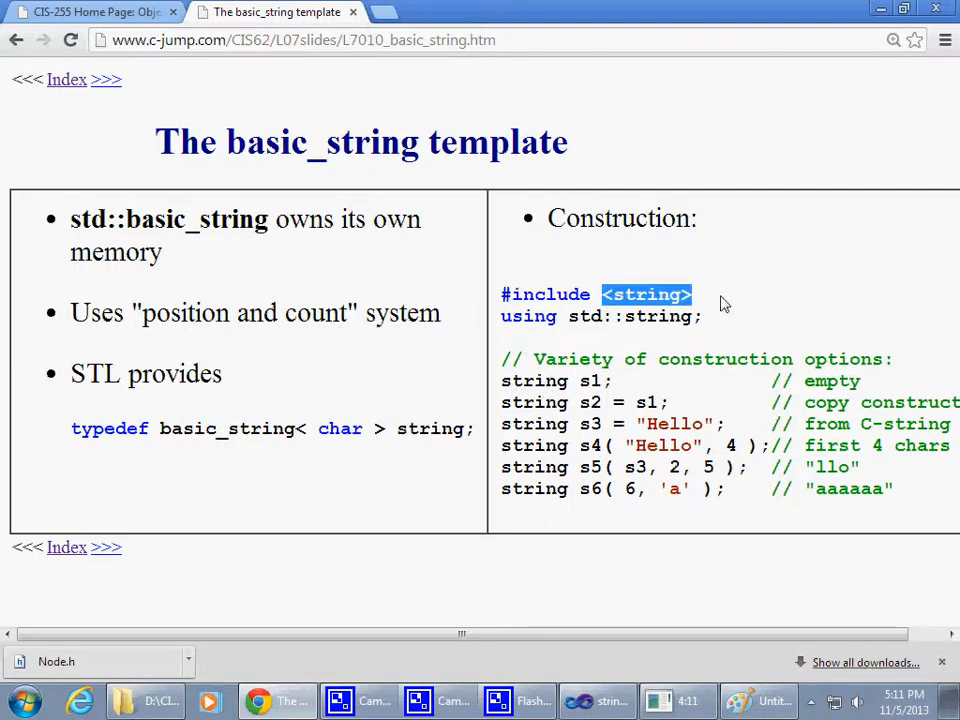
mouse_move(156, 238)
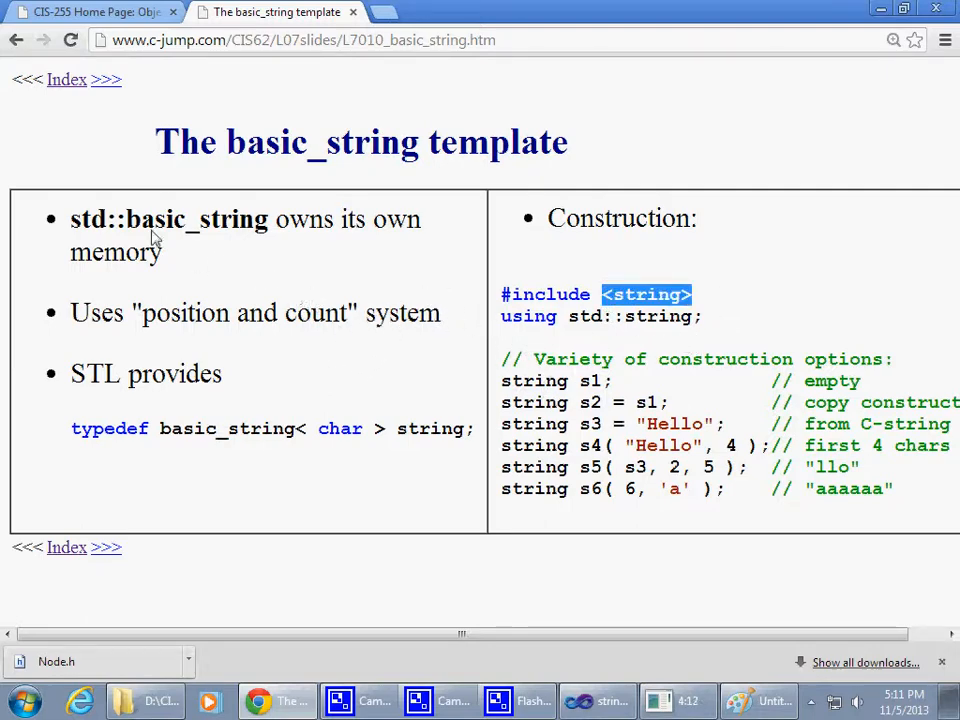
double_click(196, 218)
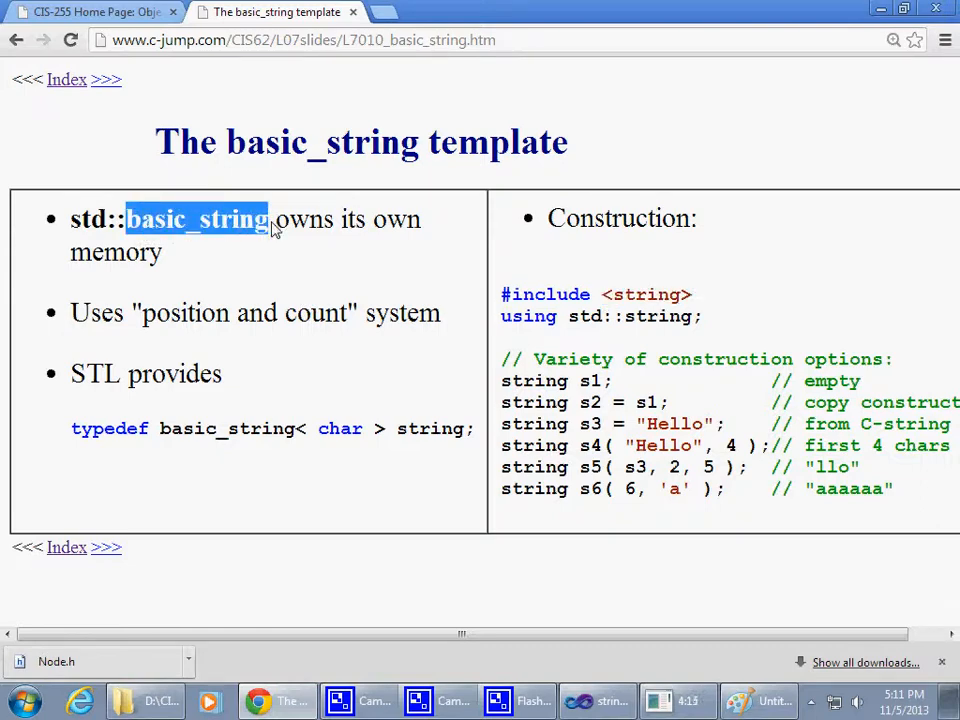
mouse_move(256, 286)
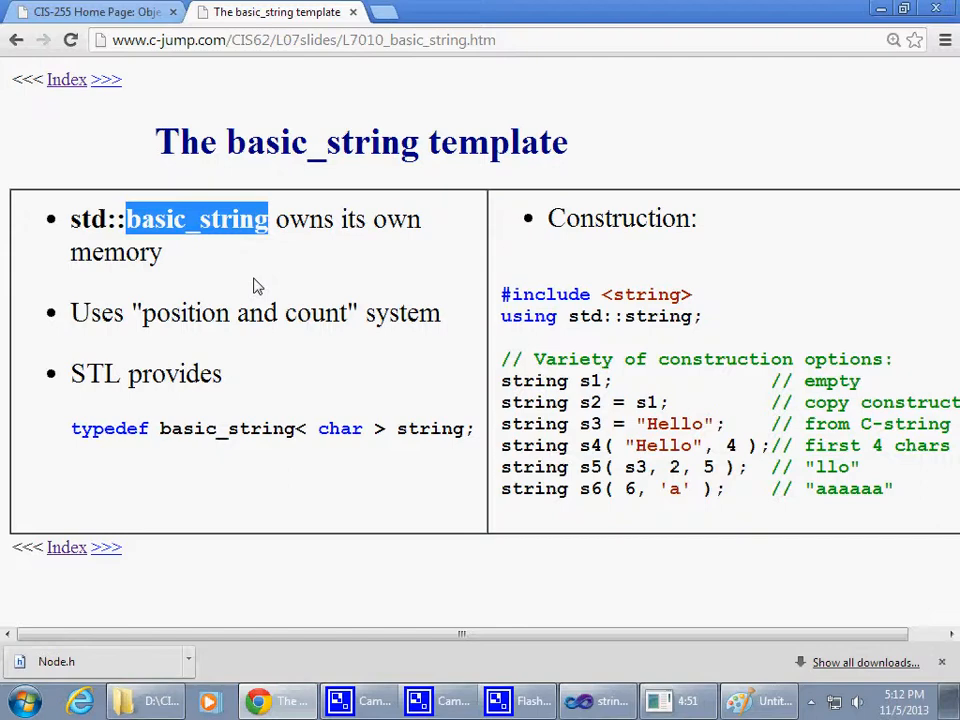
double_click(224, 428)
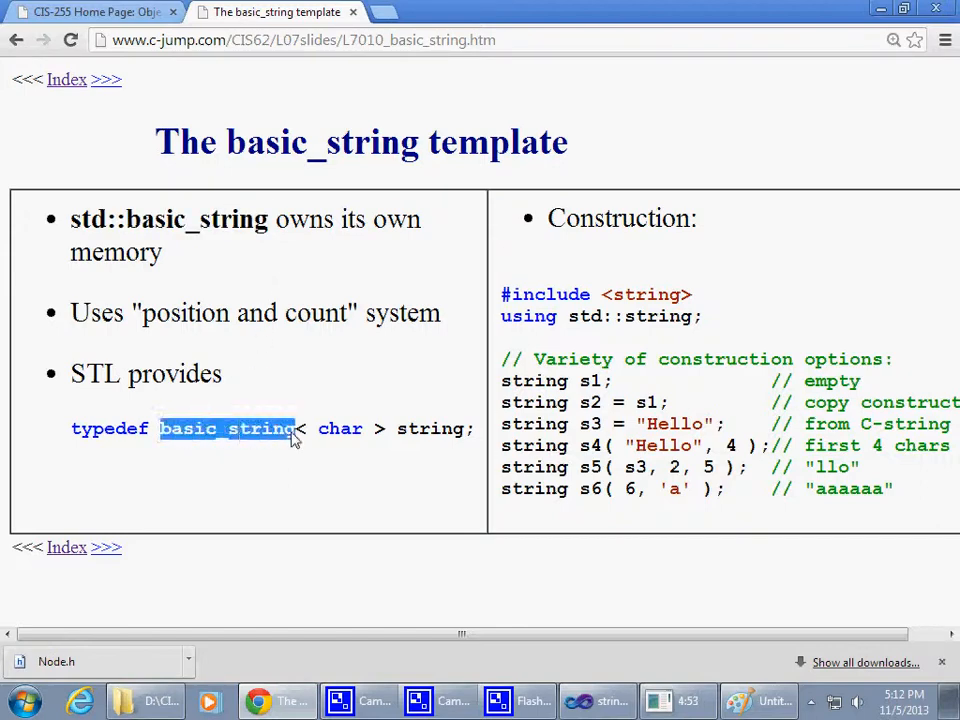
double_click(340, 428)
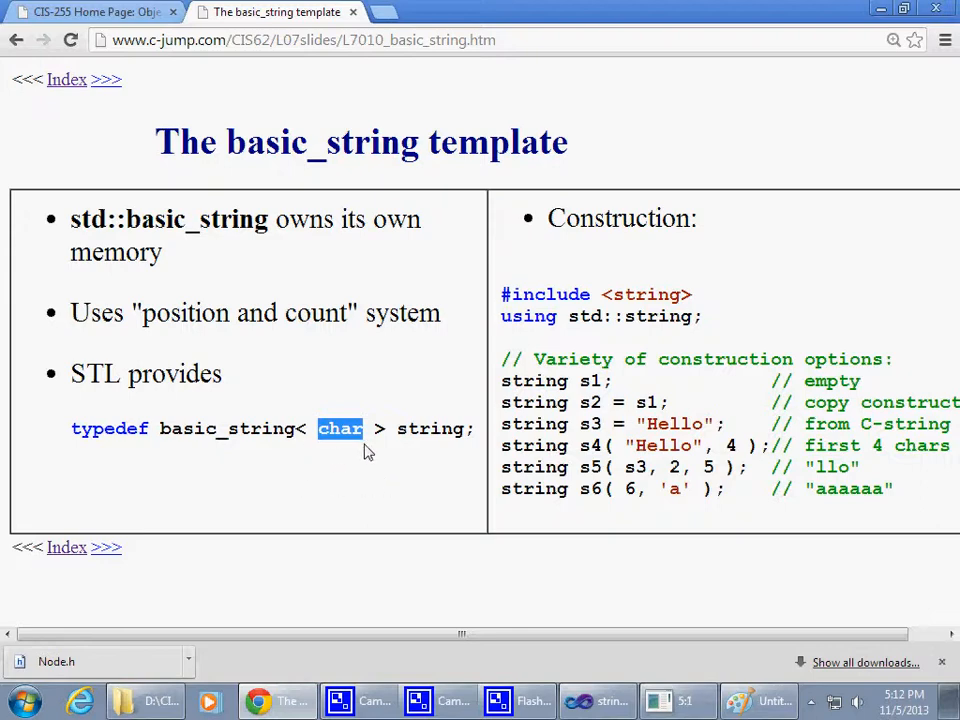
mouse_move(350, 456)
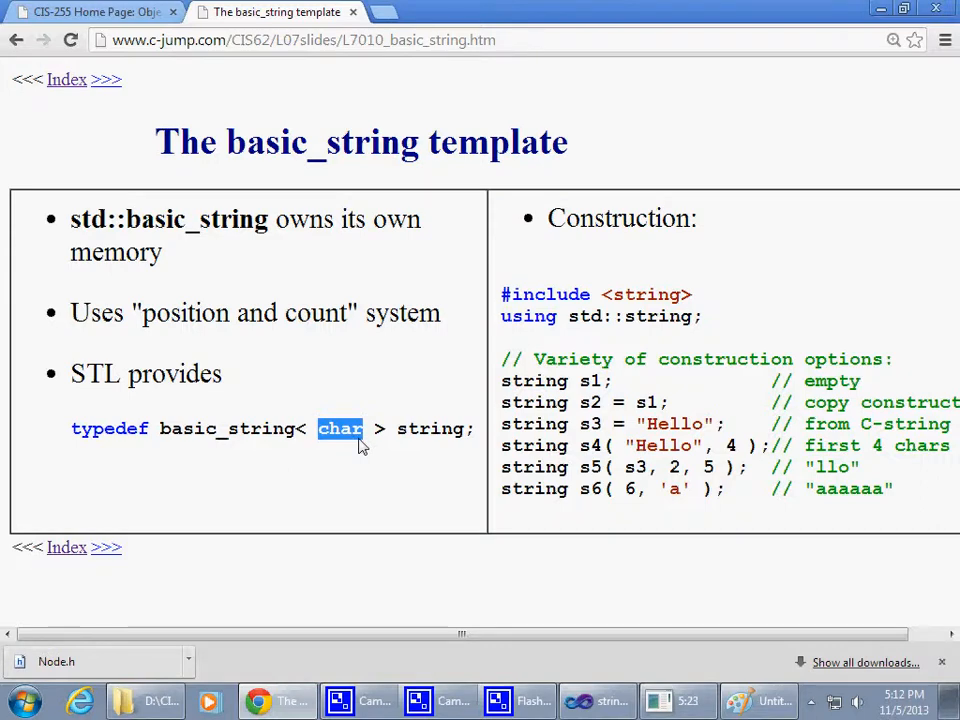
double_click(216, 428)
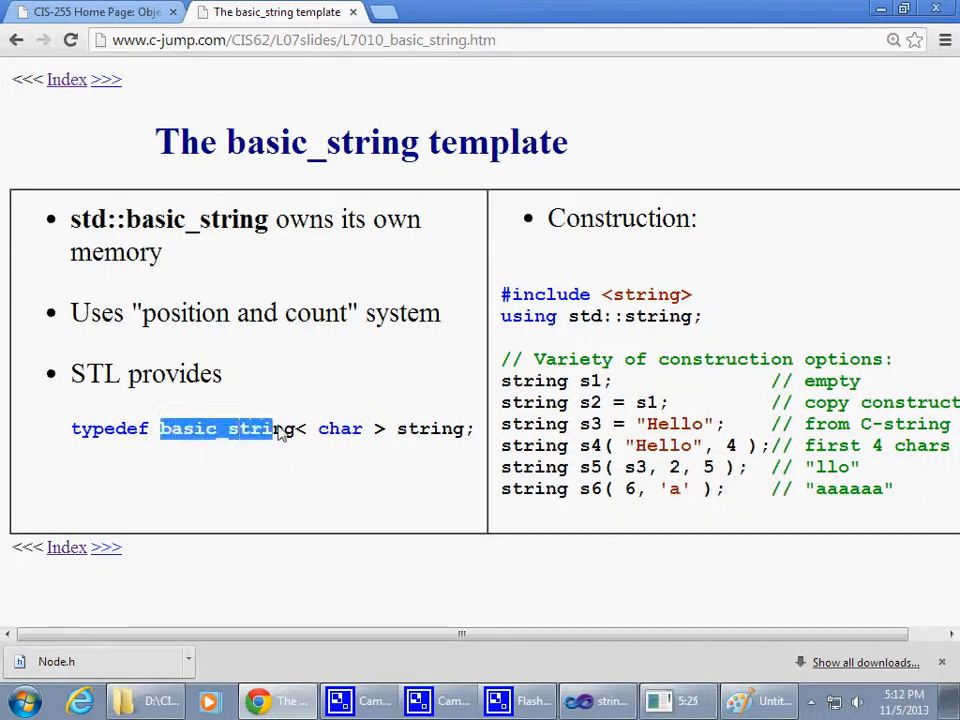
left_click(270, 428)
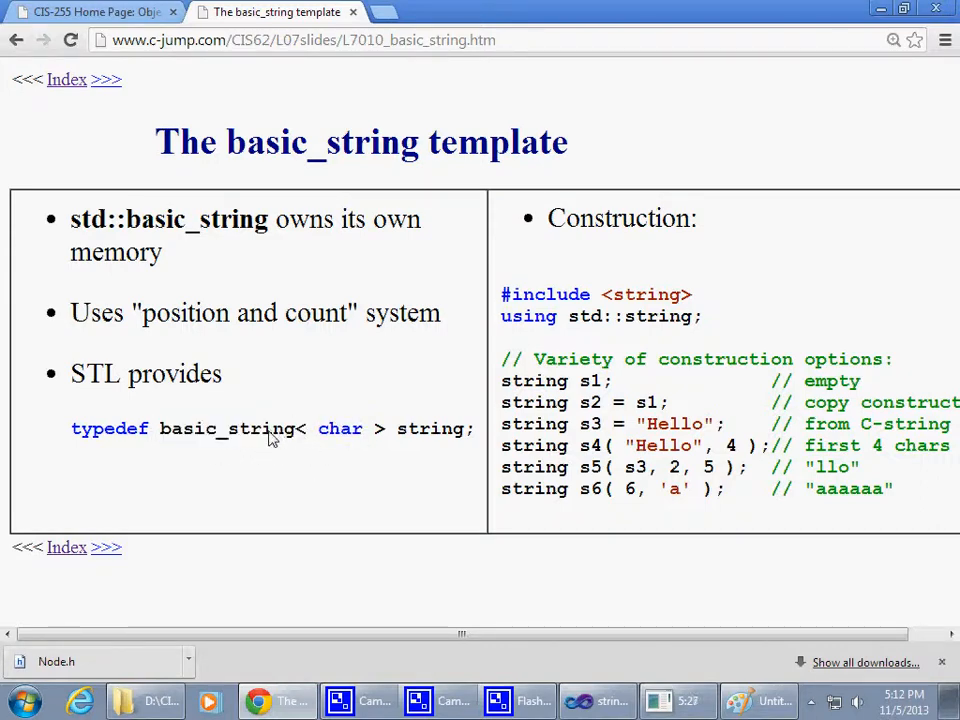
left_click_drag(160, 428, 384, 428)
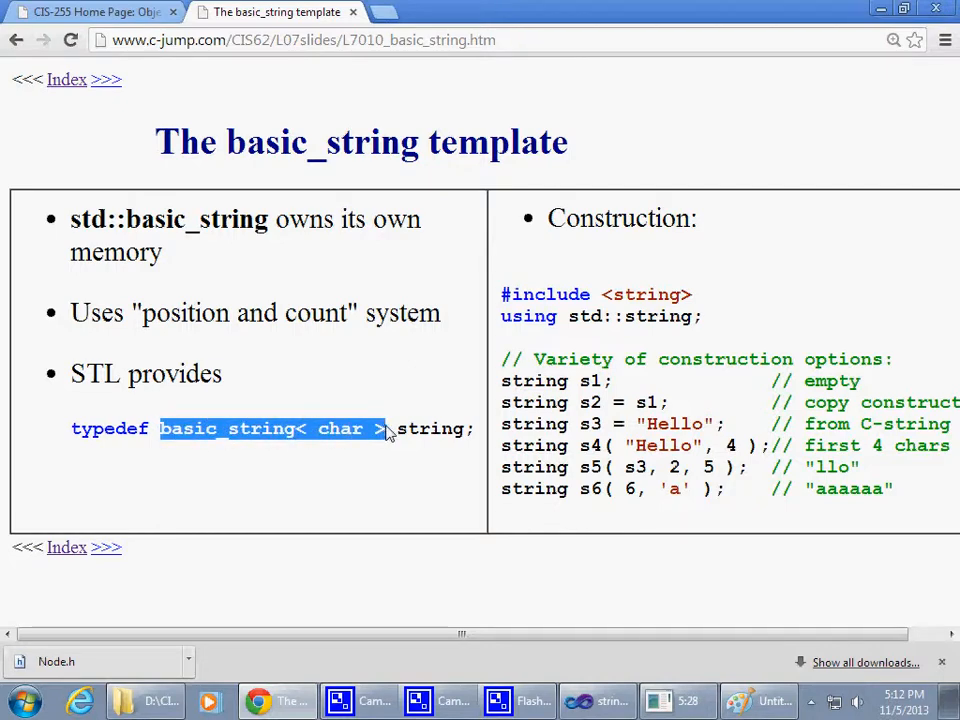
double_click(340, 428)
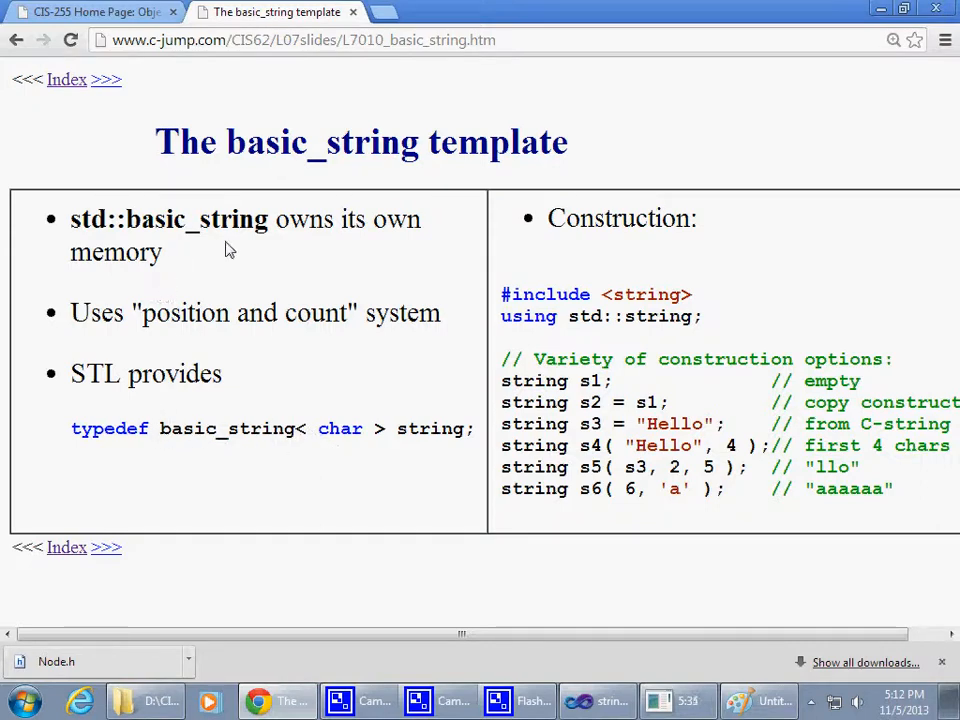
mouse_move(718, 318)
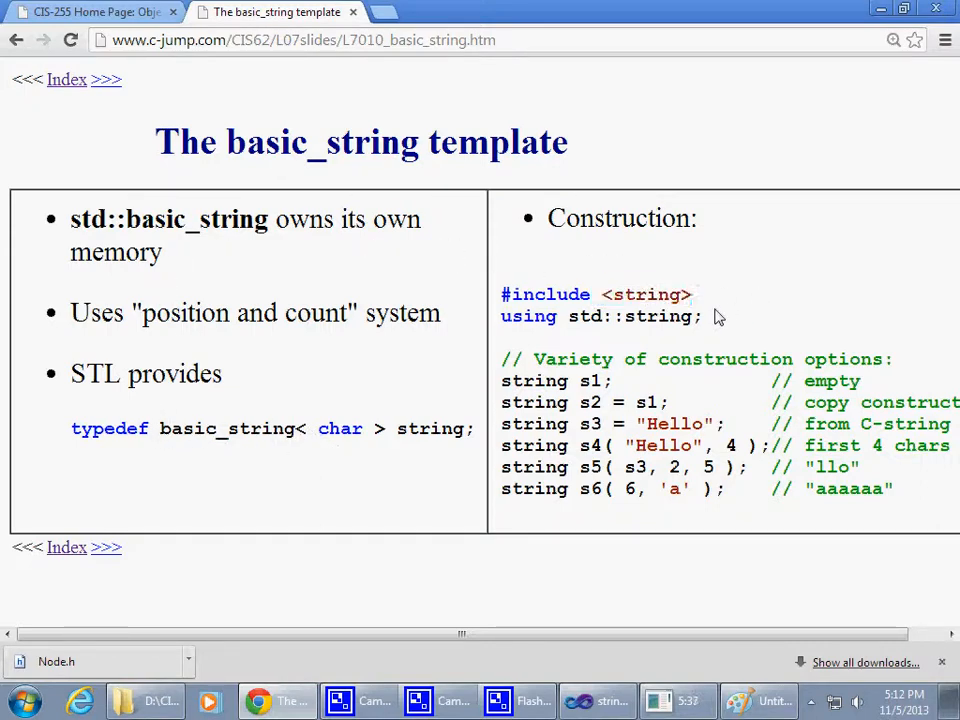
mouse_move(118, 448)
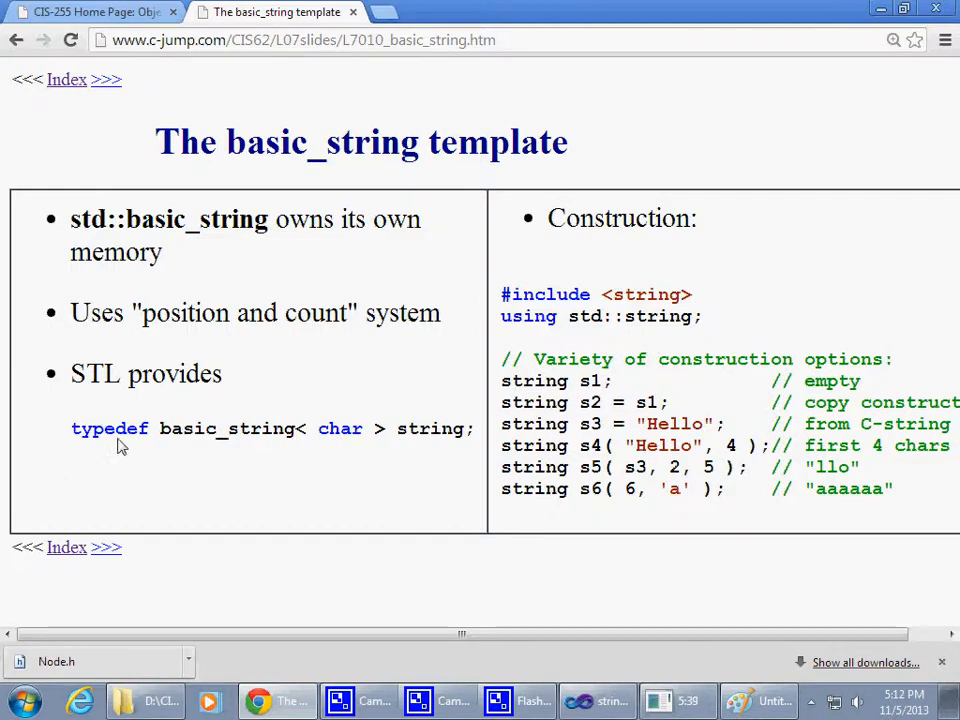
double_click(108, 428)
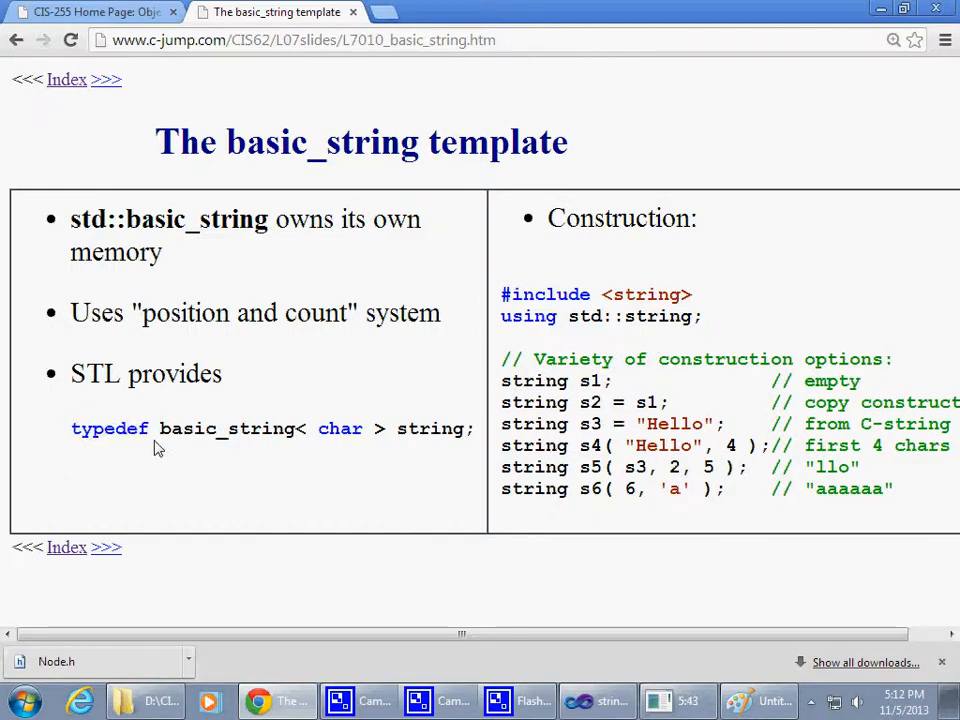
double_click(182, 428)
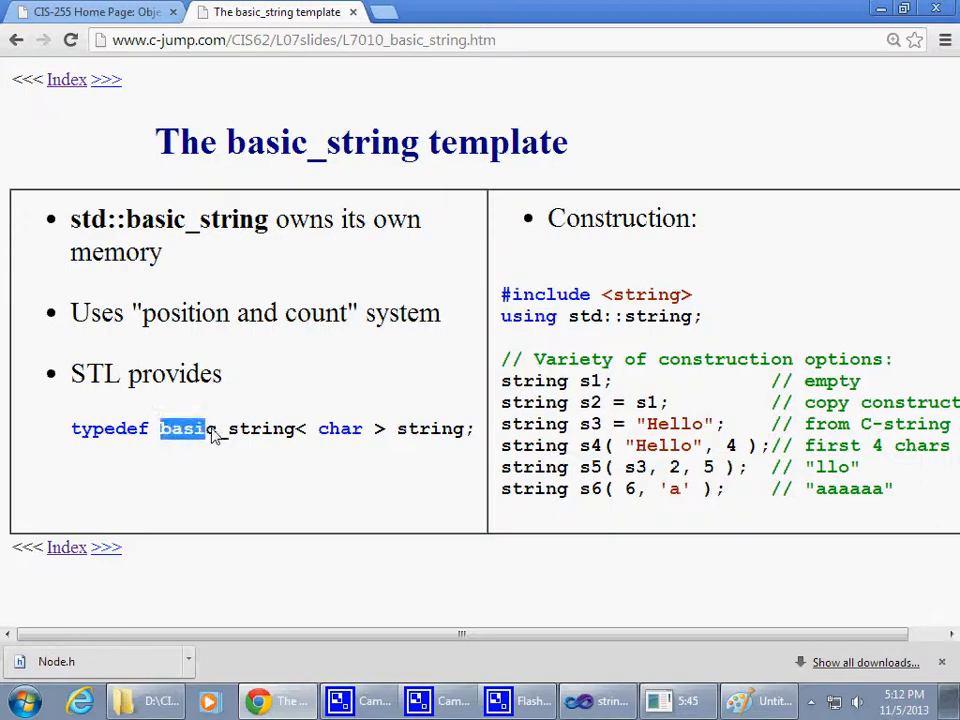
left_click_drag(184, 428, 376, 428)
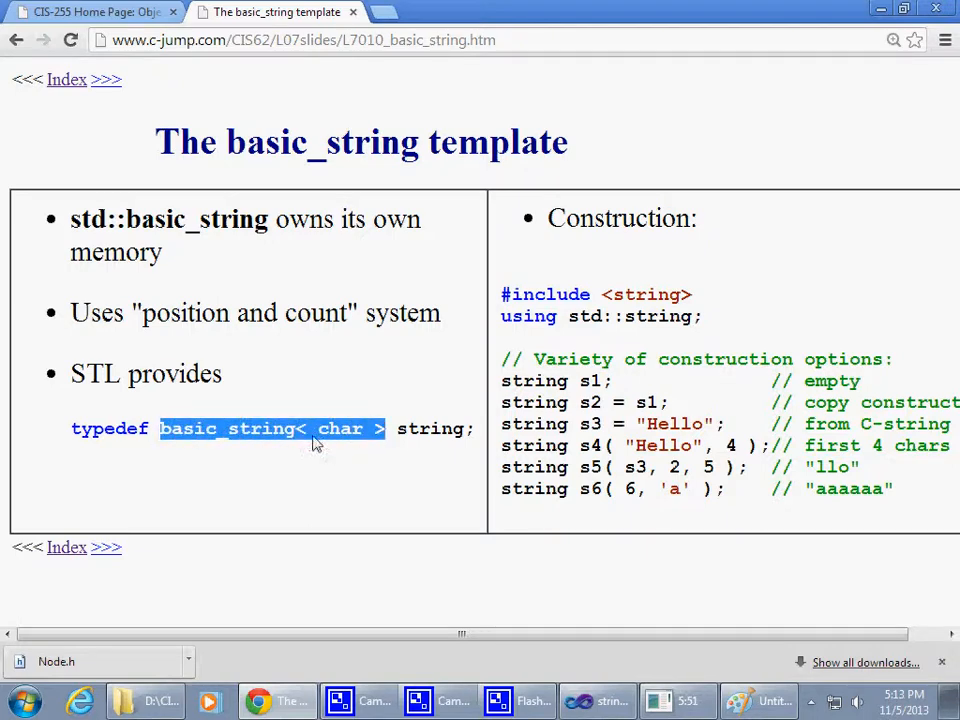
mouse_move(250, 444)
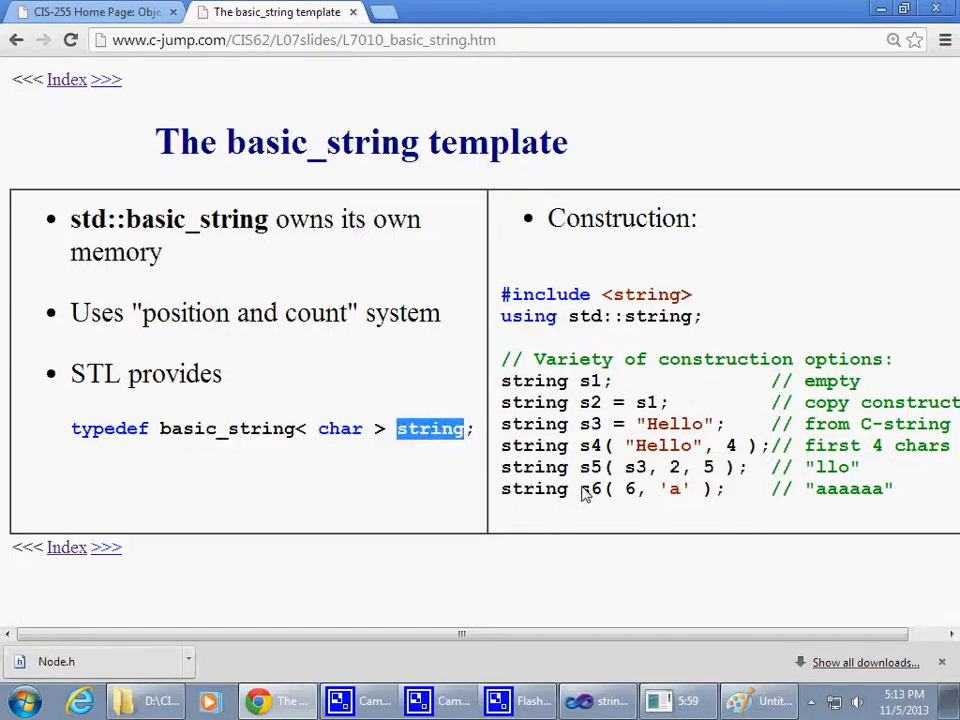
left_click(596, 700)
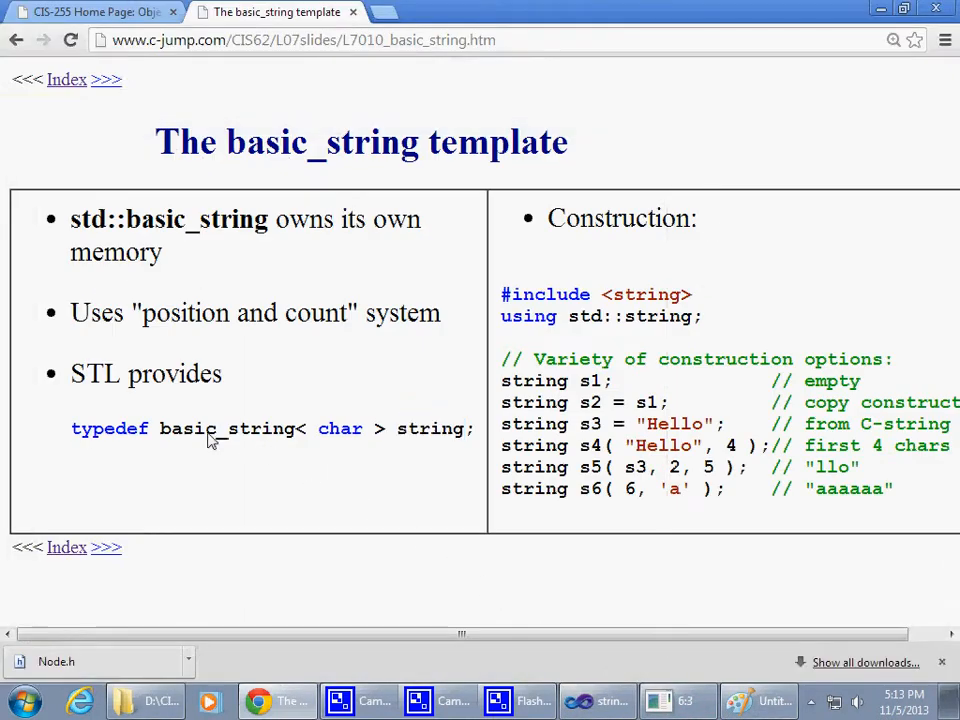
double_click(224, 428)
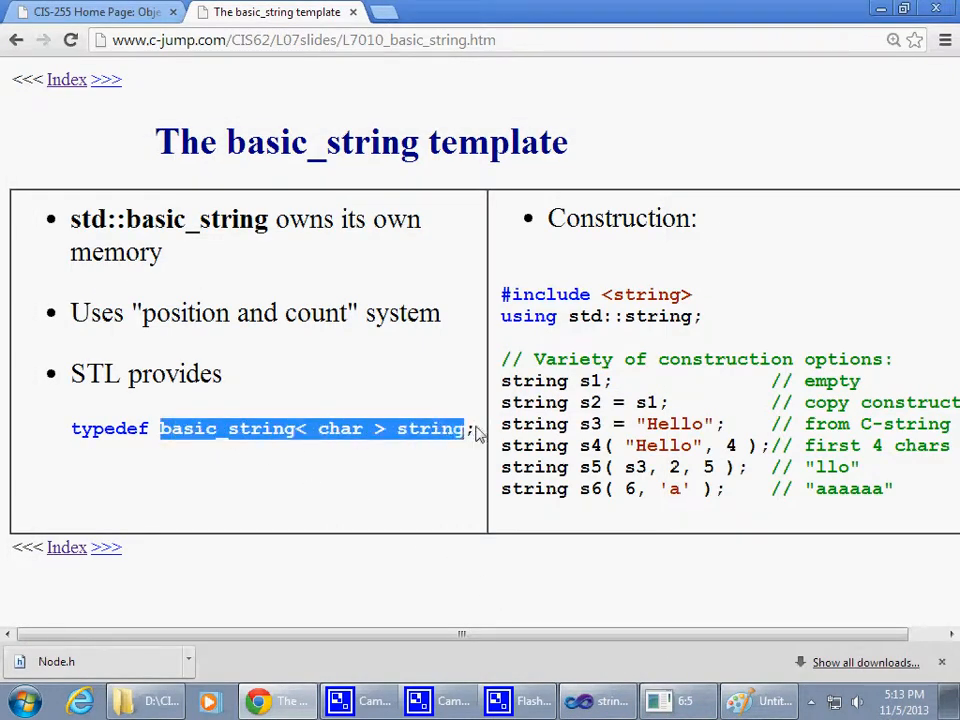
left_click(598, 700)
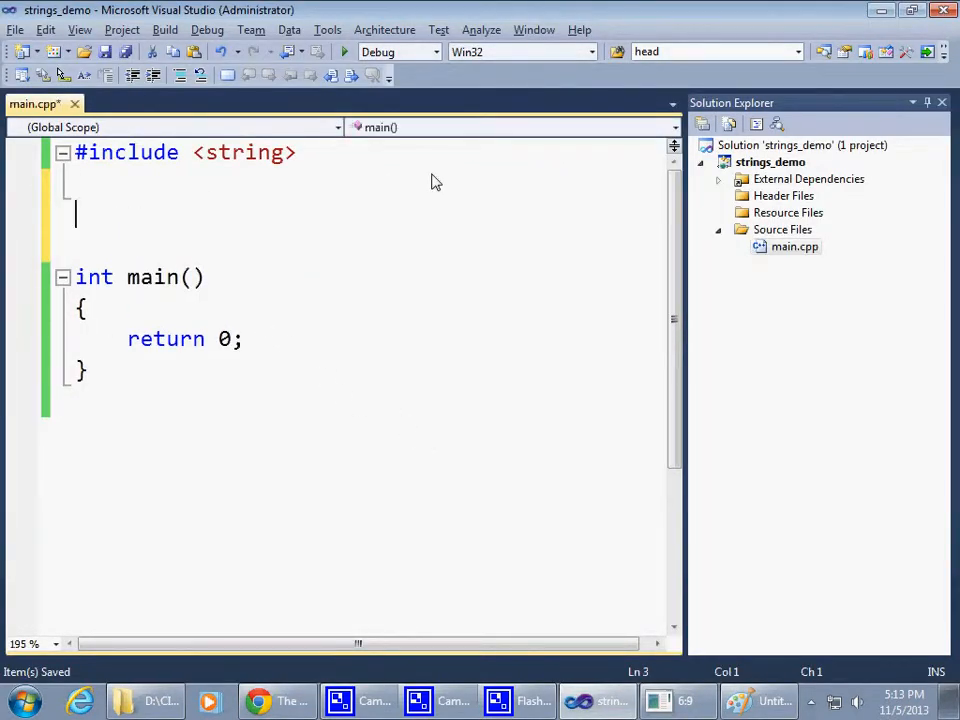
Add 'using namespace std;' below the include line.
type("using na")
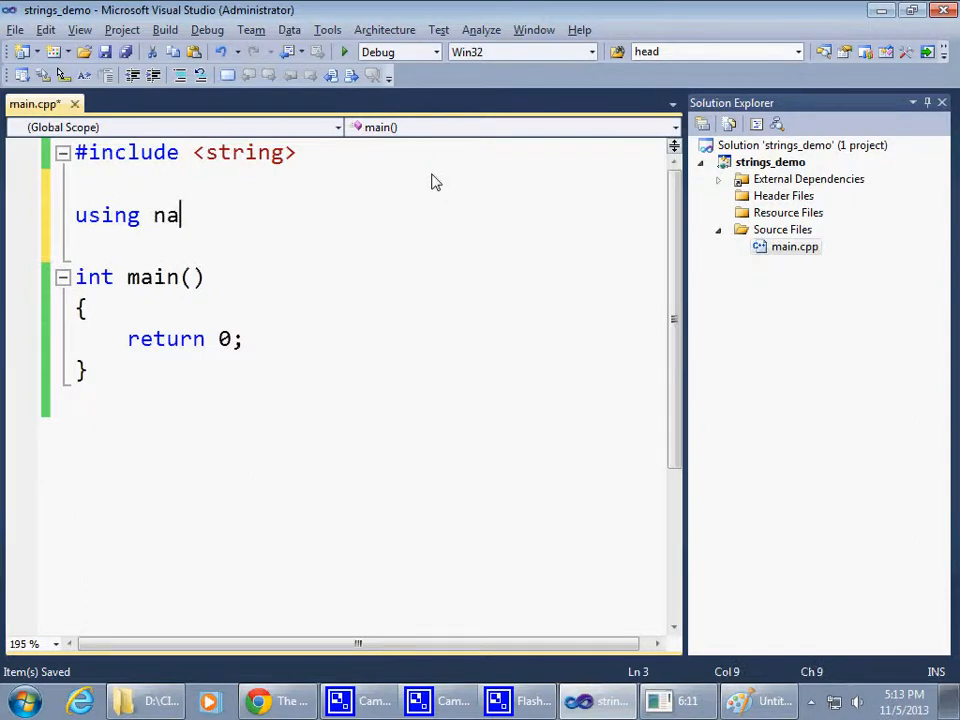
type("mes")
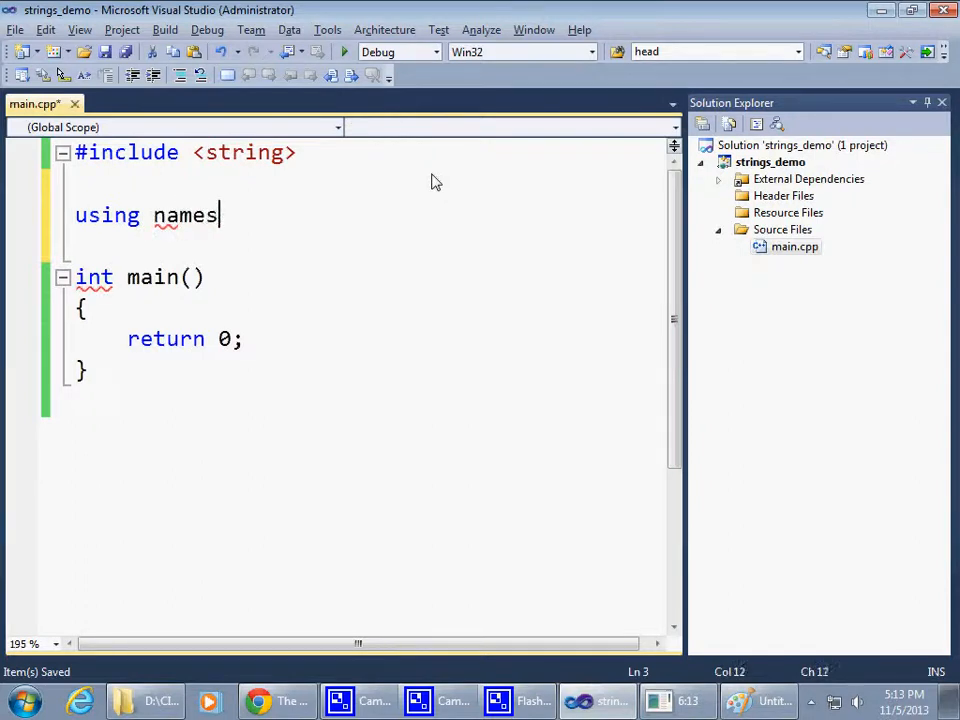
type("pace")
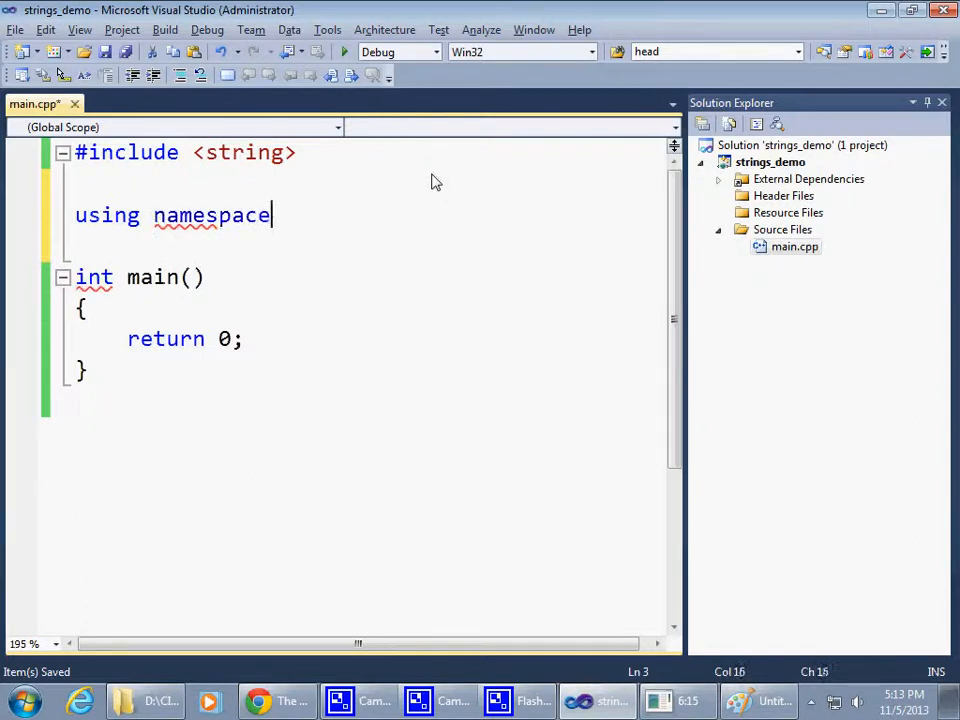
type("std;")
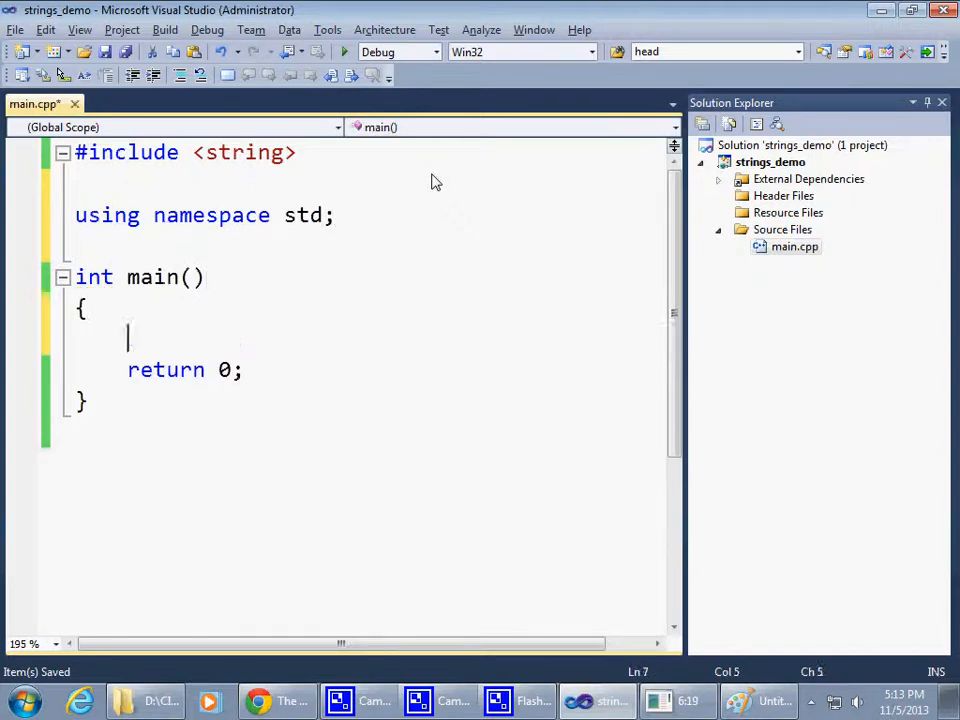
Declare 'basic_string< char > s1;' and 'string s1;' inside main.
type("basic_string< char > string")
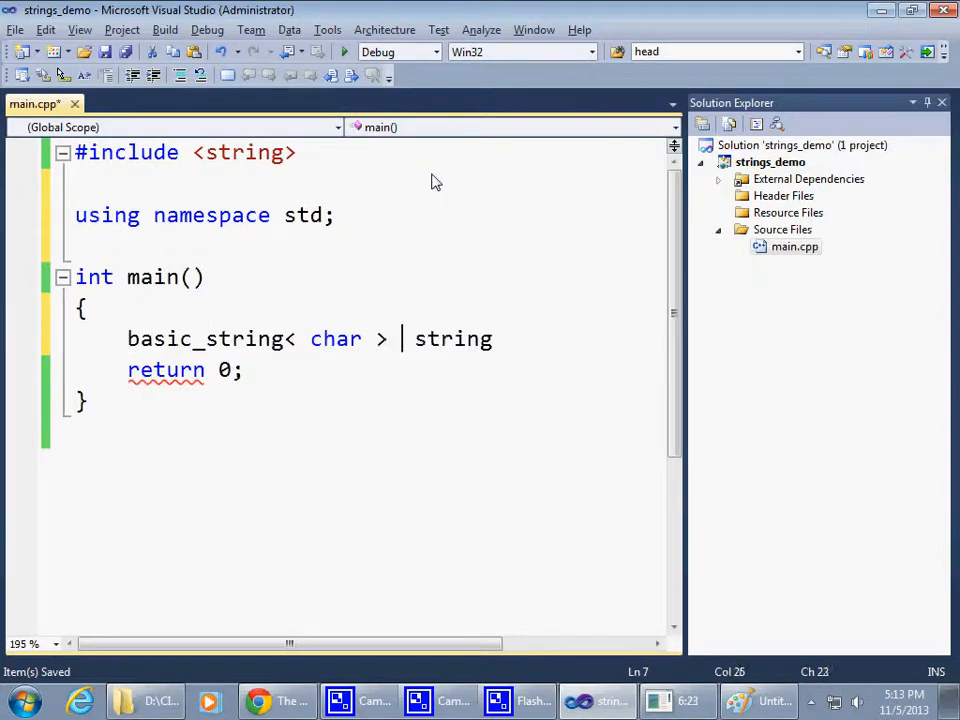
type("s")
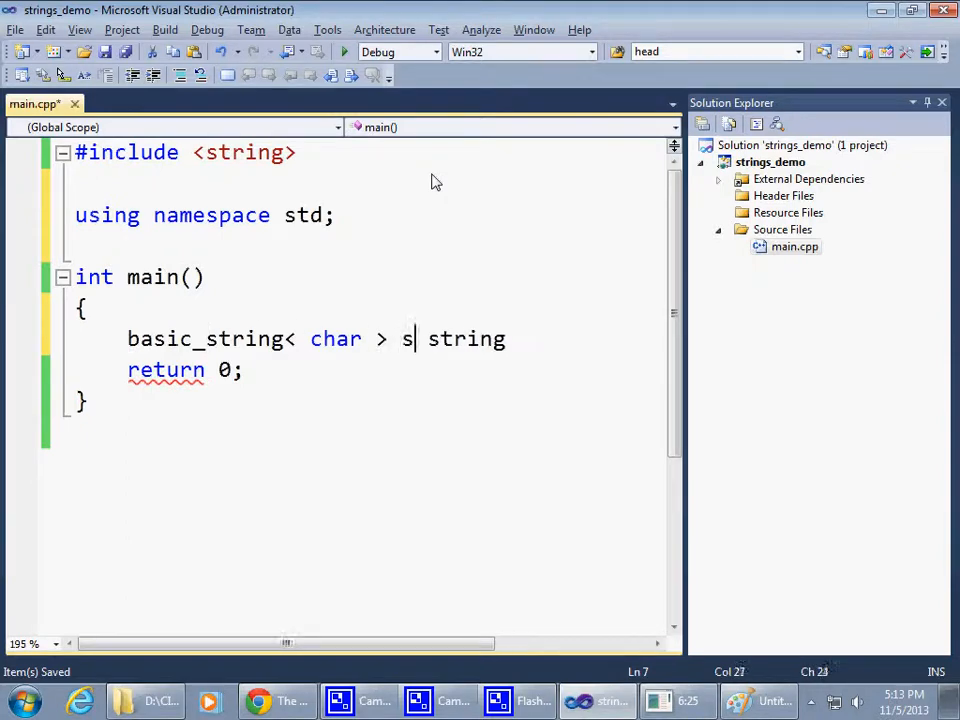
type("1;")
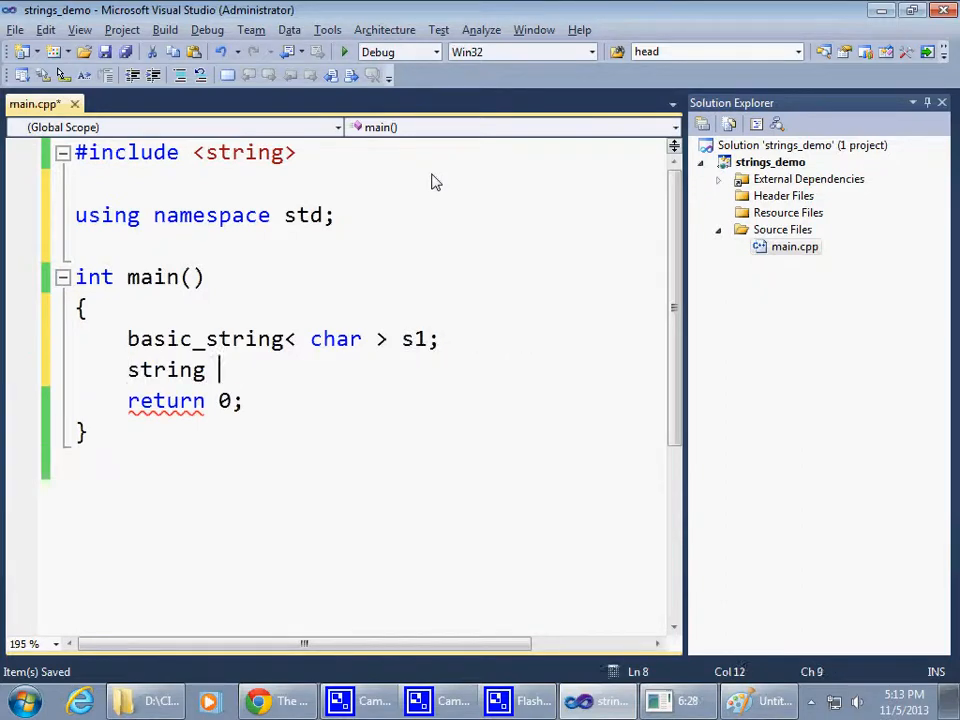
type("s1;")
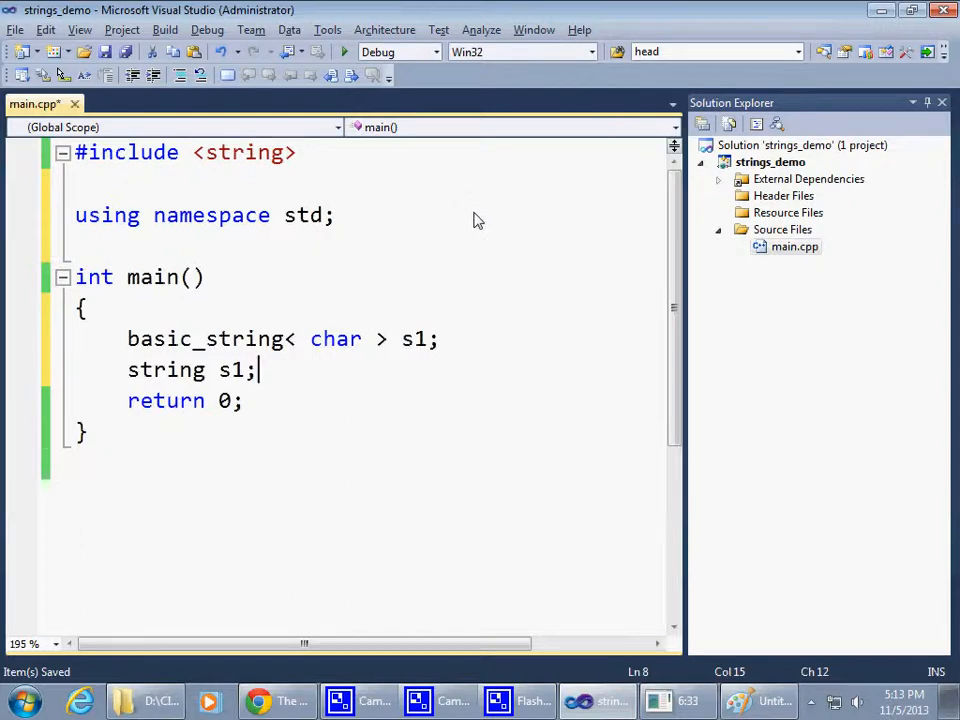
mouse_move(330, 358)
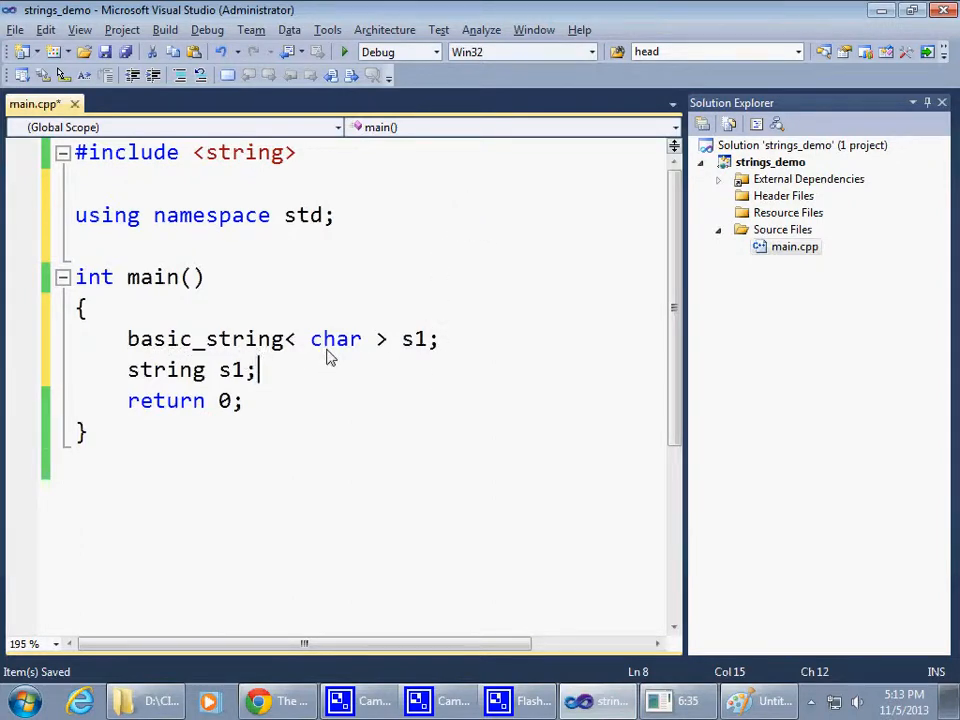
mouse_move(320, 352)
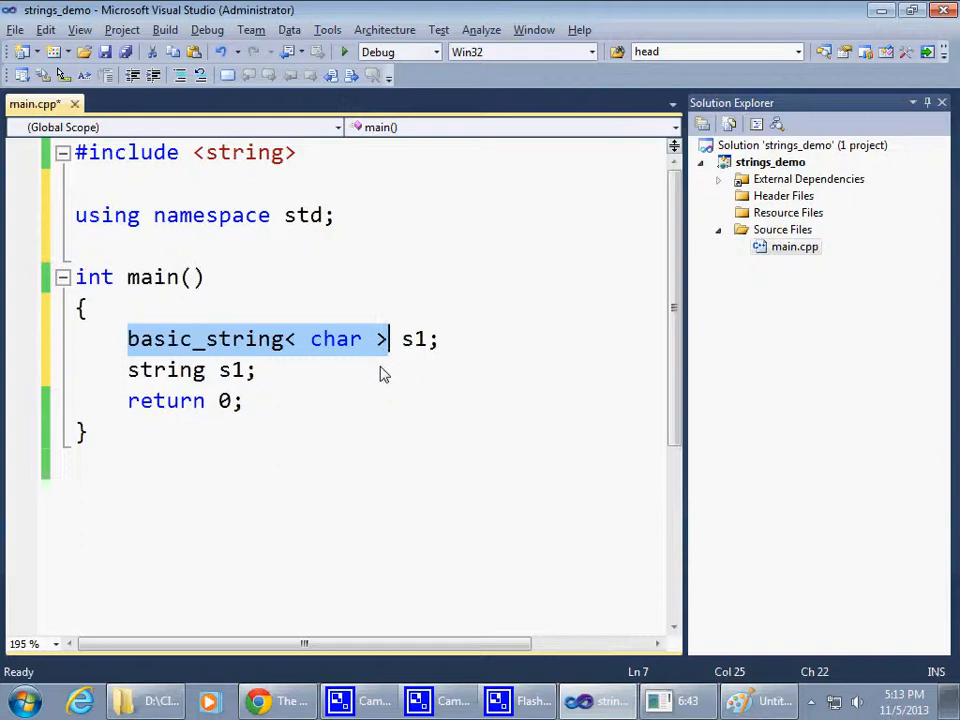
double_click(336, 338)
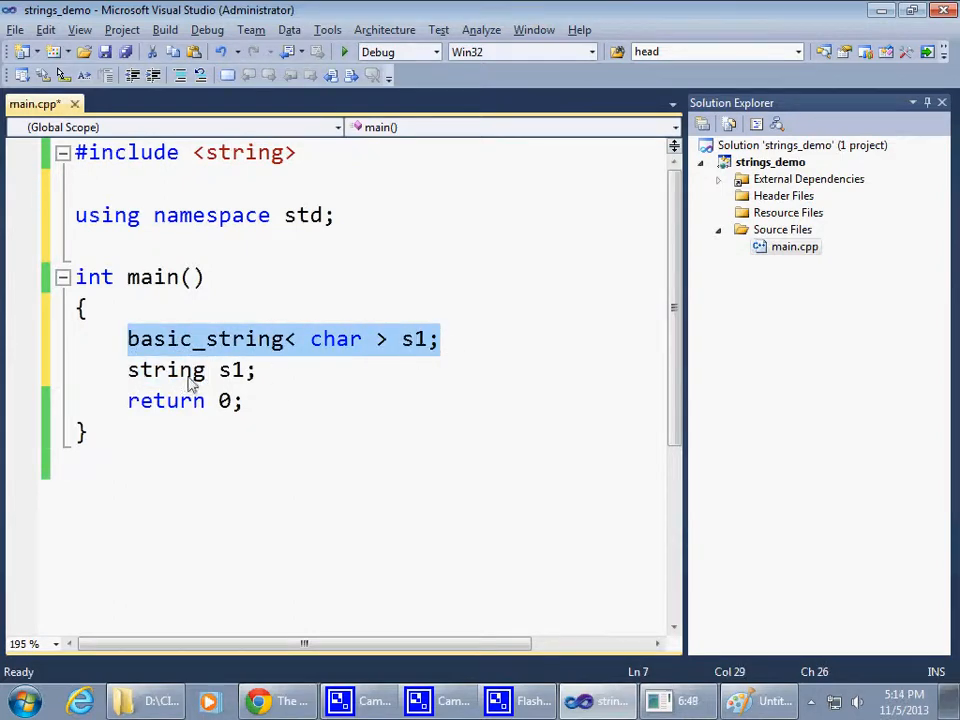
double_click(166, 368)
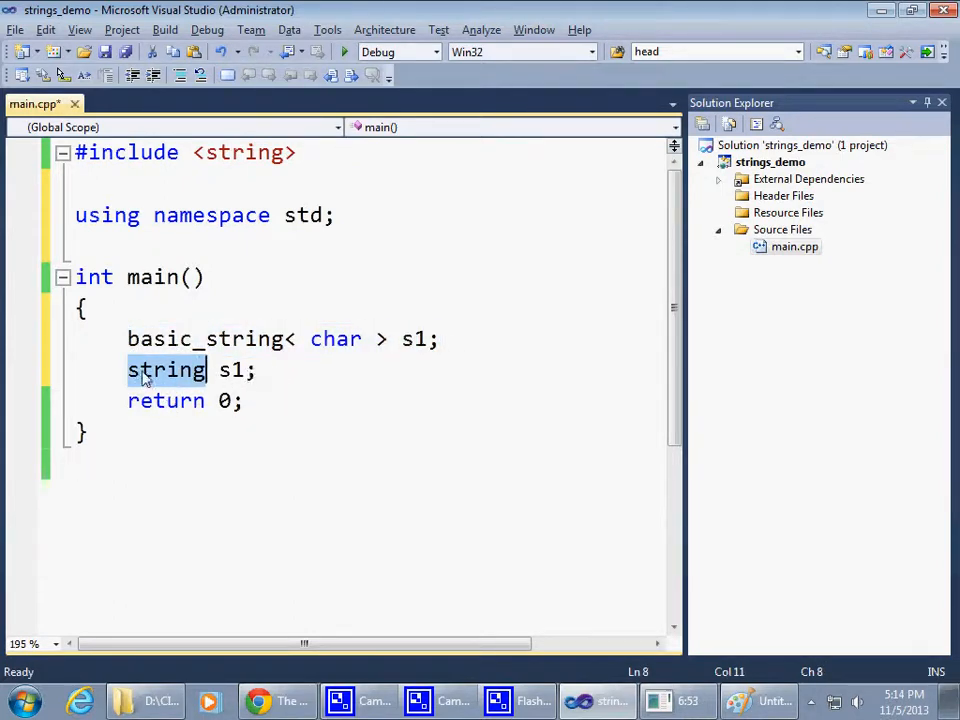
mouse_move(236, 388)
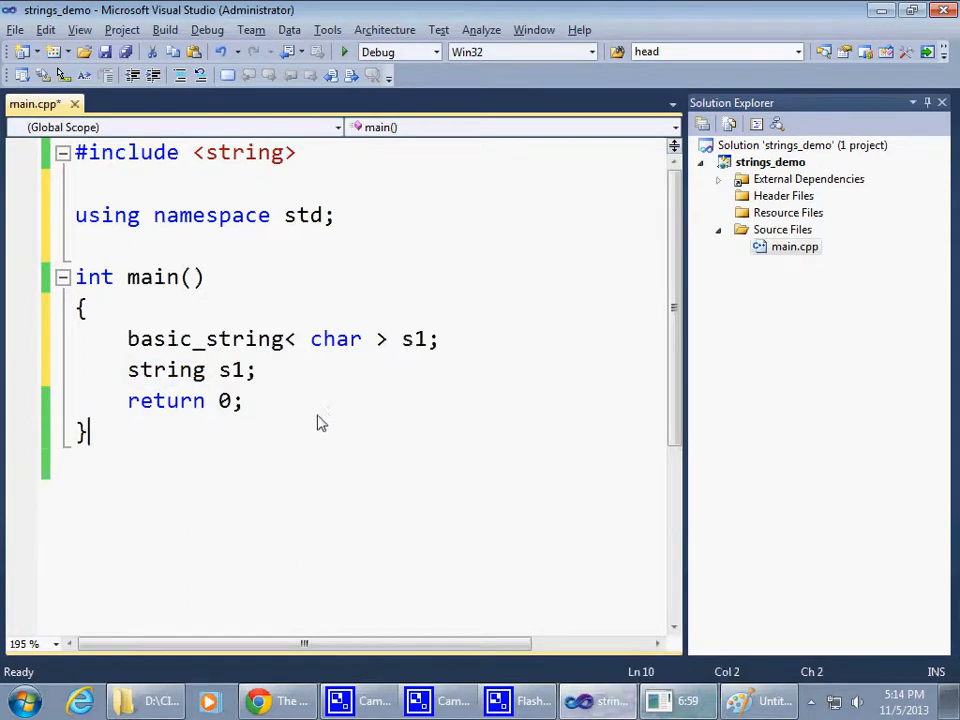
mouse_move(284, 424)
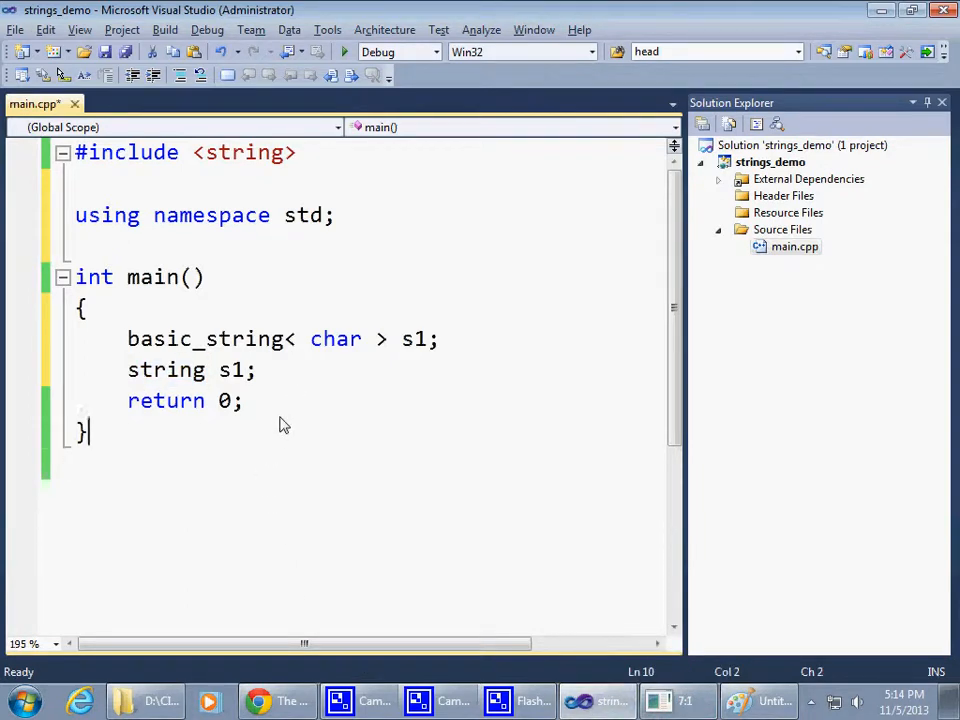
double_click(166, 368)
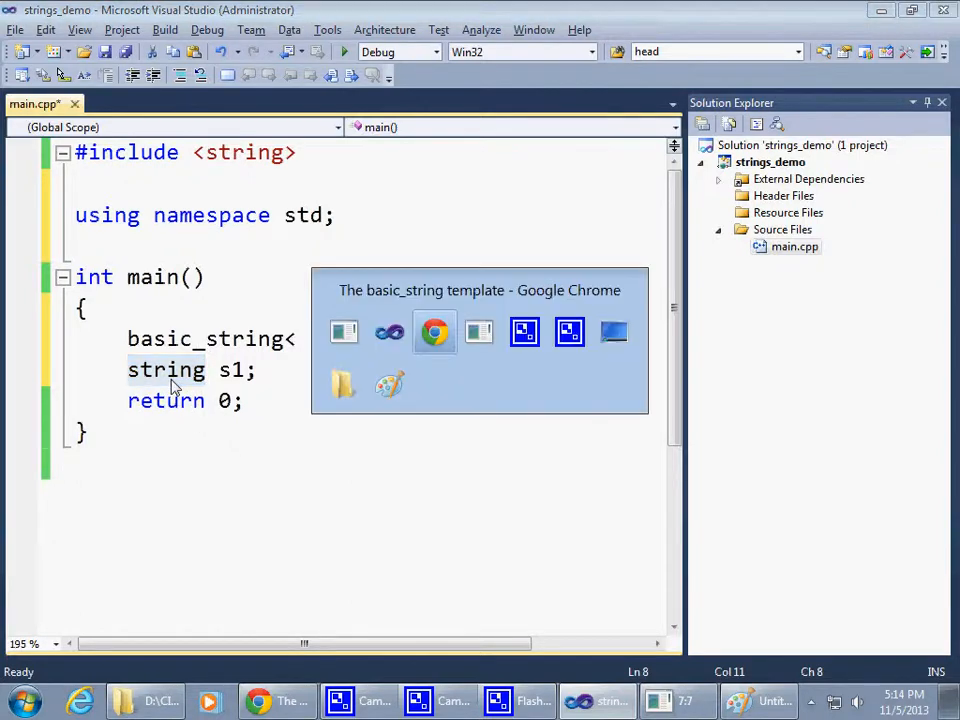
Switch back to Chrome's basic_string template slide with the typedef line.
left_click(434, 332)
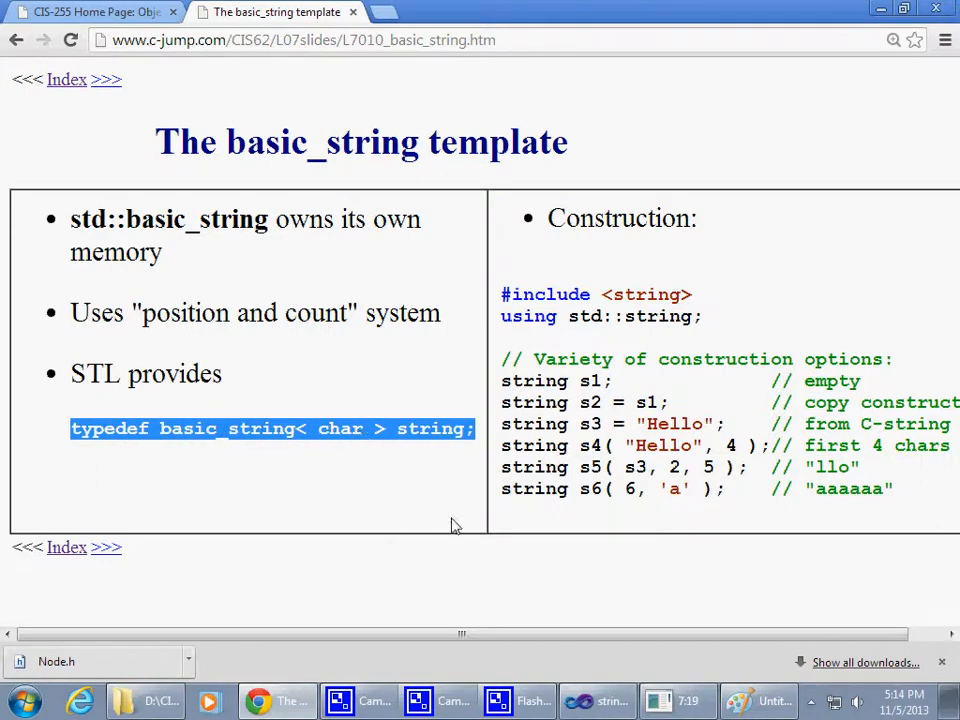
mouse_move(598, 700)
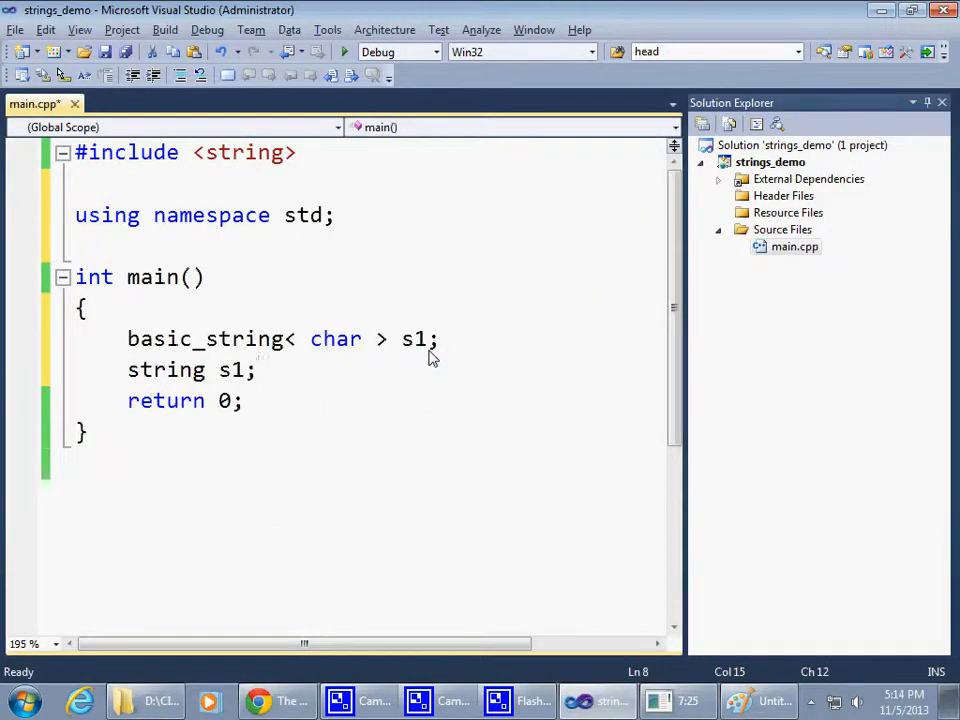
Write 'typedef int inch;' and 'inch height;' after main's opening brace.
left_click(88, 308)
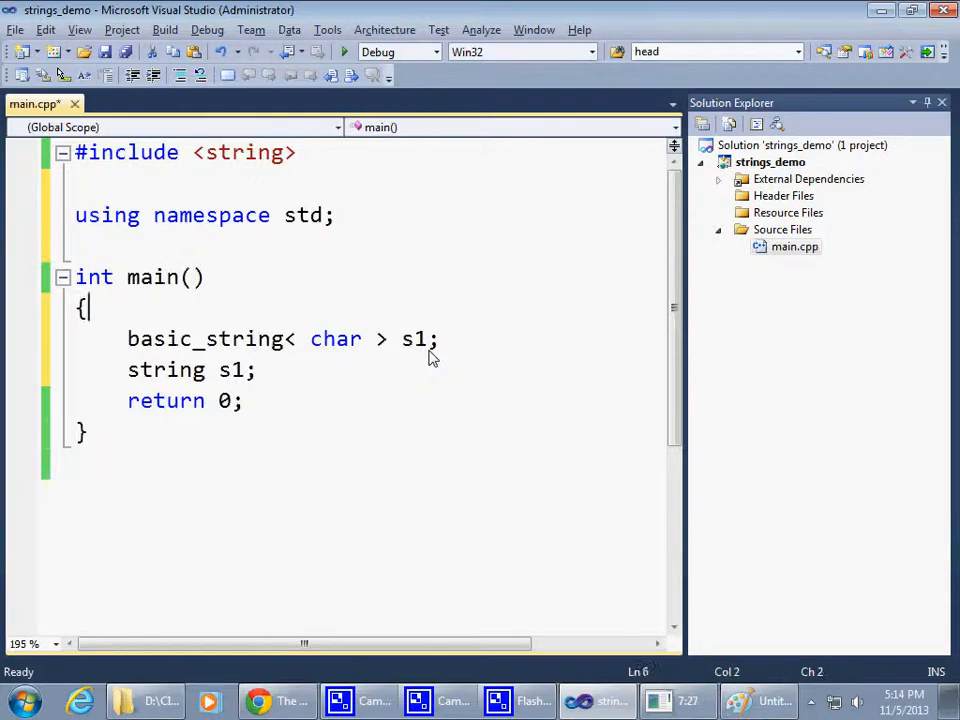
type("typed")
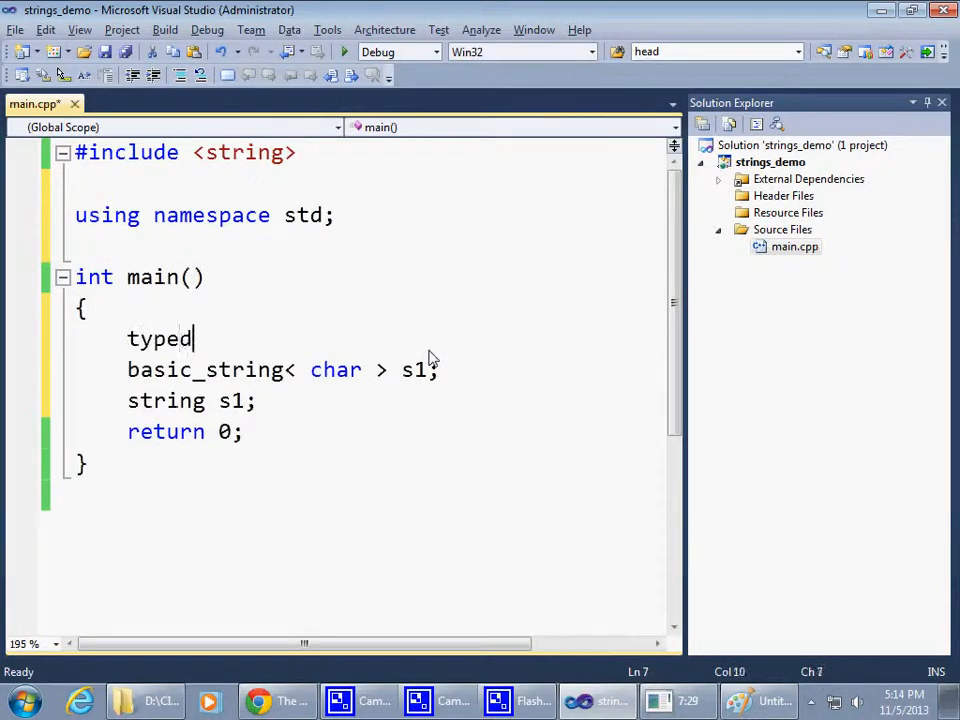
type("ef int")
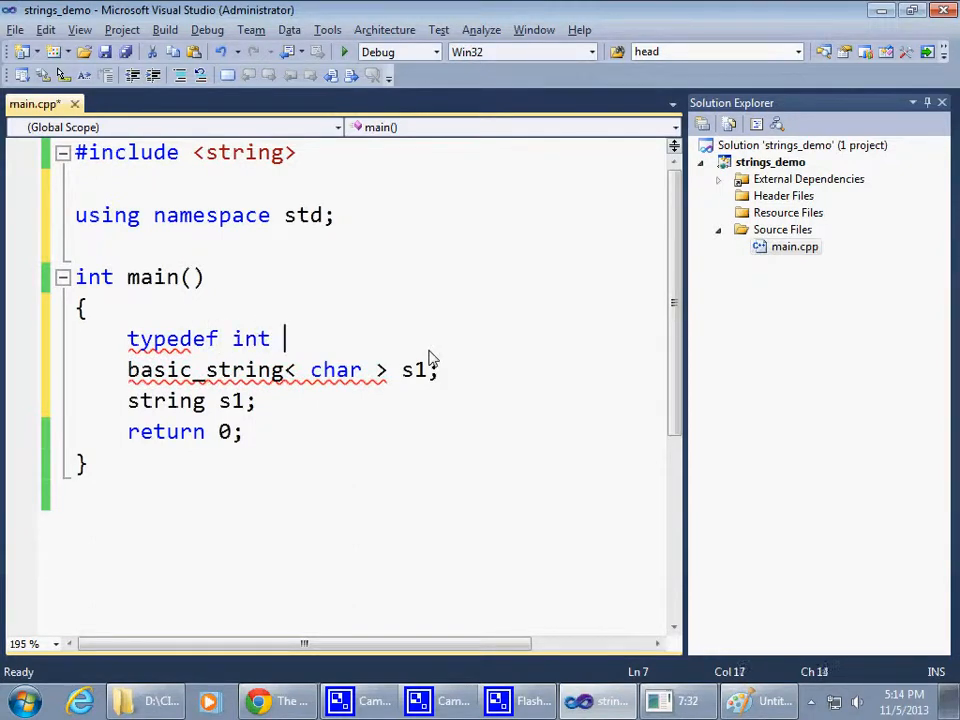
type("inc")
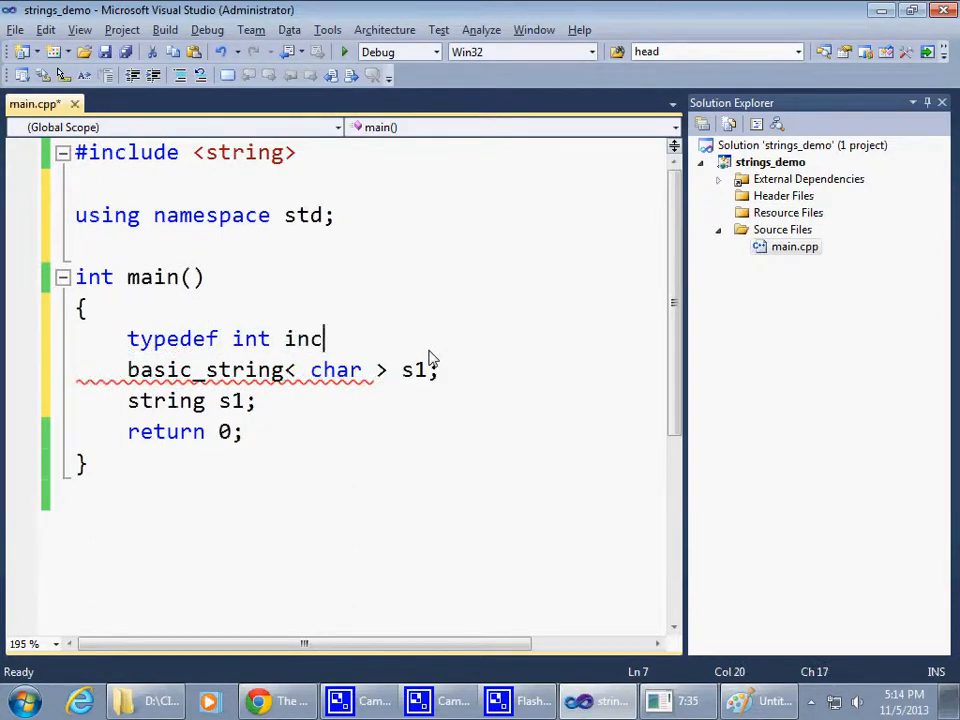
type("h")
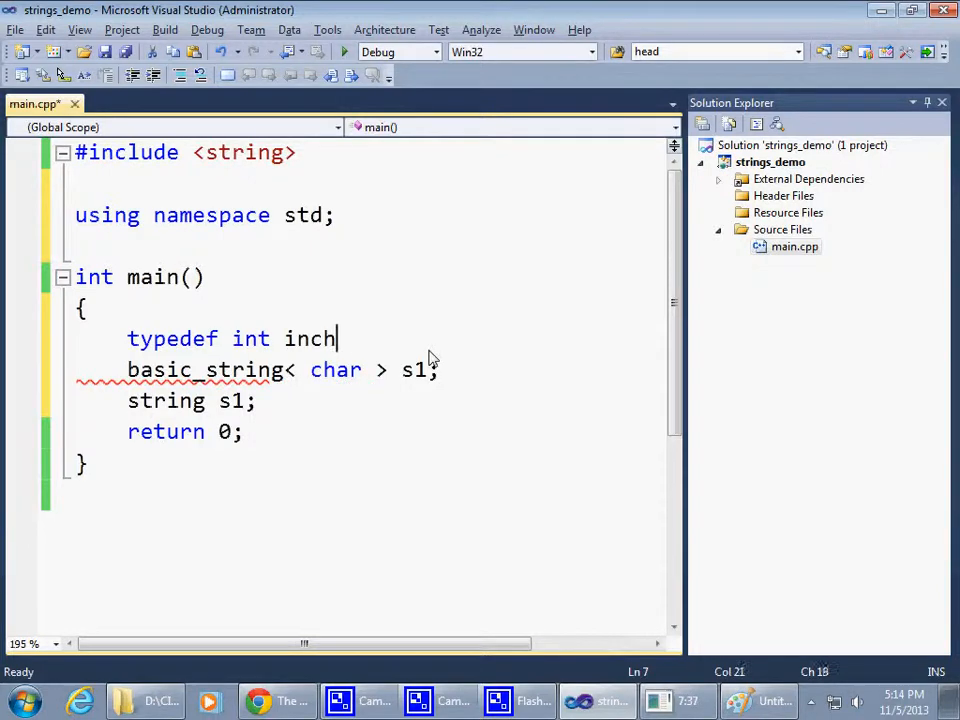
key("enter")
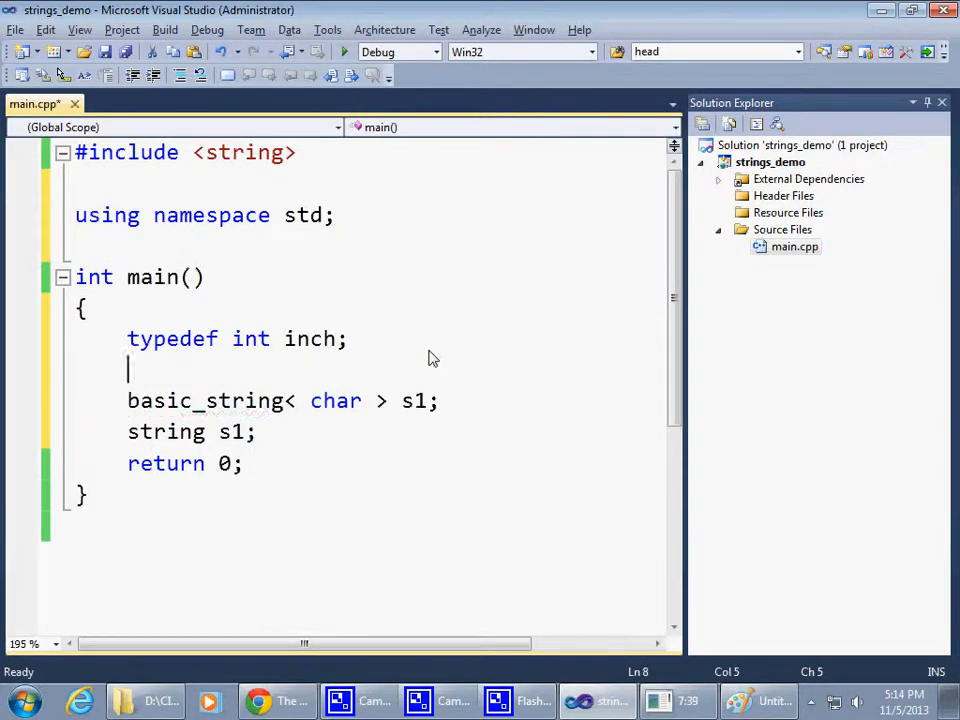
type("inch")
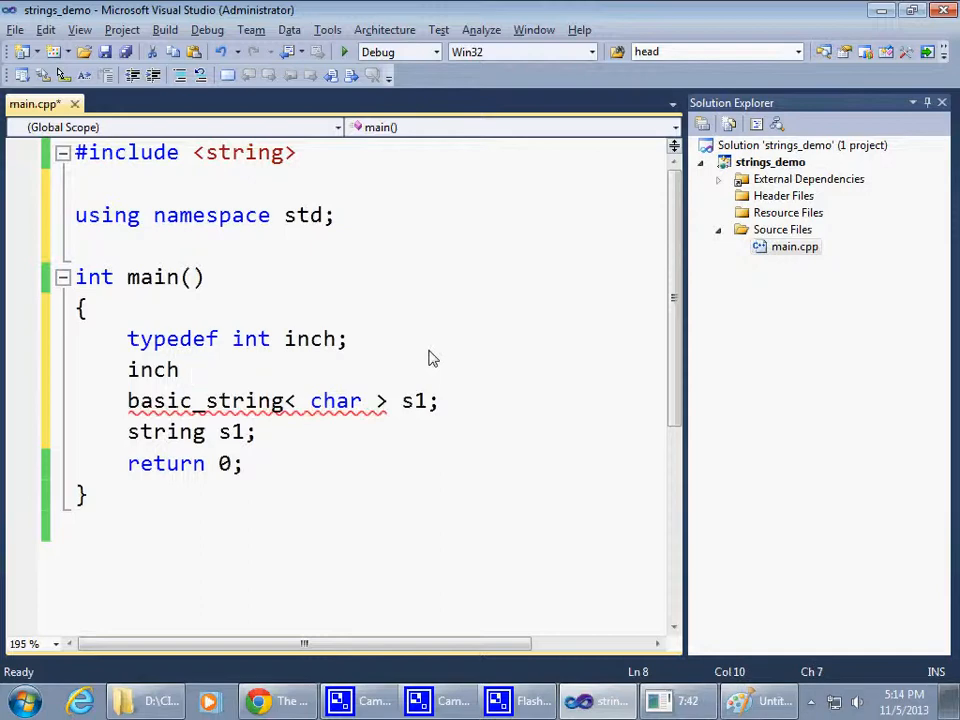
type("he")
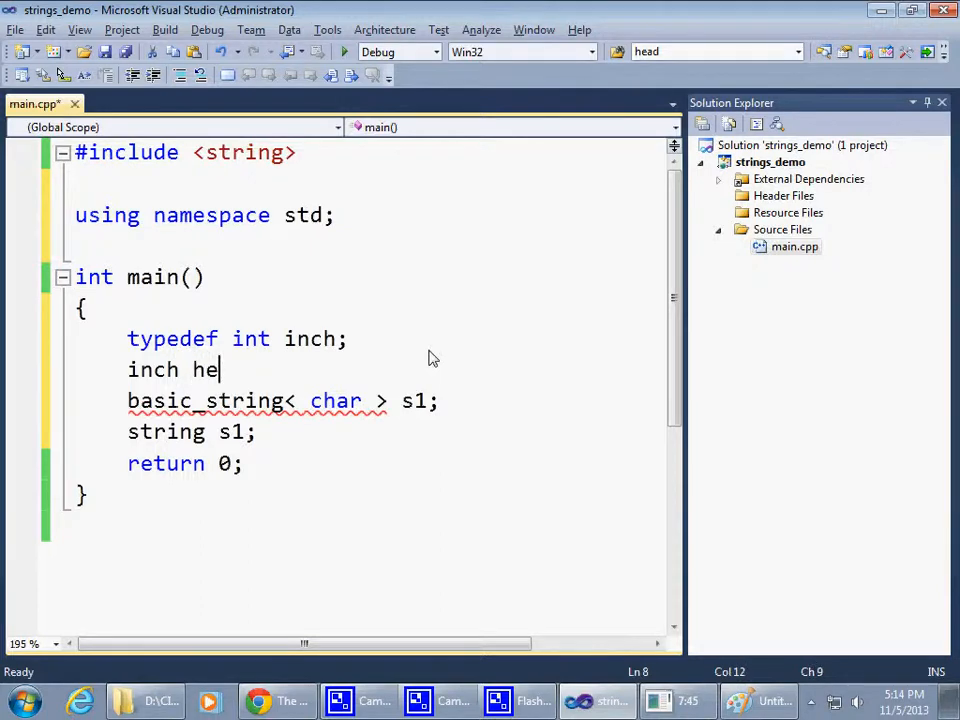
type("ight;")
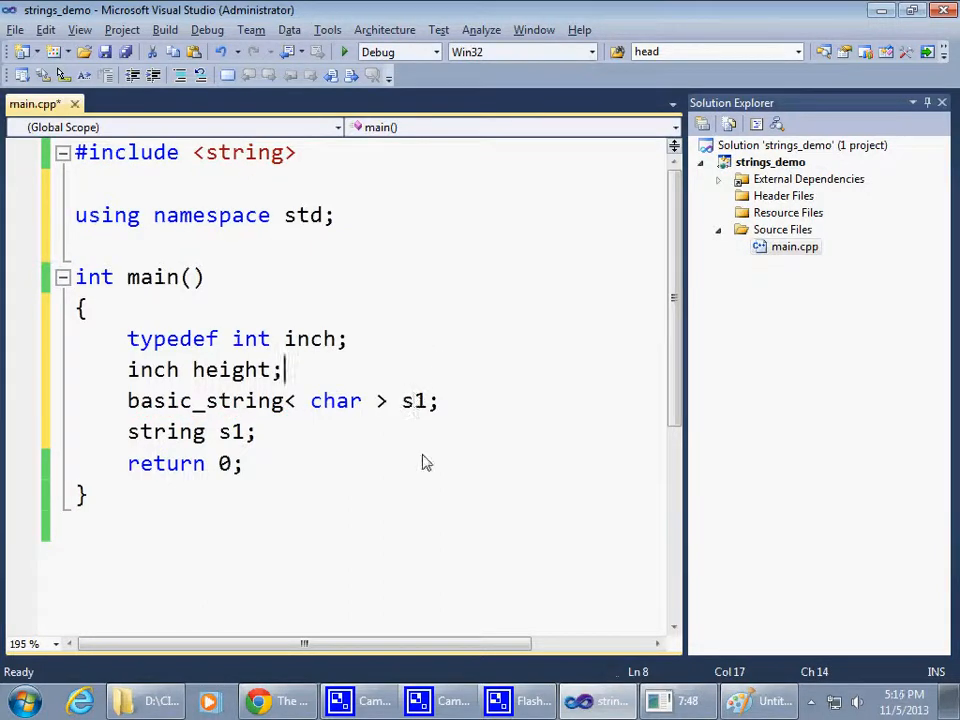
mouse_move(128, 348)
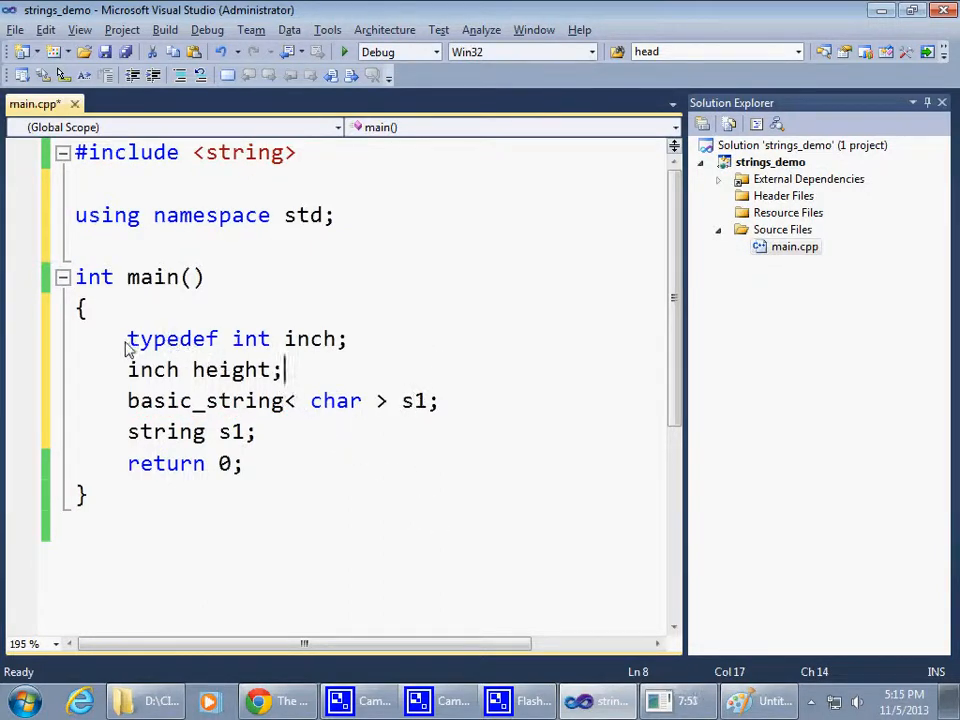
Add an 'int height;' declaration, remove the stray 1, and highlight int and inch in the typedef.
left_click(350, 338)
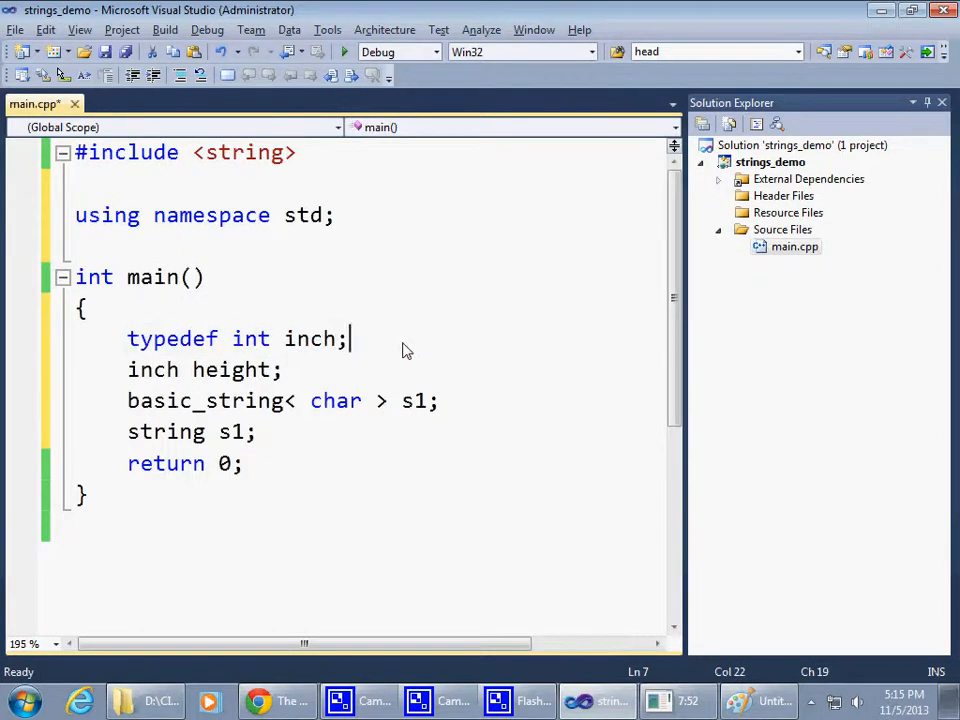
double_click(310, 338)
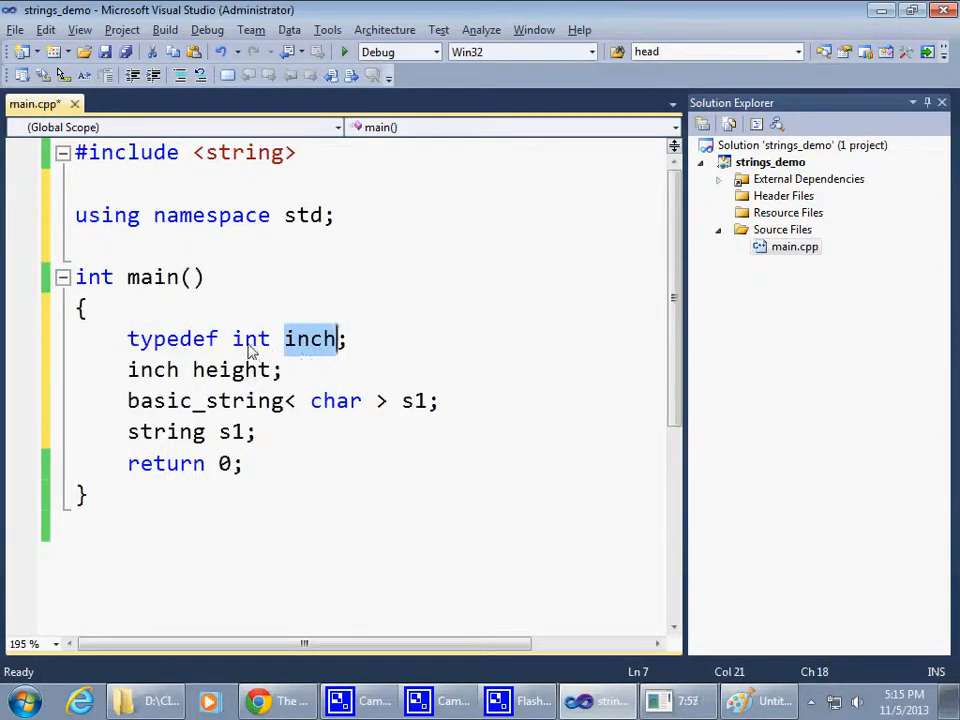
double_click(250, 338)
type("int")
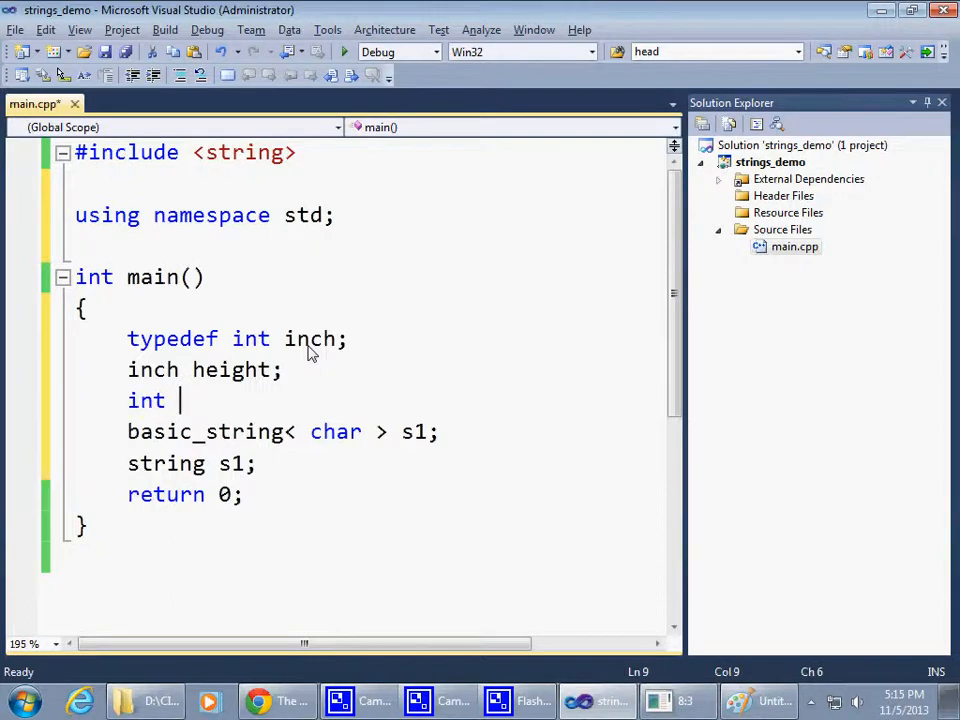
type("height1;")
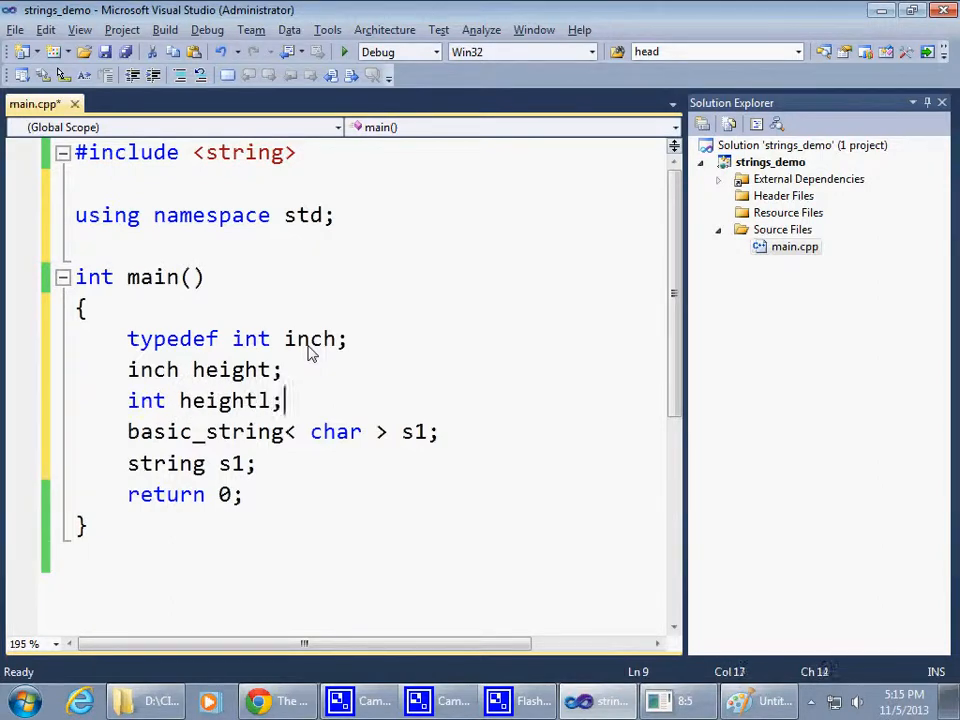
key("Return")
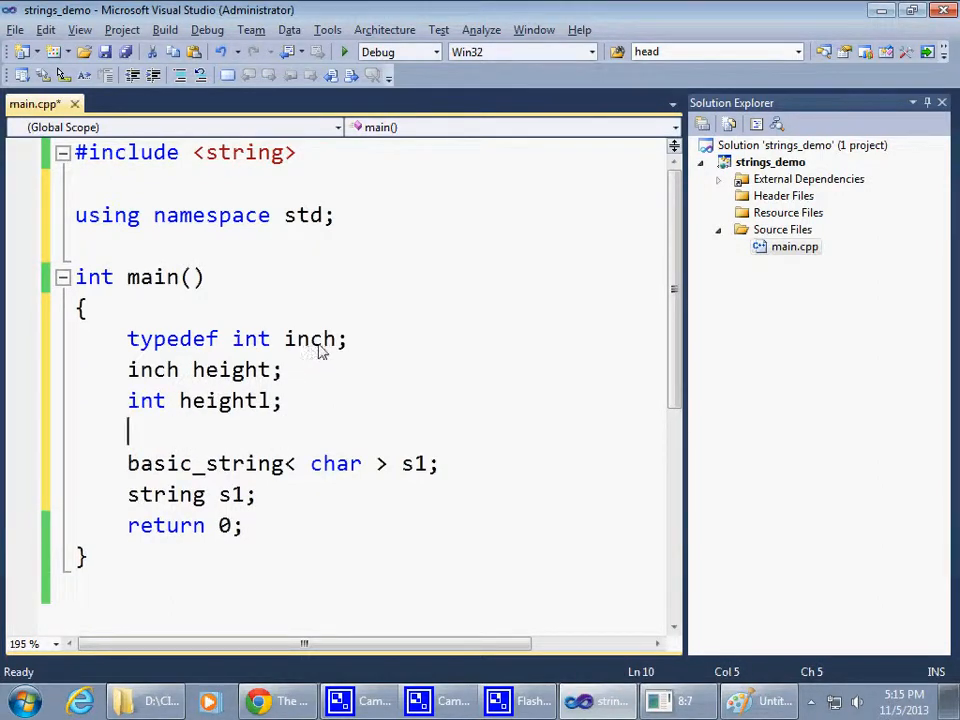
left_click(270, 400)
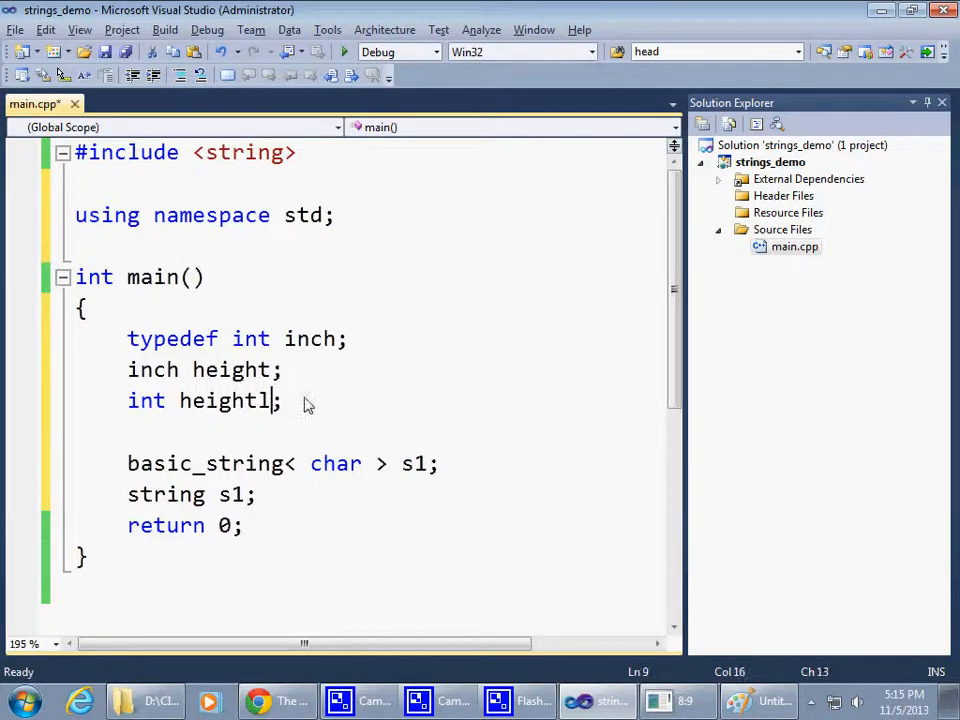
key("Backspace")
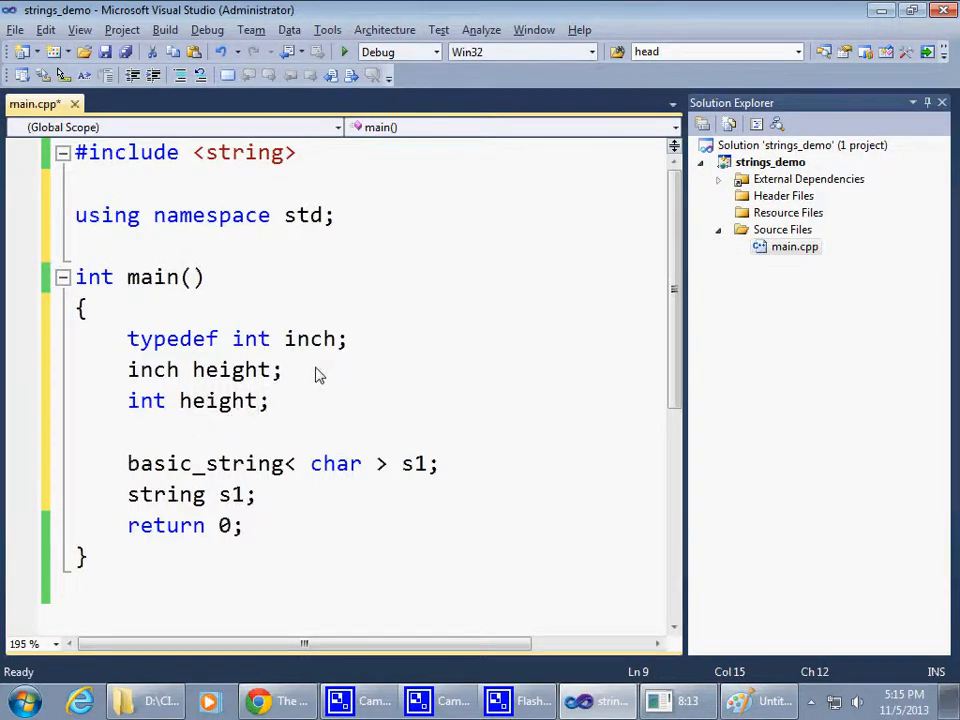
double_click(310, 338)
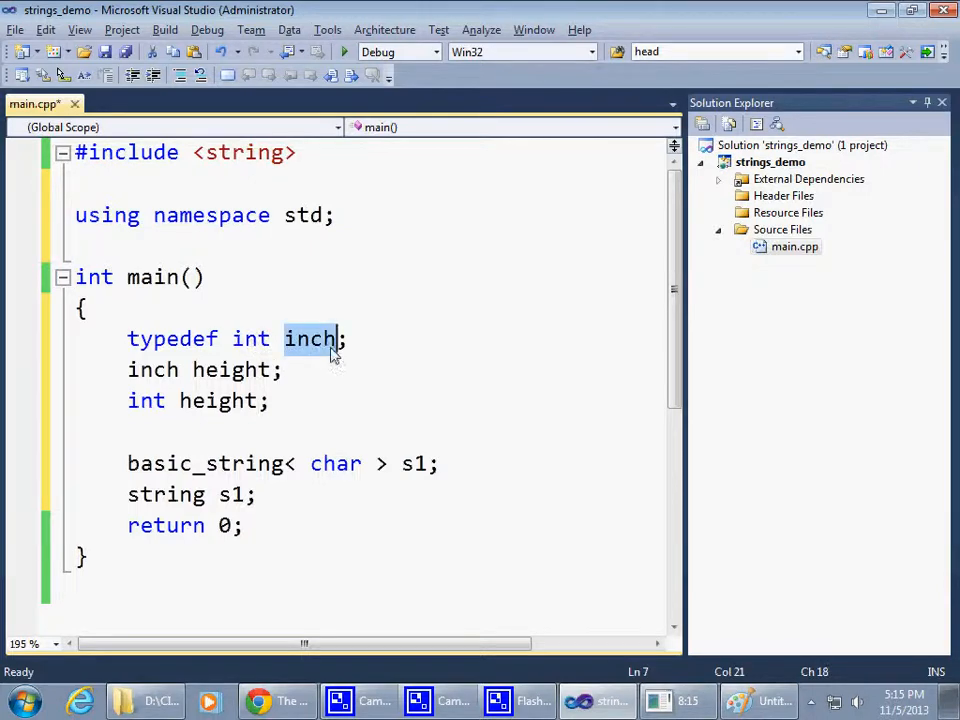
mouse_move(312, 348)
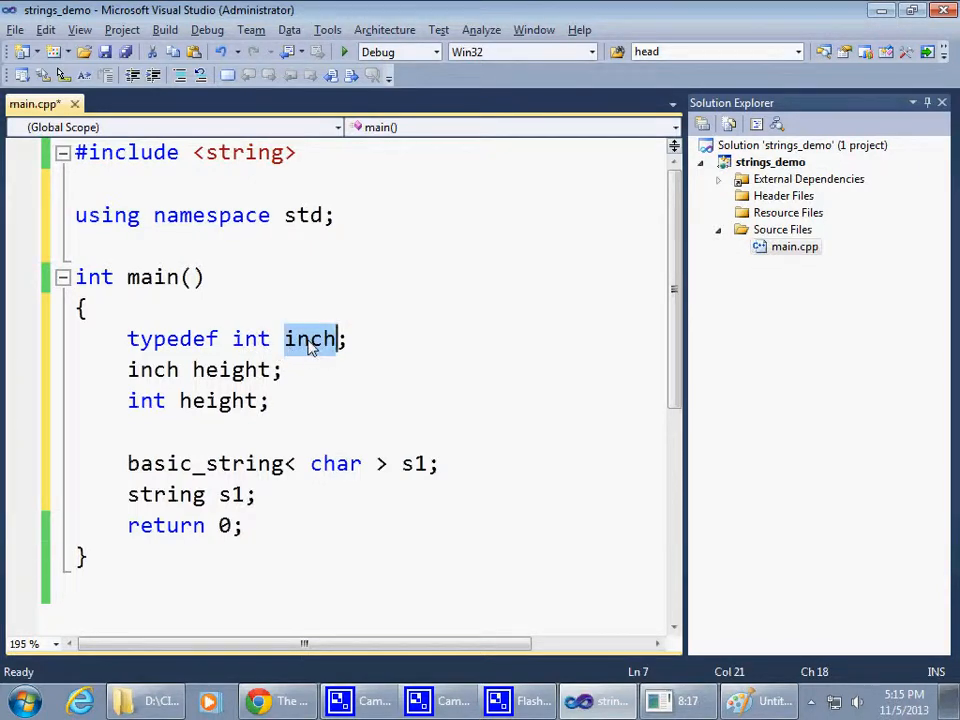
double_click(250, 340)
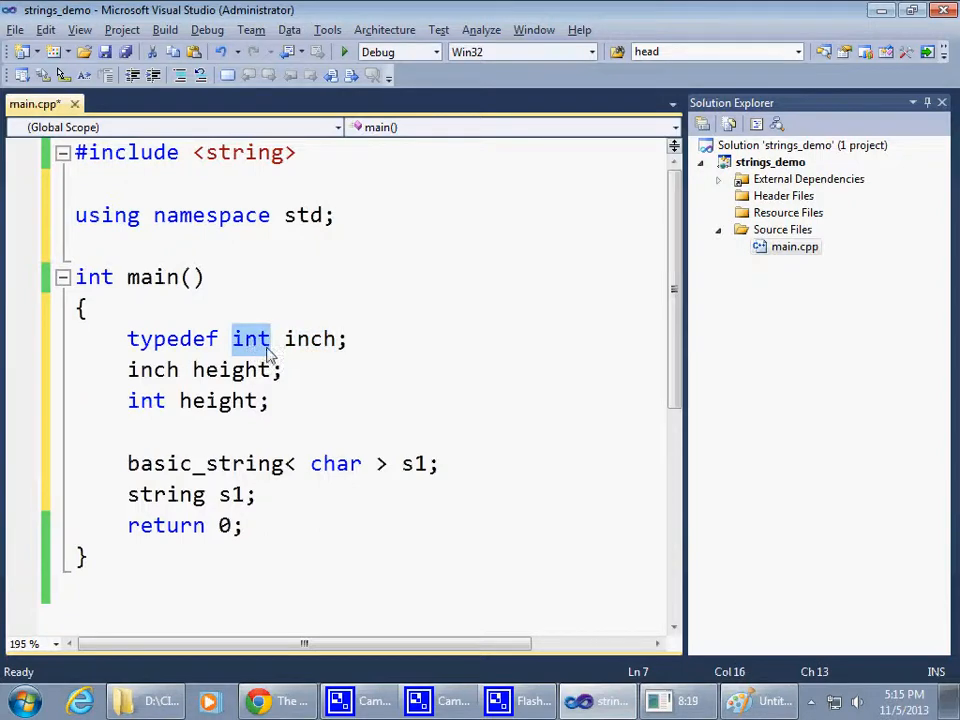
double_click(310, 340)
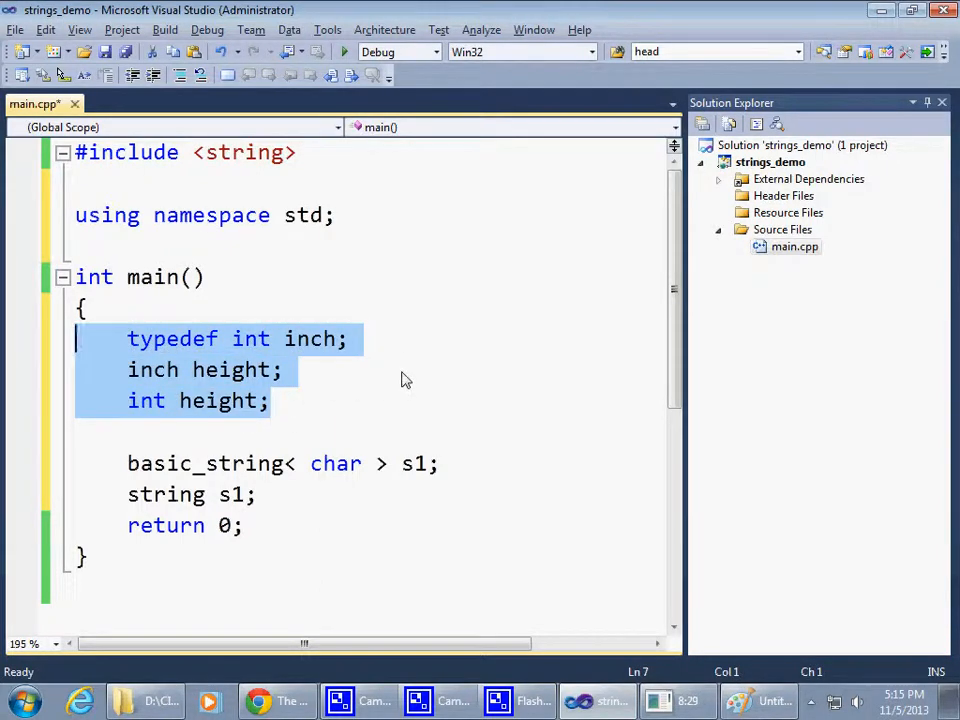
mouse_move(448, 380)
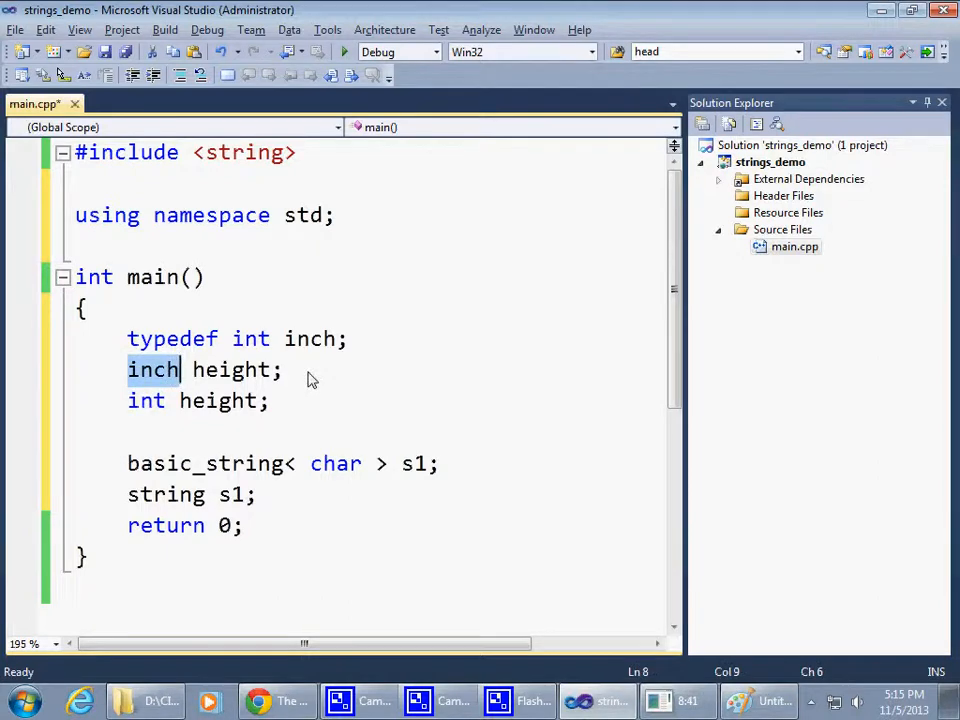
mouse_move(330, 382)
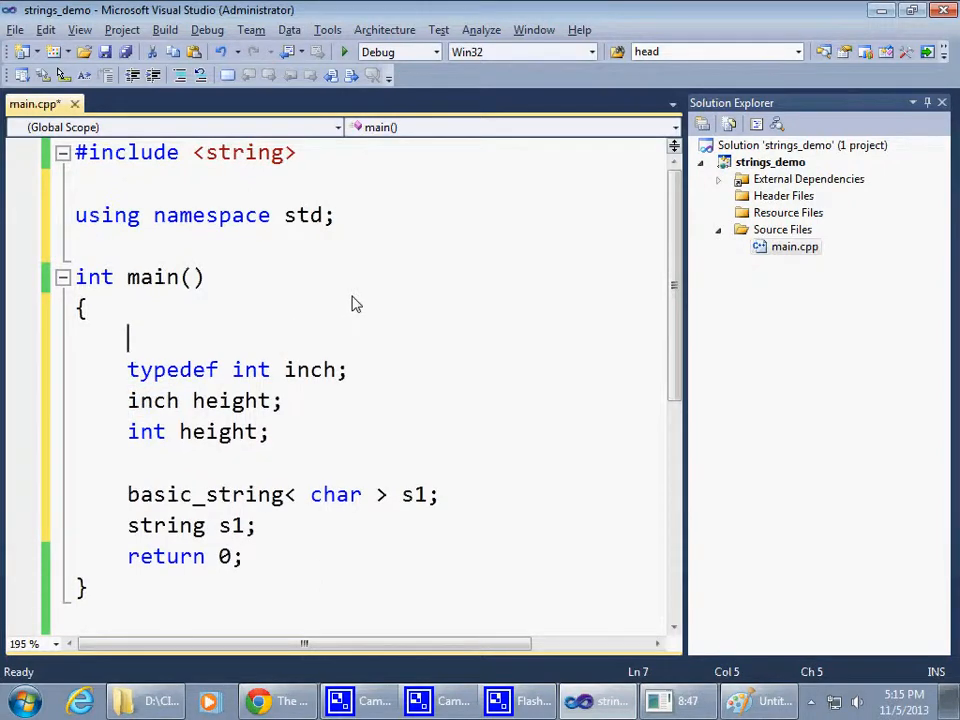
Declare 'size_t size;' in main.cpp and save the file.
type("size_t")
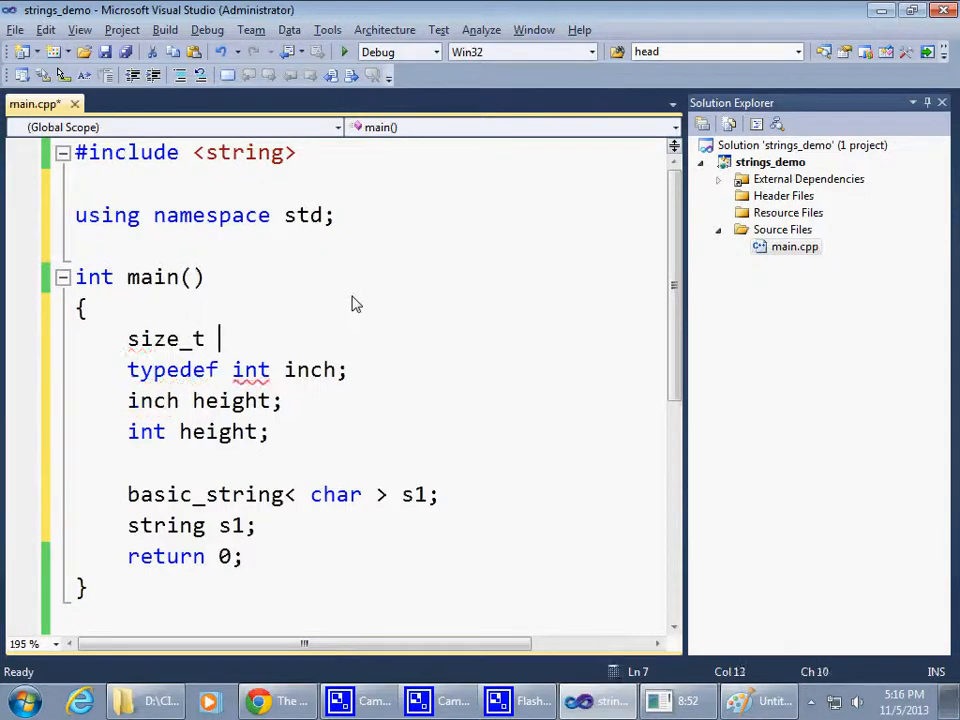
type("size;")
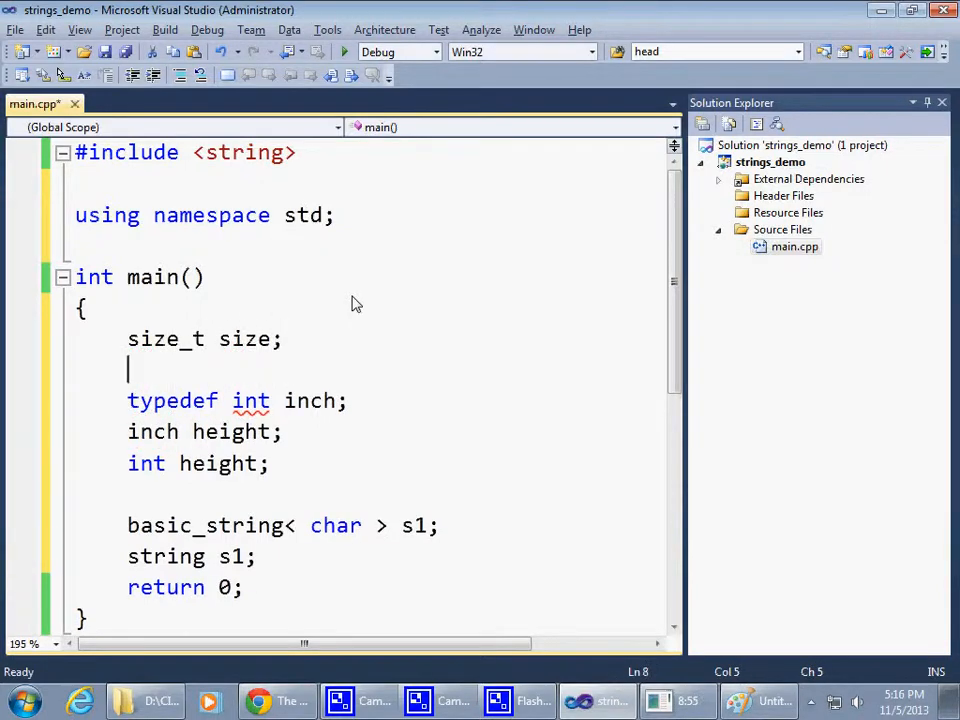
double_click(164, 340)
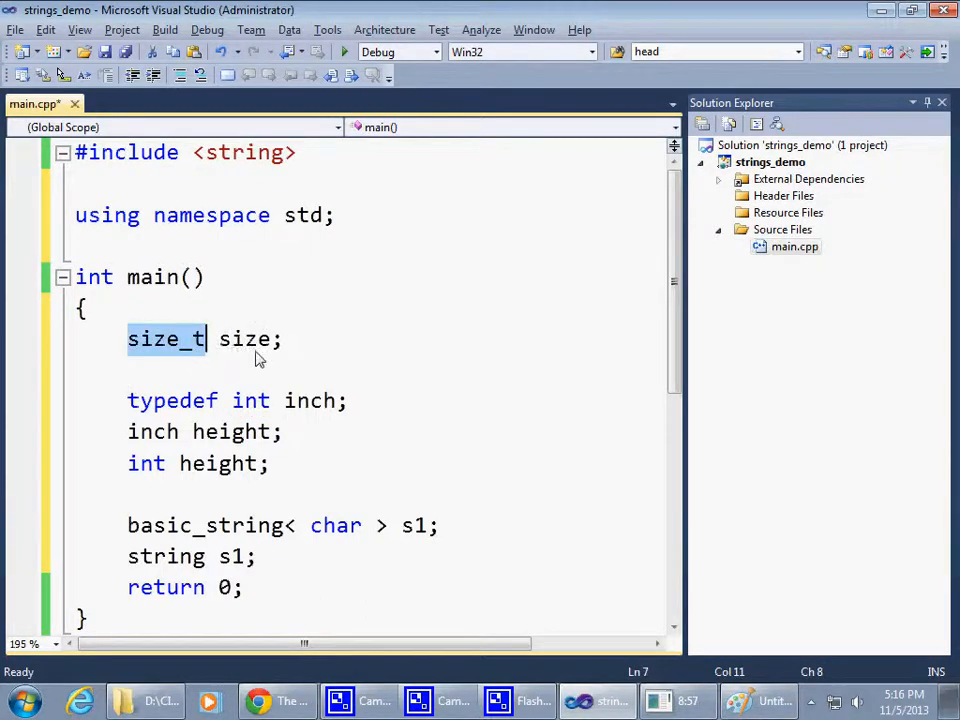
key("ctrl+s")
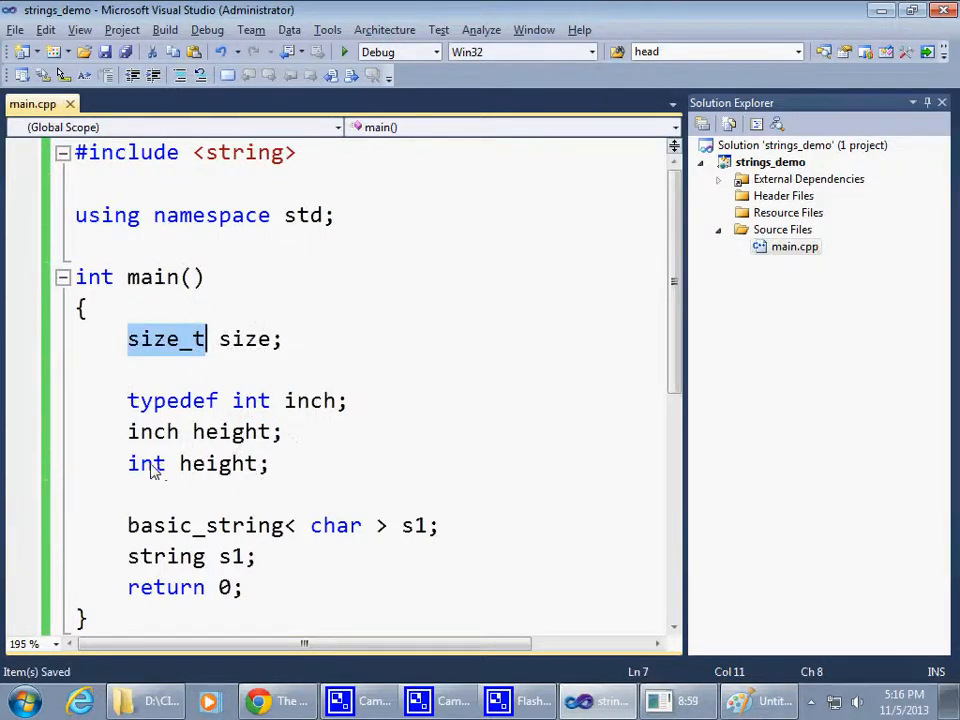
Comment out 'int height;' and 'string s1;' and build the solution successfully.
type("//")
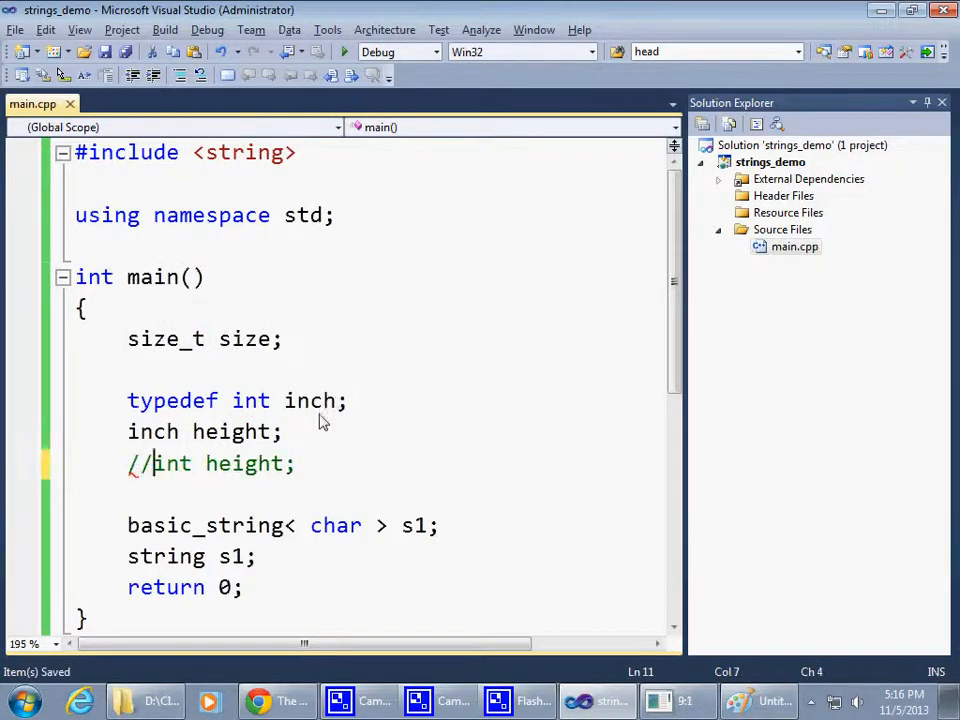
type("//")
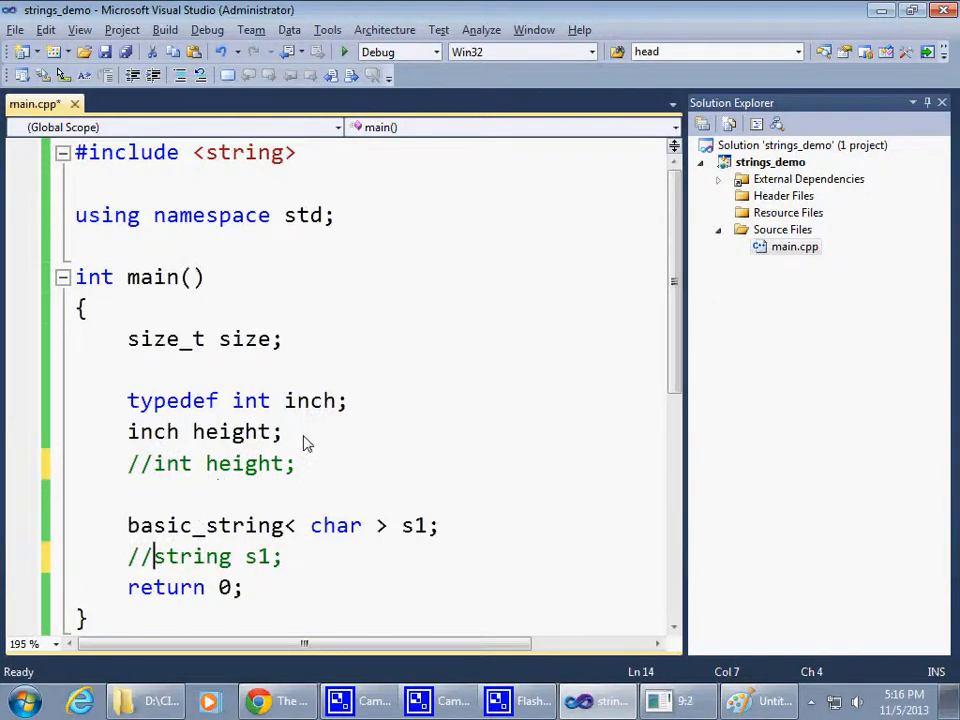
left_click(164, 30)
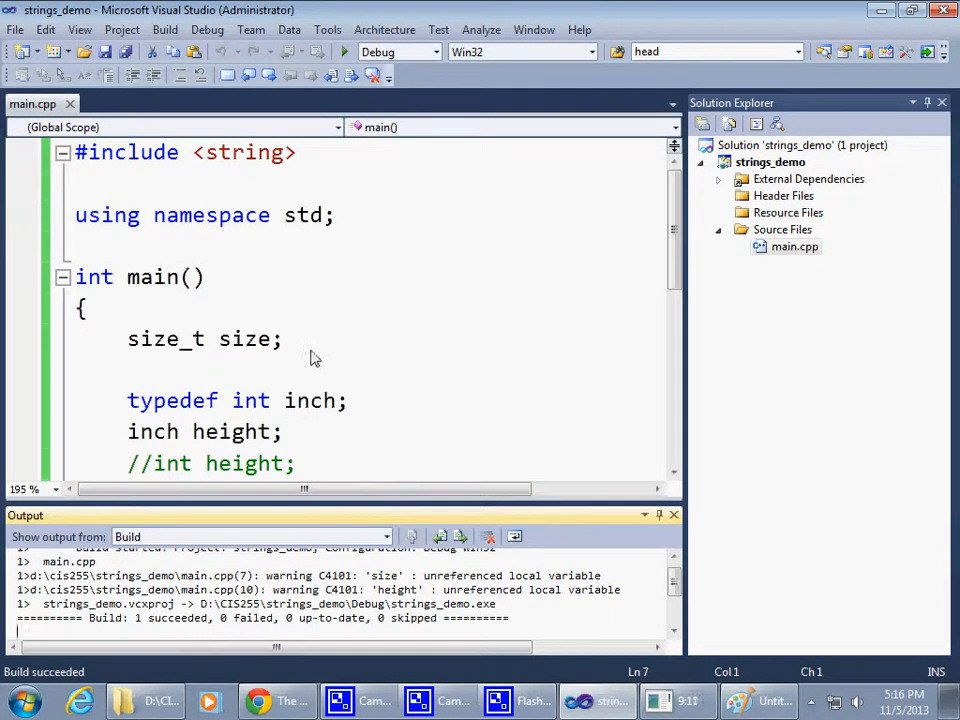
Go to size_t's definition in sourceannotations.h and examine the typedef unsigned int size_t line.
right_click(230, 344)
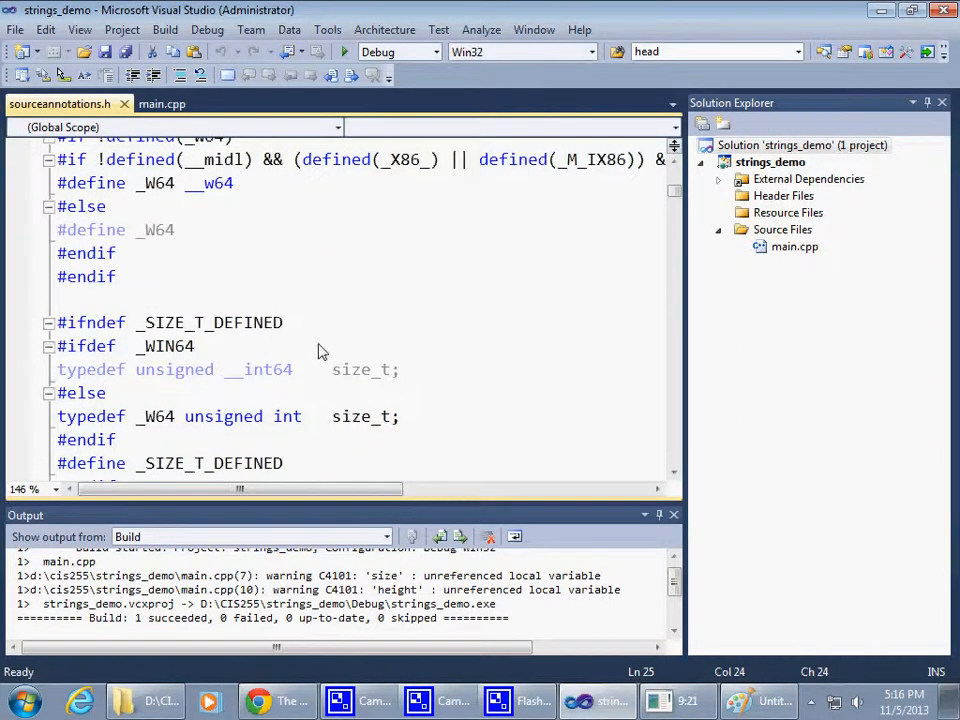
scroll("down", 3)
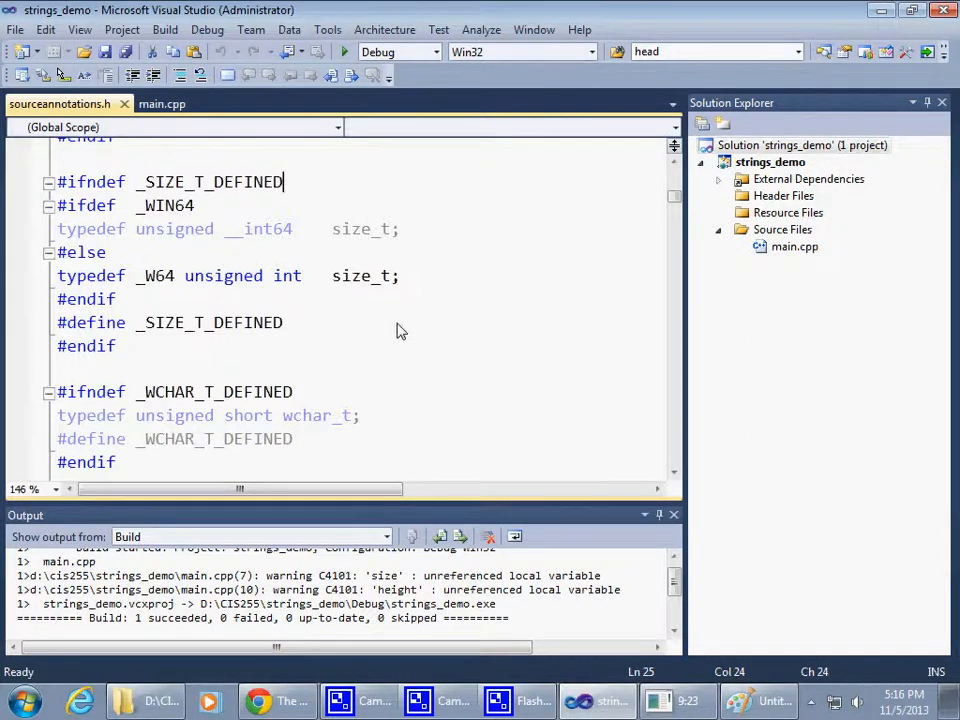
mouse_move(204, 290)
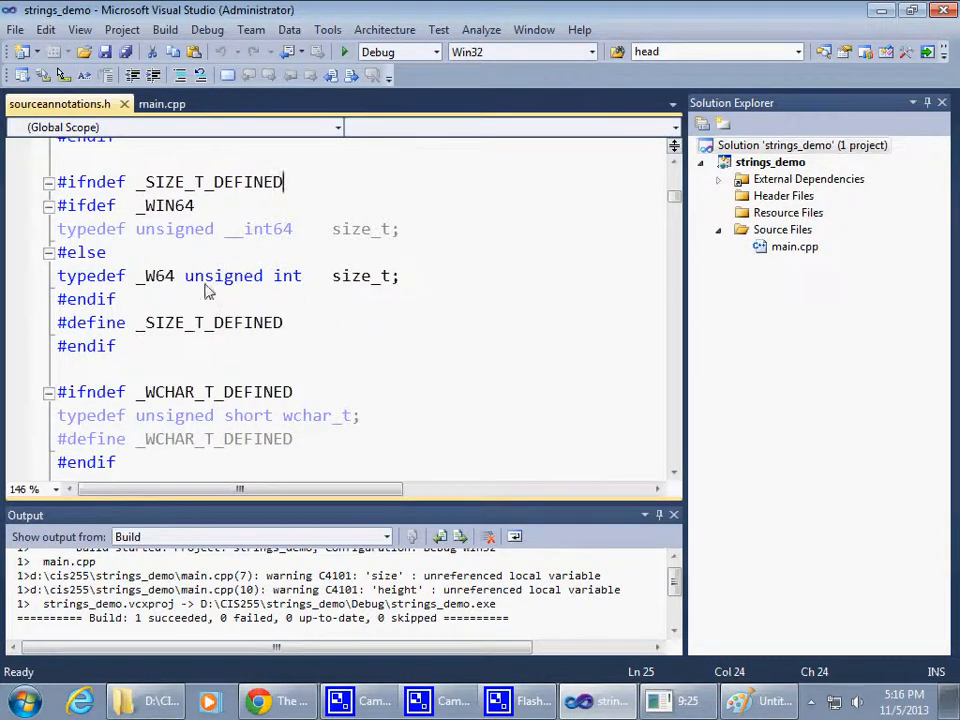
double_click(360, 276)
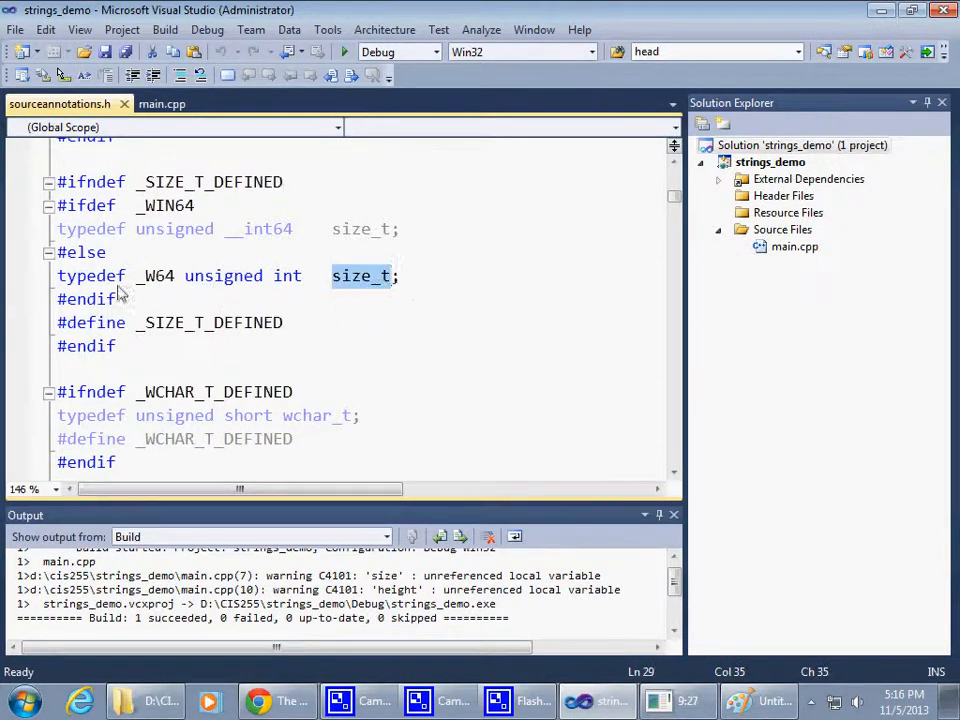
double_click(90, 276)
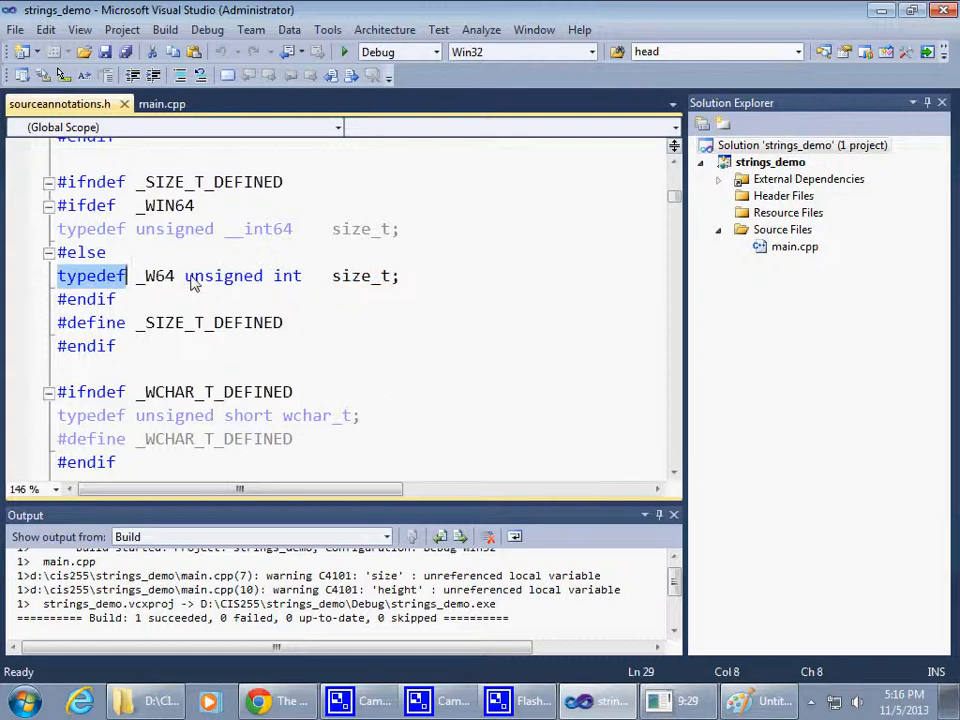
double_click(224, 276)
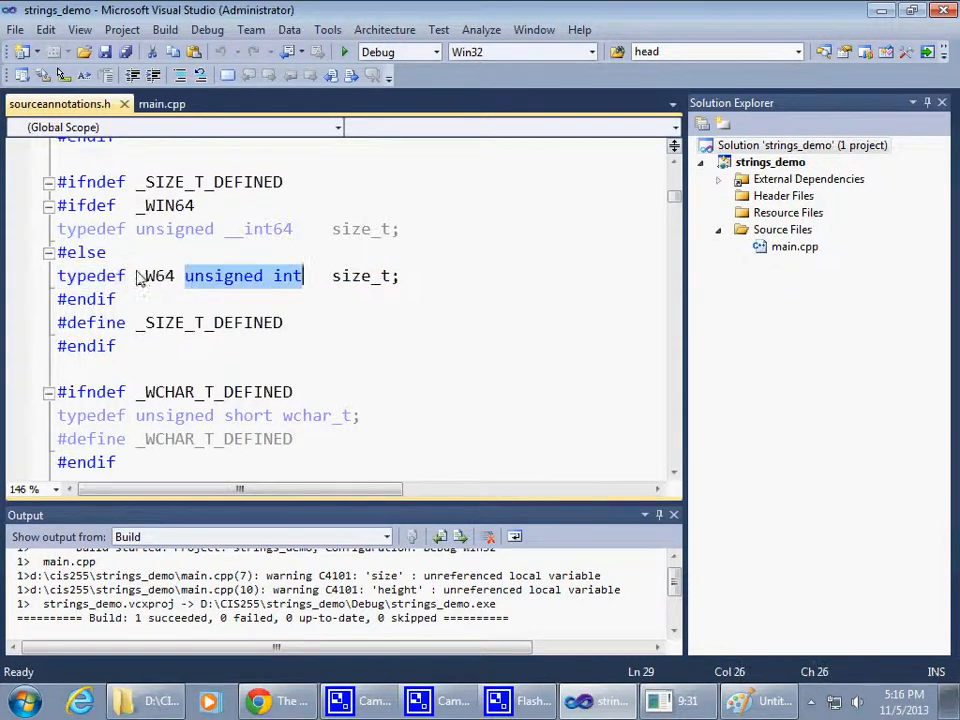
Re-highlight unsigned int, size_t and typedef in the definition line to review it.
left_click(176, 276)
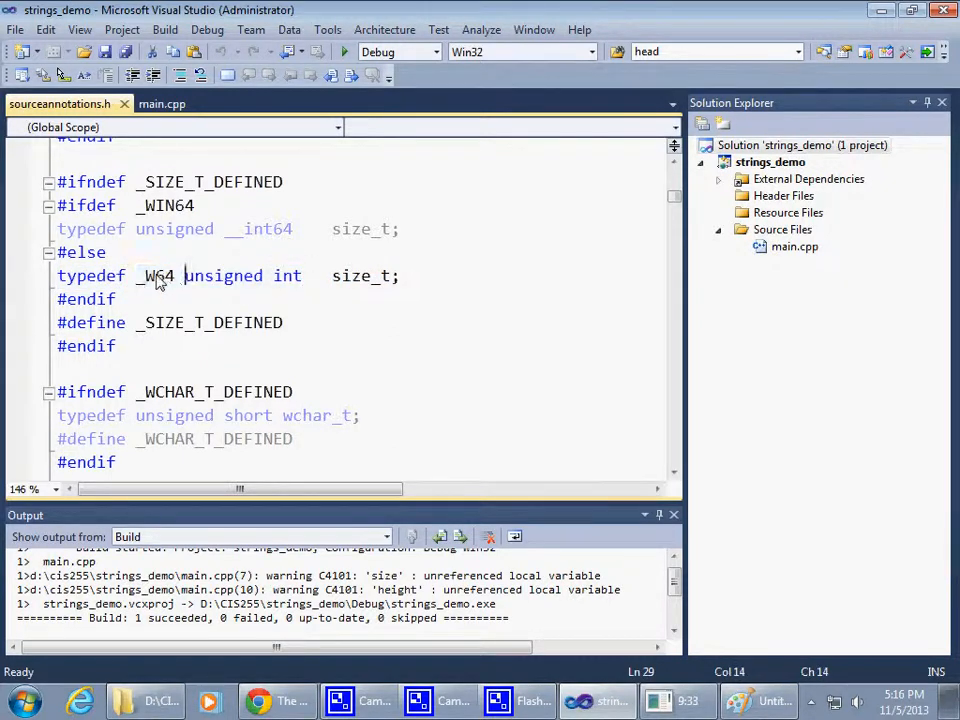
double_click(156, 276)
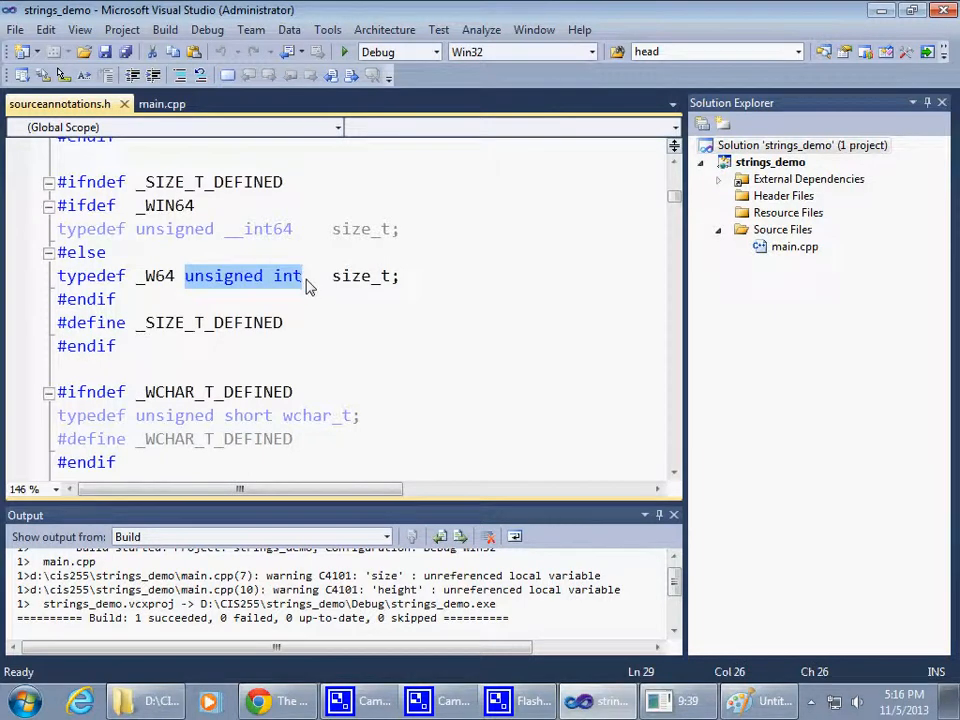
mouse_move(316, 304)
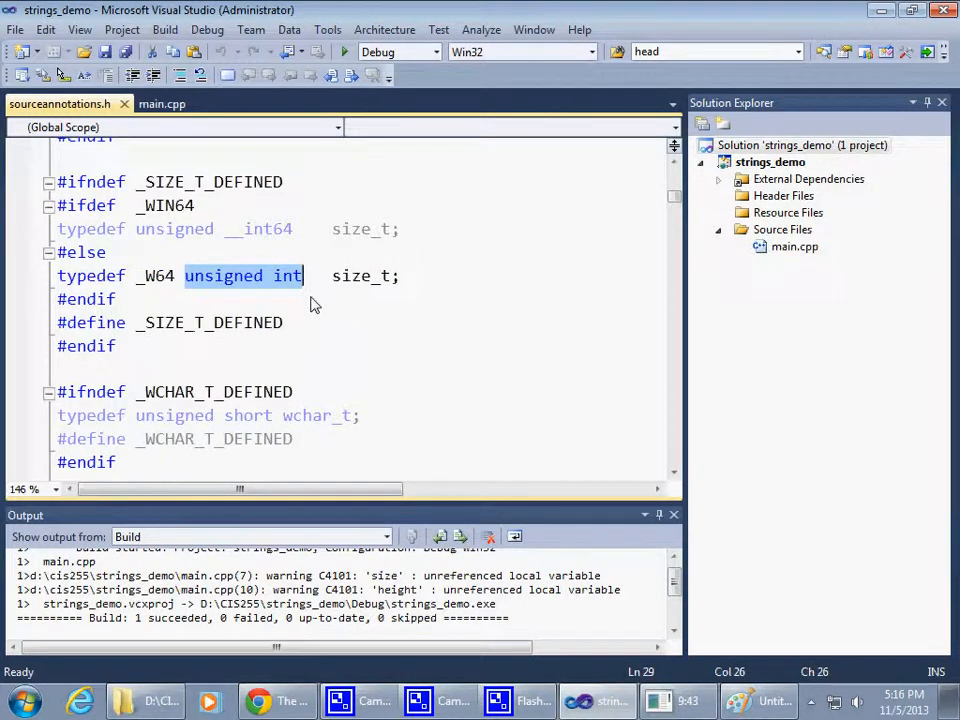
double_click(360, 276)
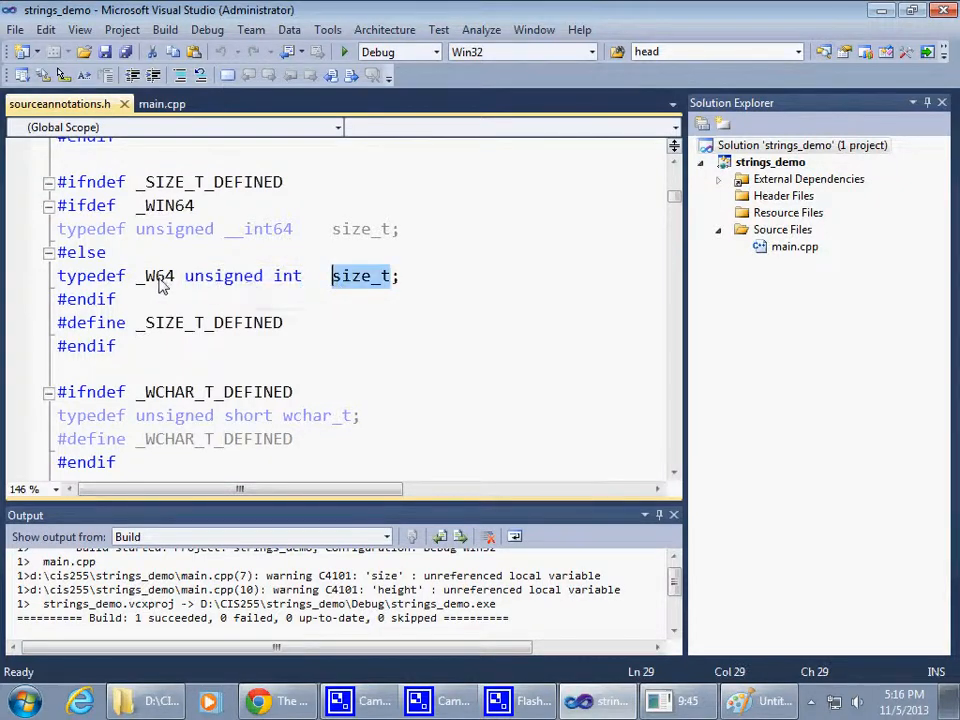
double_click(90, 276)
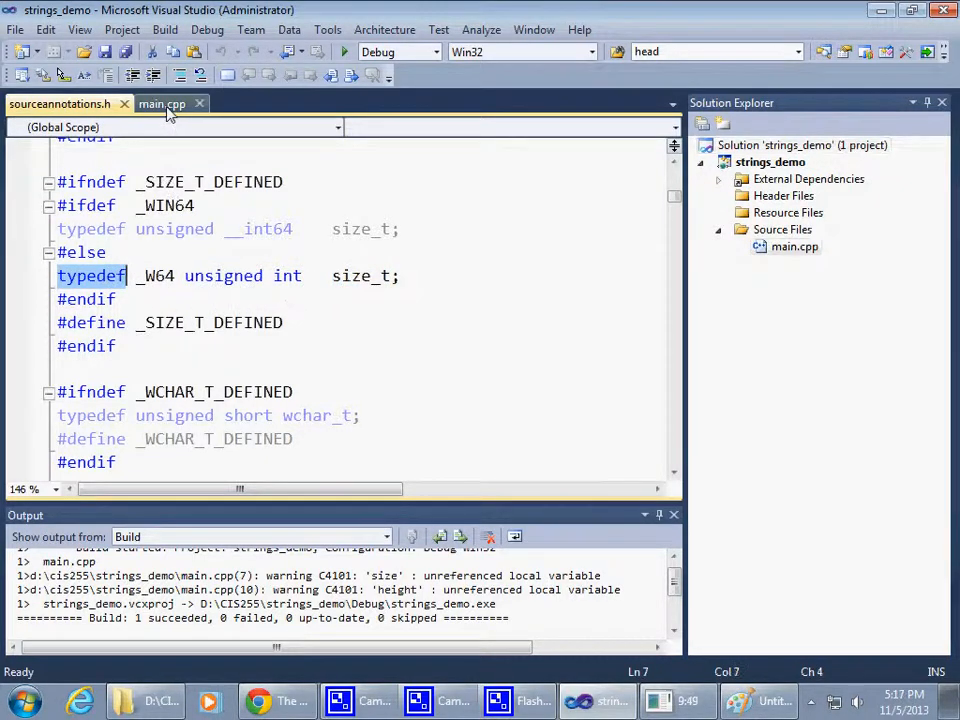
Return to main.cpp and review the typedef inch and inch height lines.
left_click(162, 104)
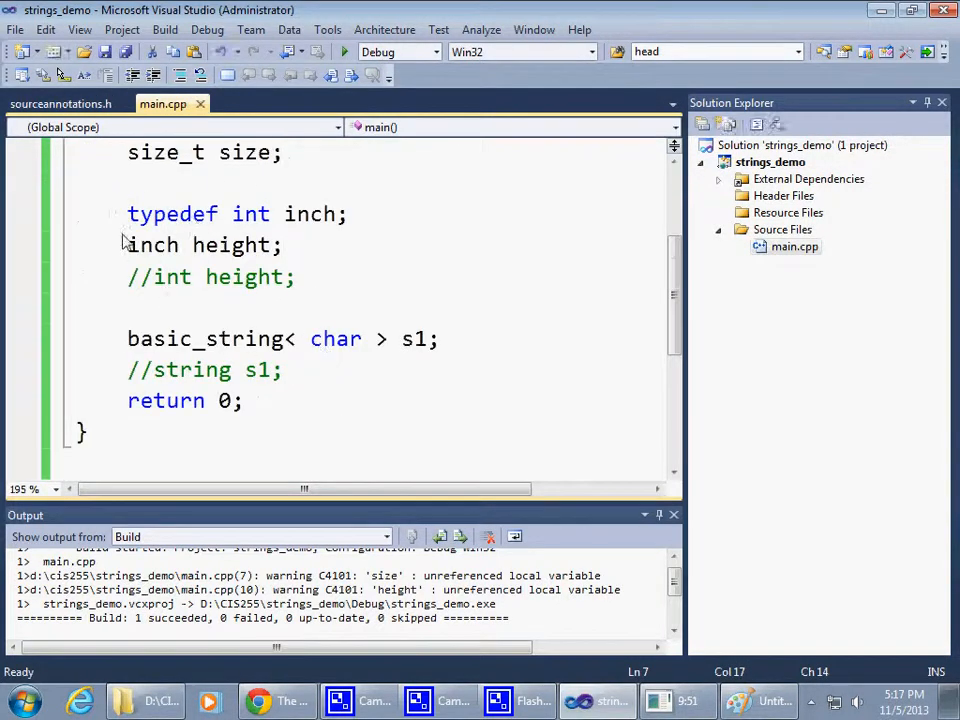
left_click_drag(128, 212, 284, 244)
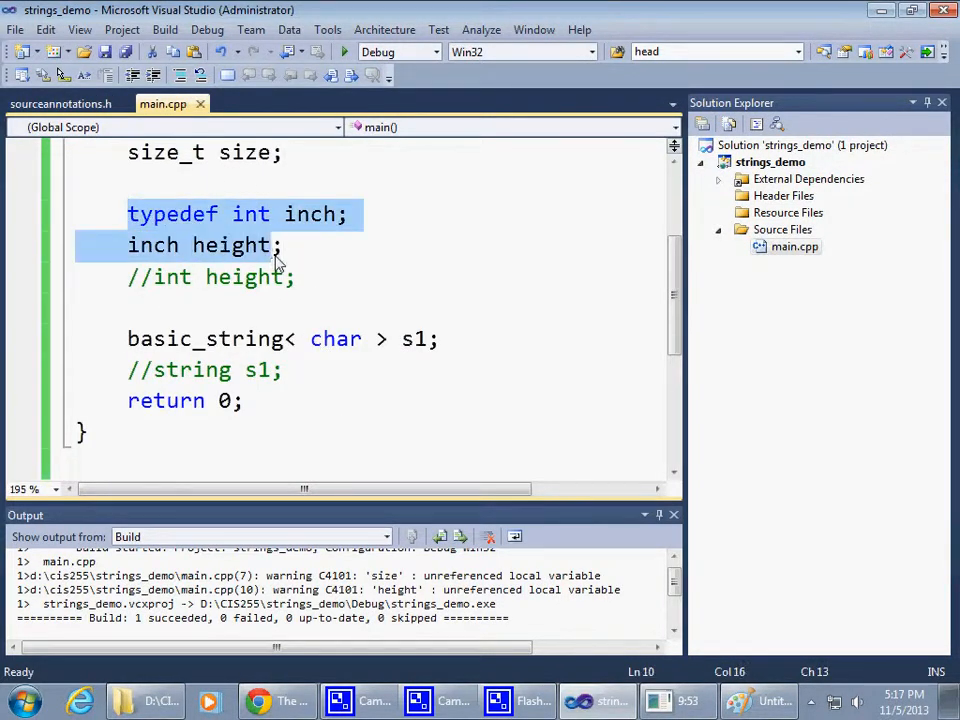
left_click(170, 214)
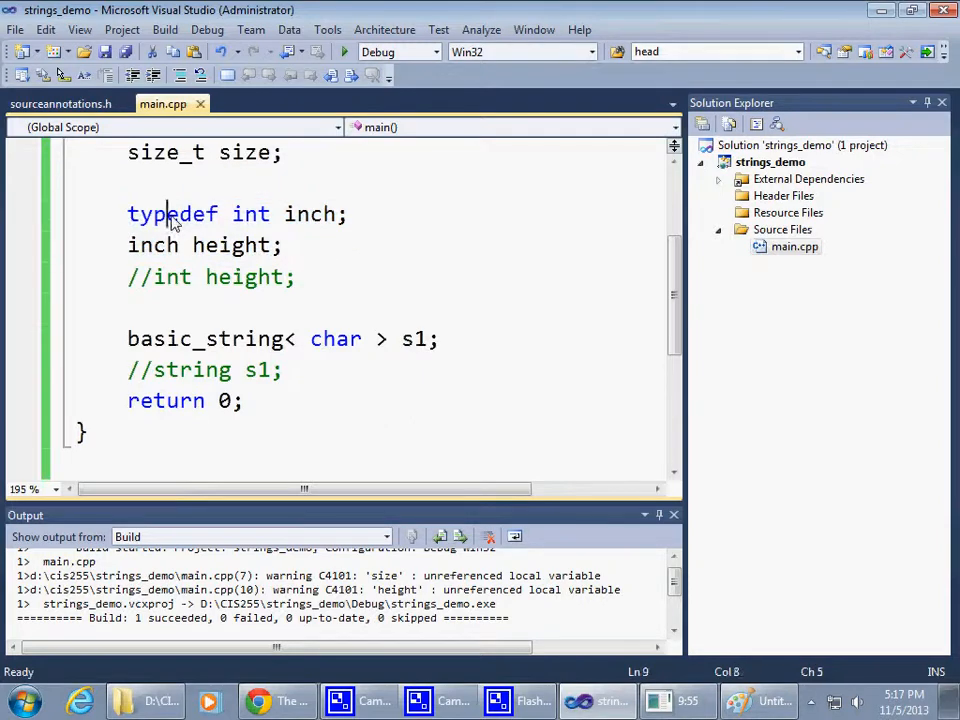
double_click(172, 214)
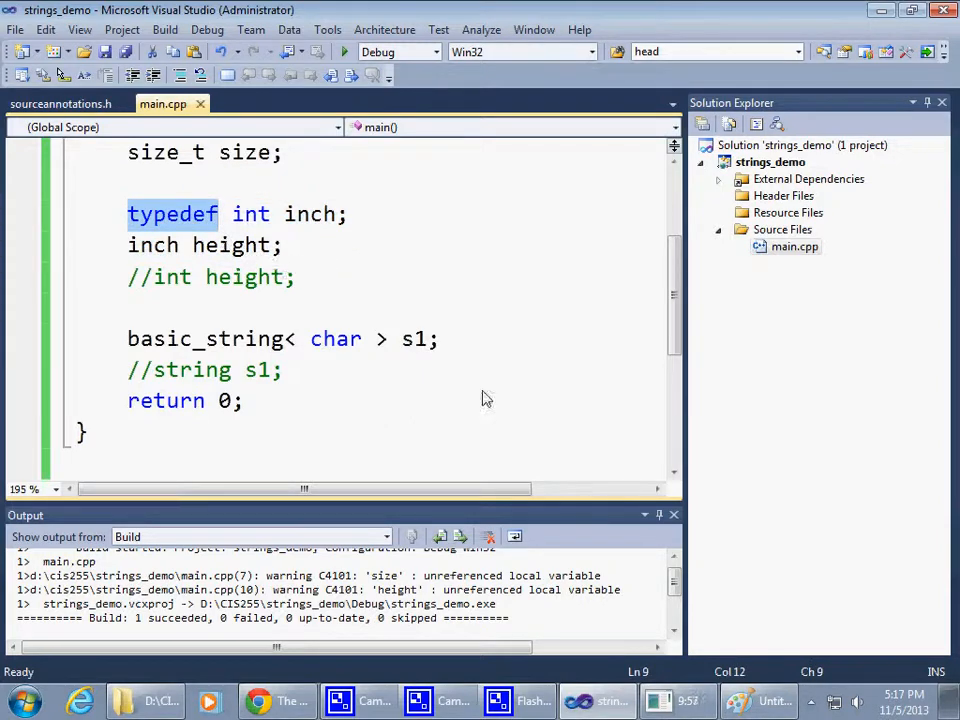
Comment out the 'basic_string< char > s1;' declaration.
left_click(156, 370)
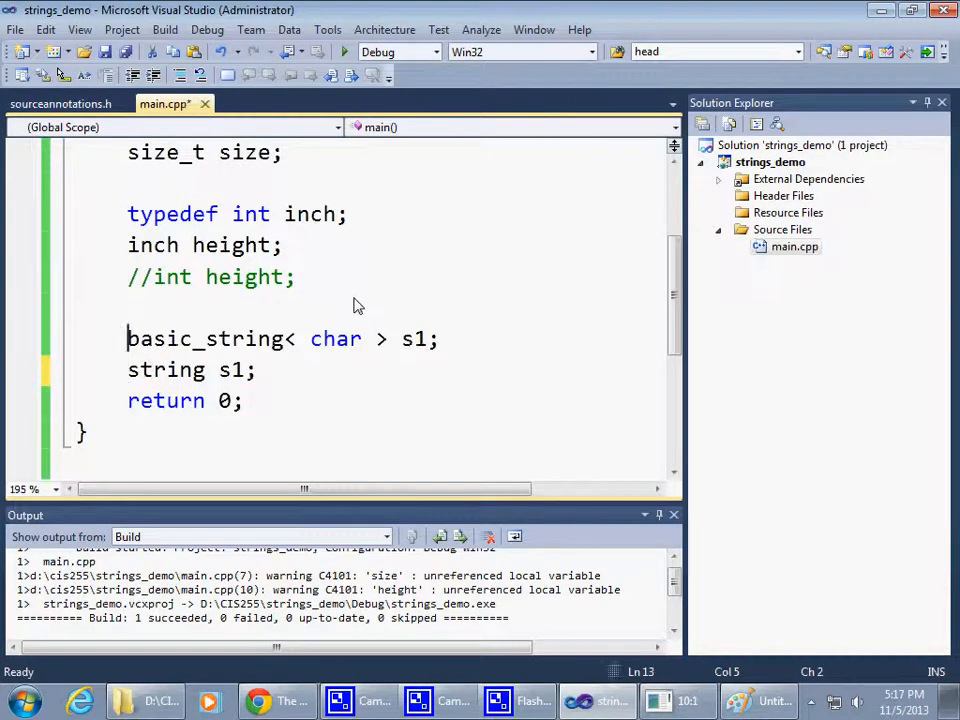
type("//")
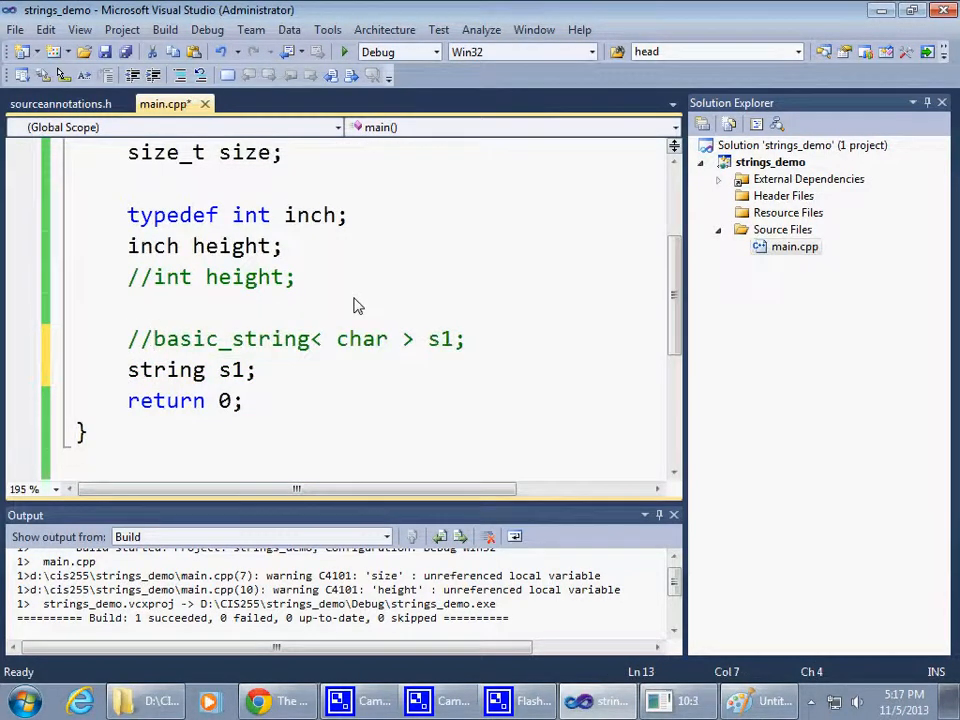